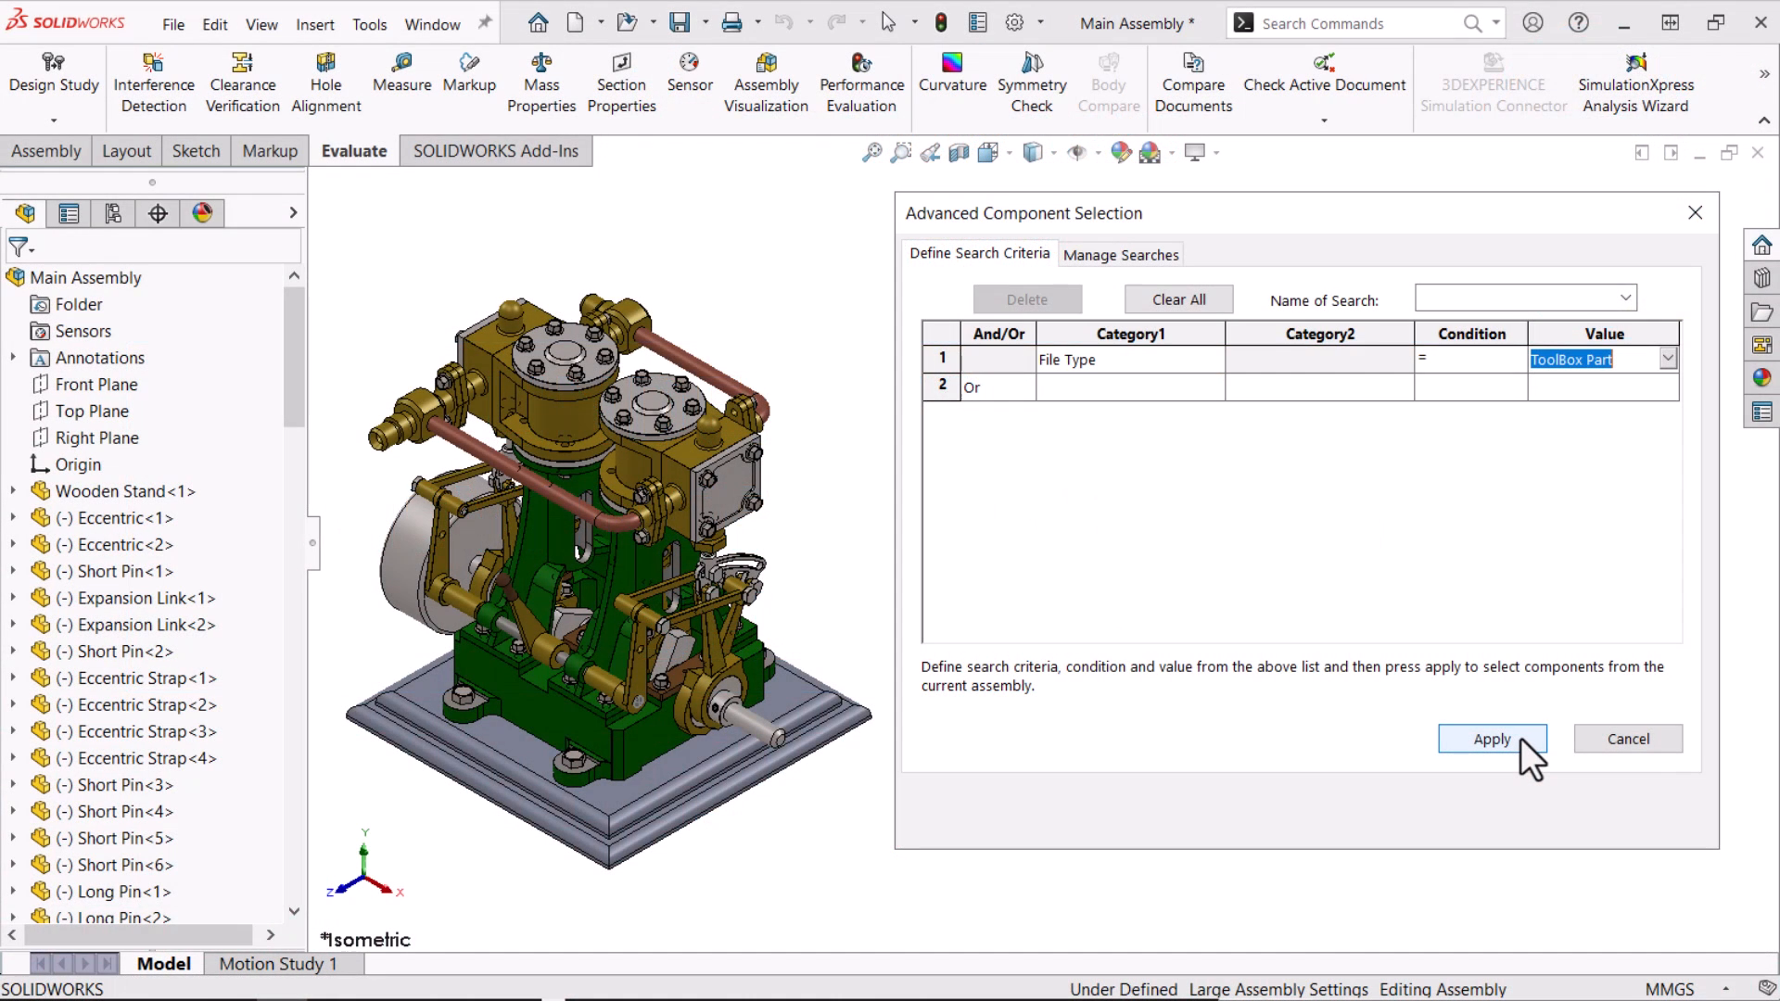
# Apply the ToolBox Part and copper-material example searches in Advanced Component Selection
pyautogui.click(1492, 739)
pyautogui.write('copp')
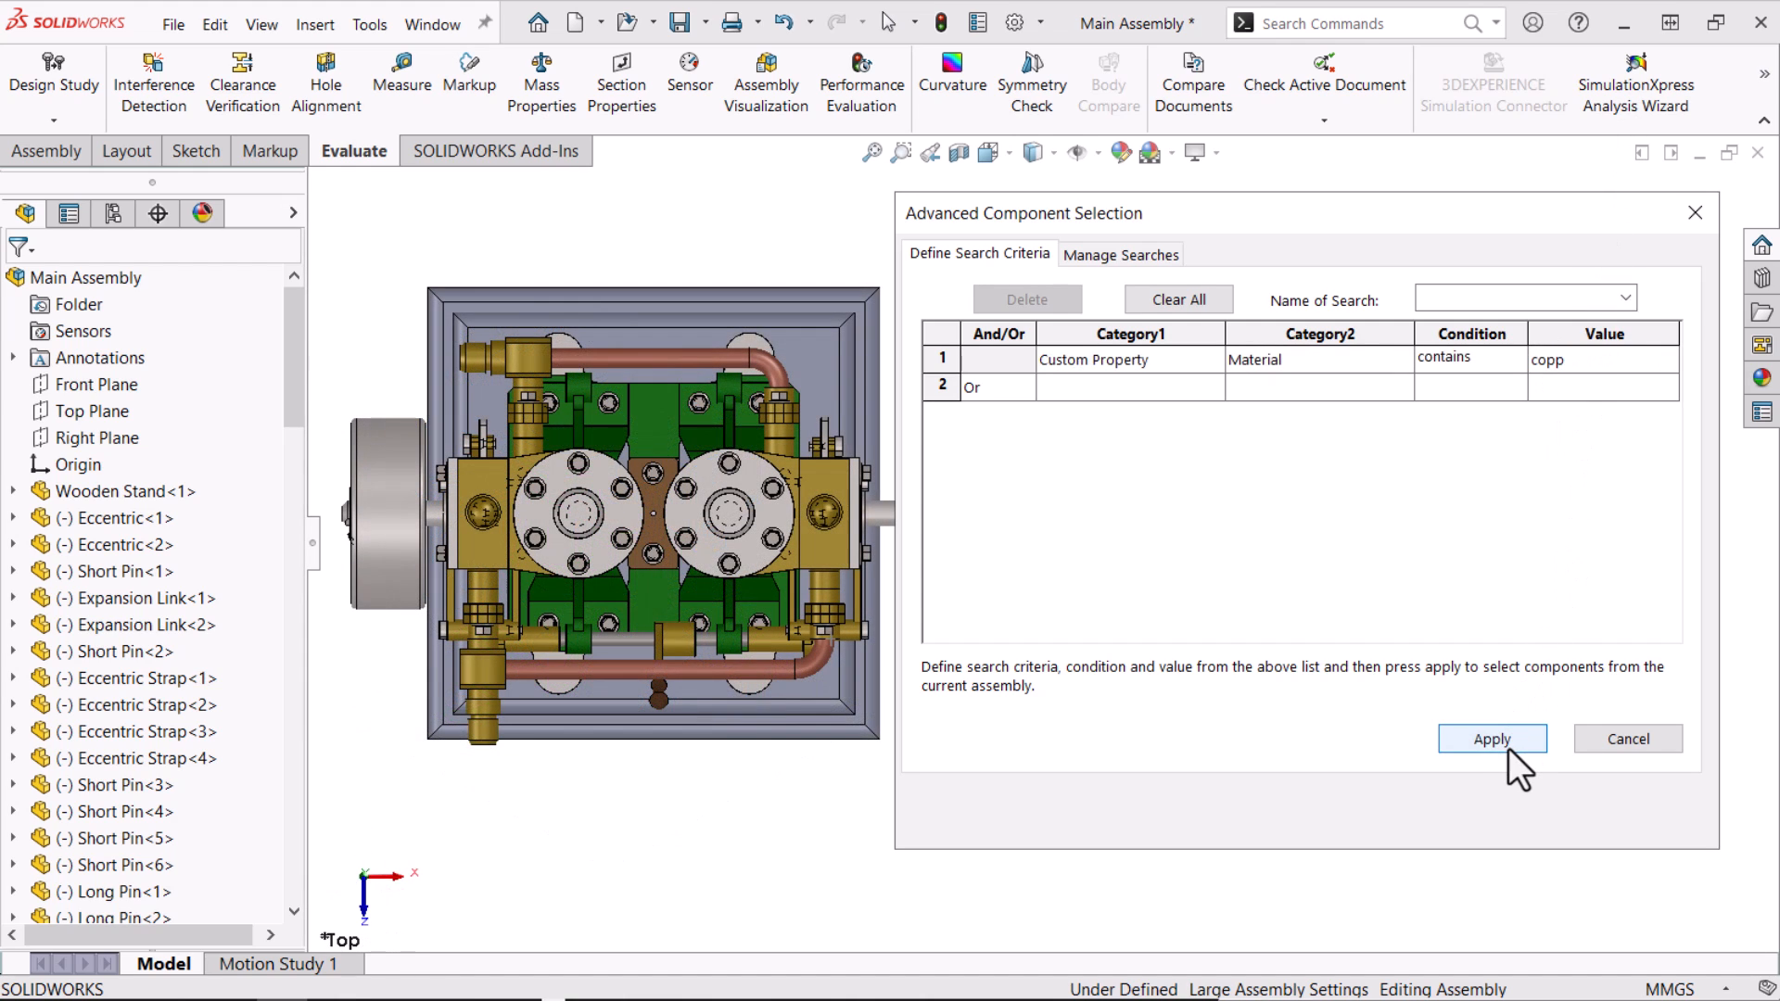
pyautogui.click(1492, 738)
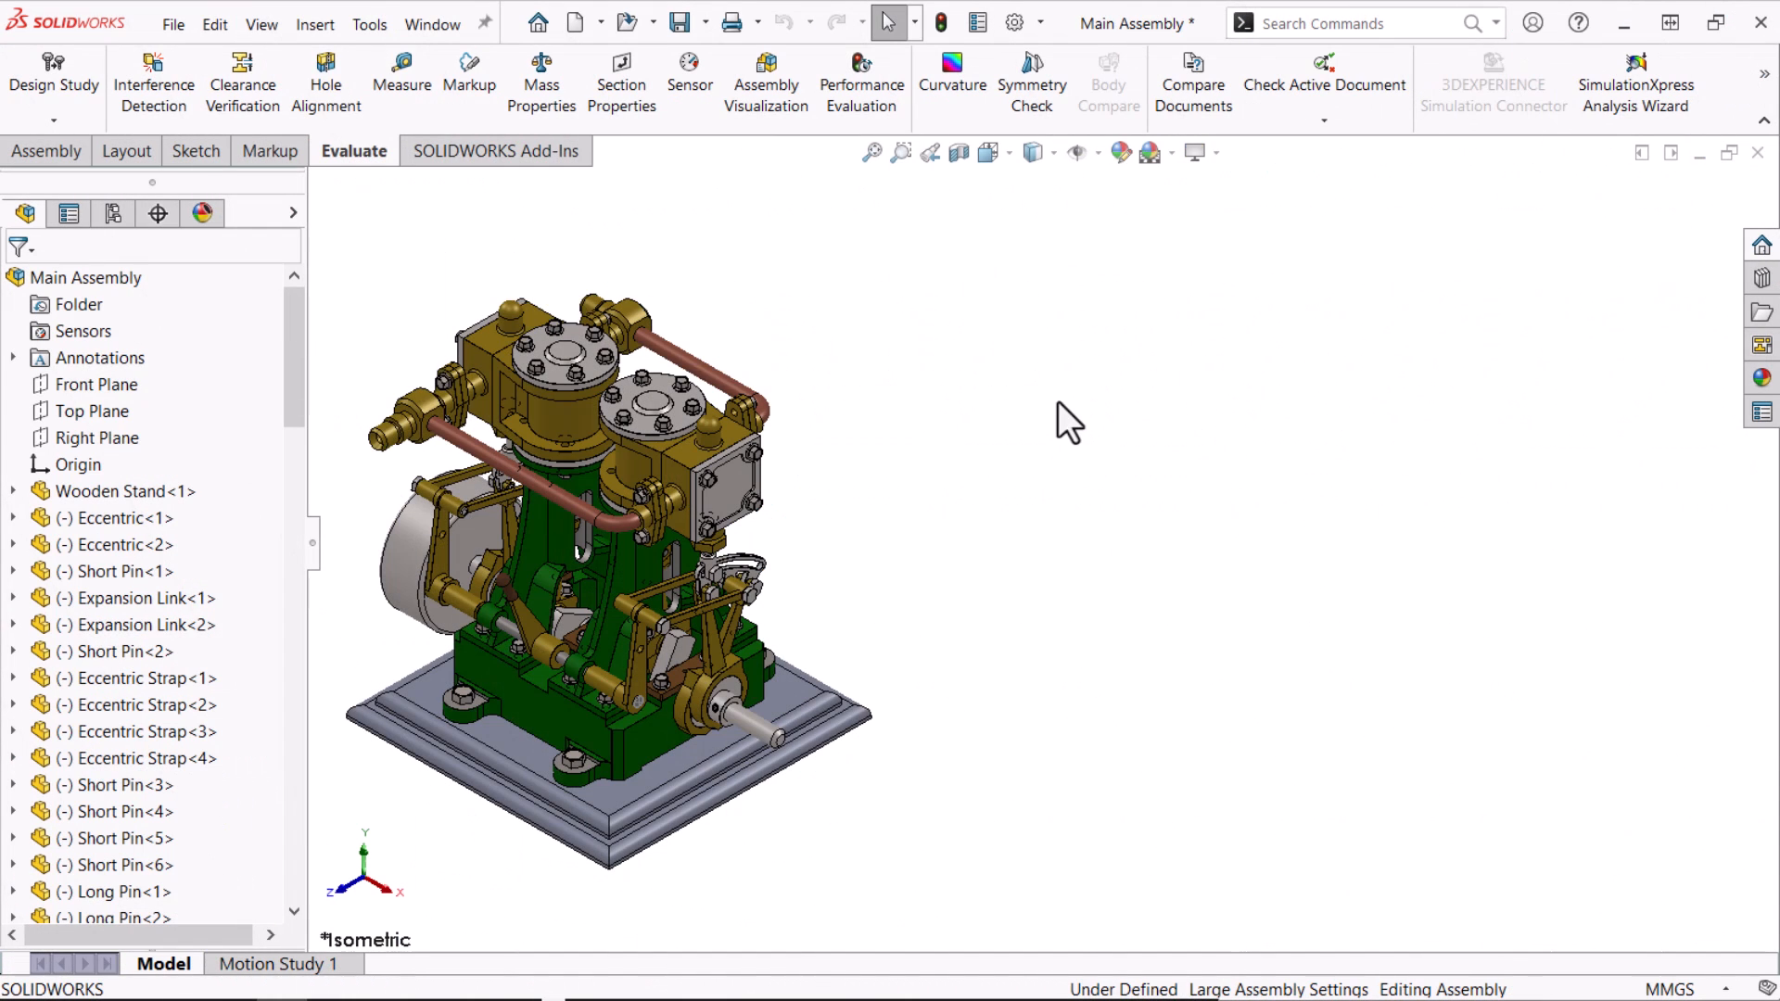
pyautogui.moveTo(914, 45)
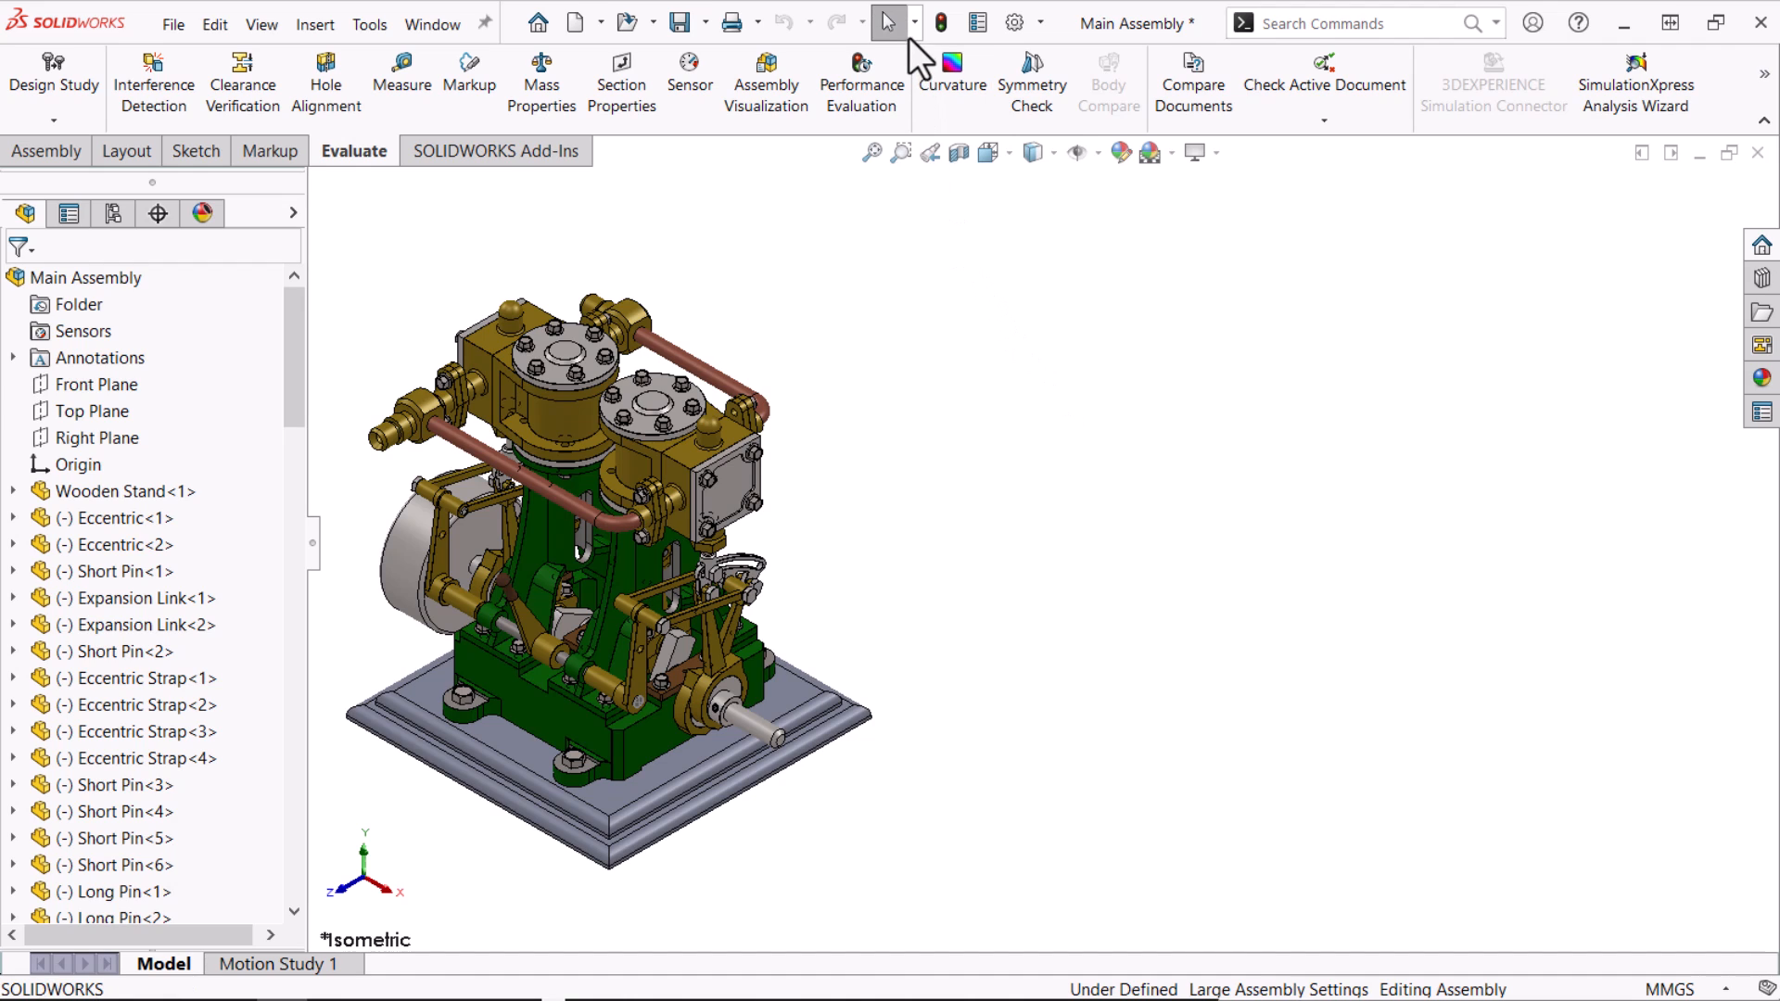
# Build and apply an Advanced Select criterion of File Type = ToolBox Part
pyautogui.click(891, 23)
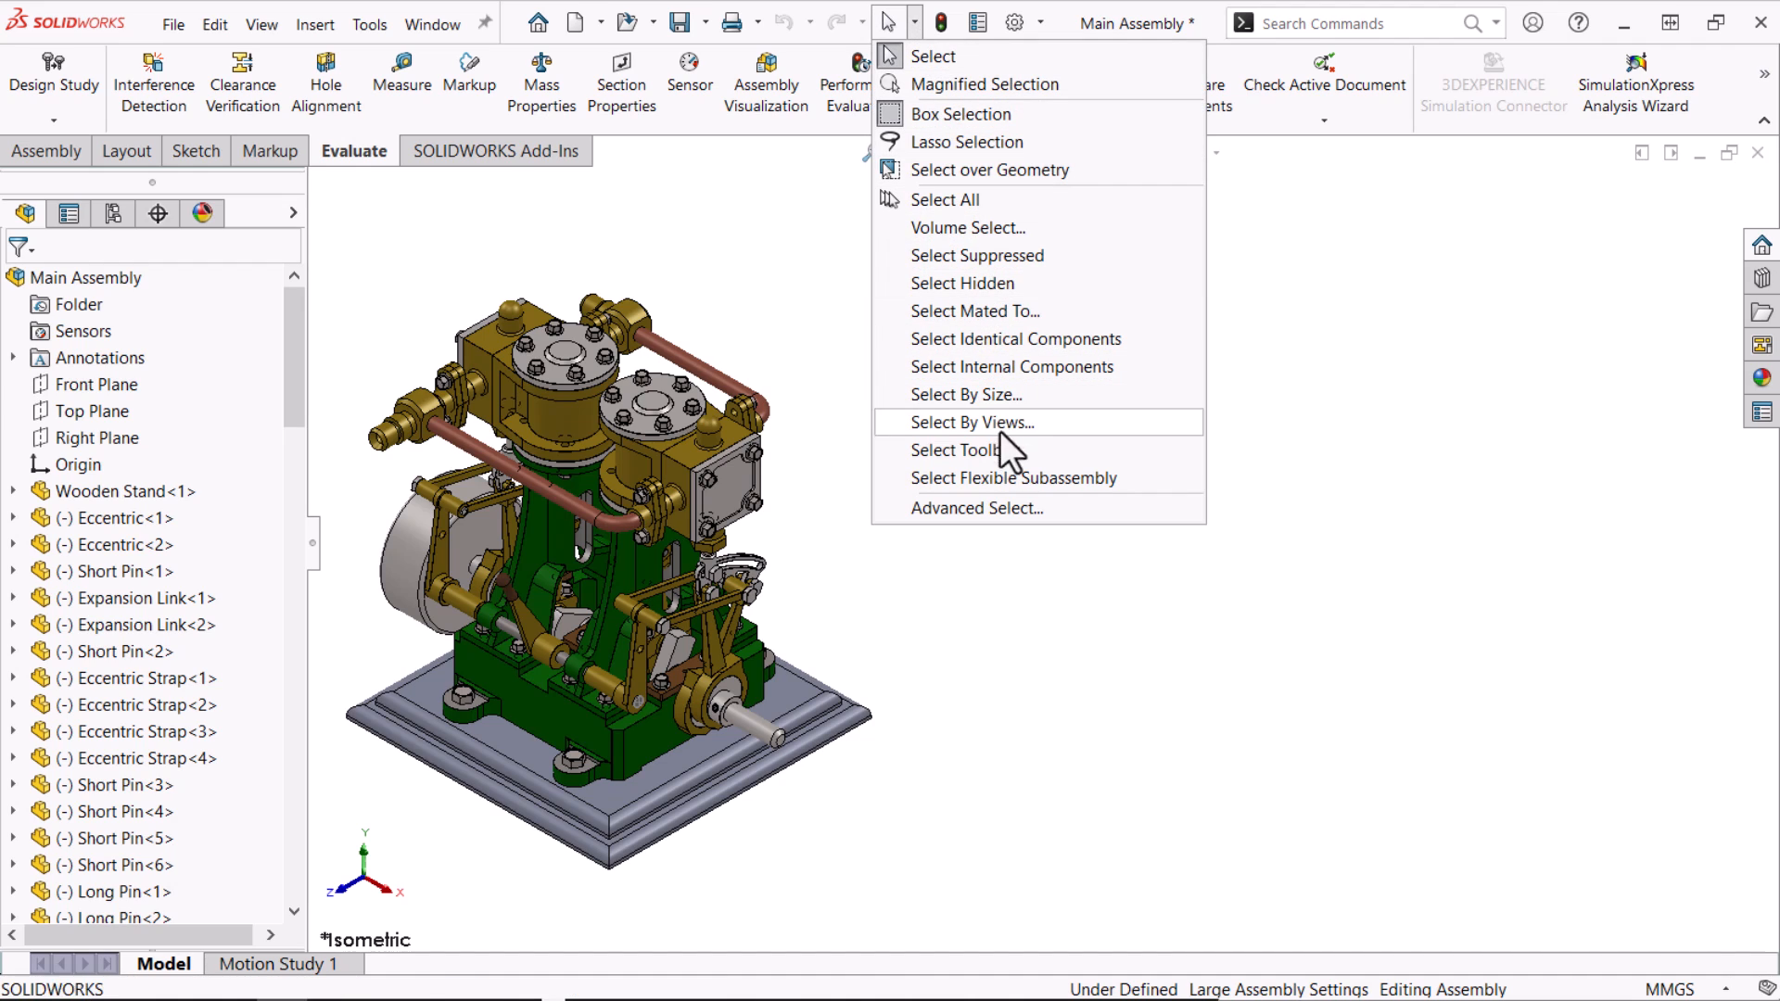
pyautogui.moveTo(1013, 507)
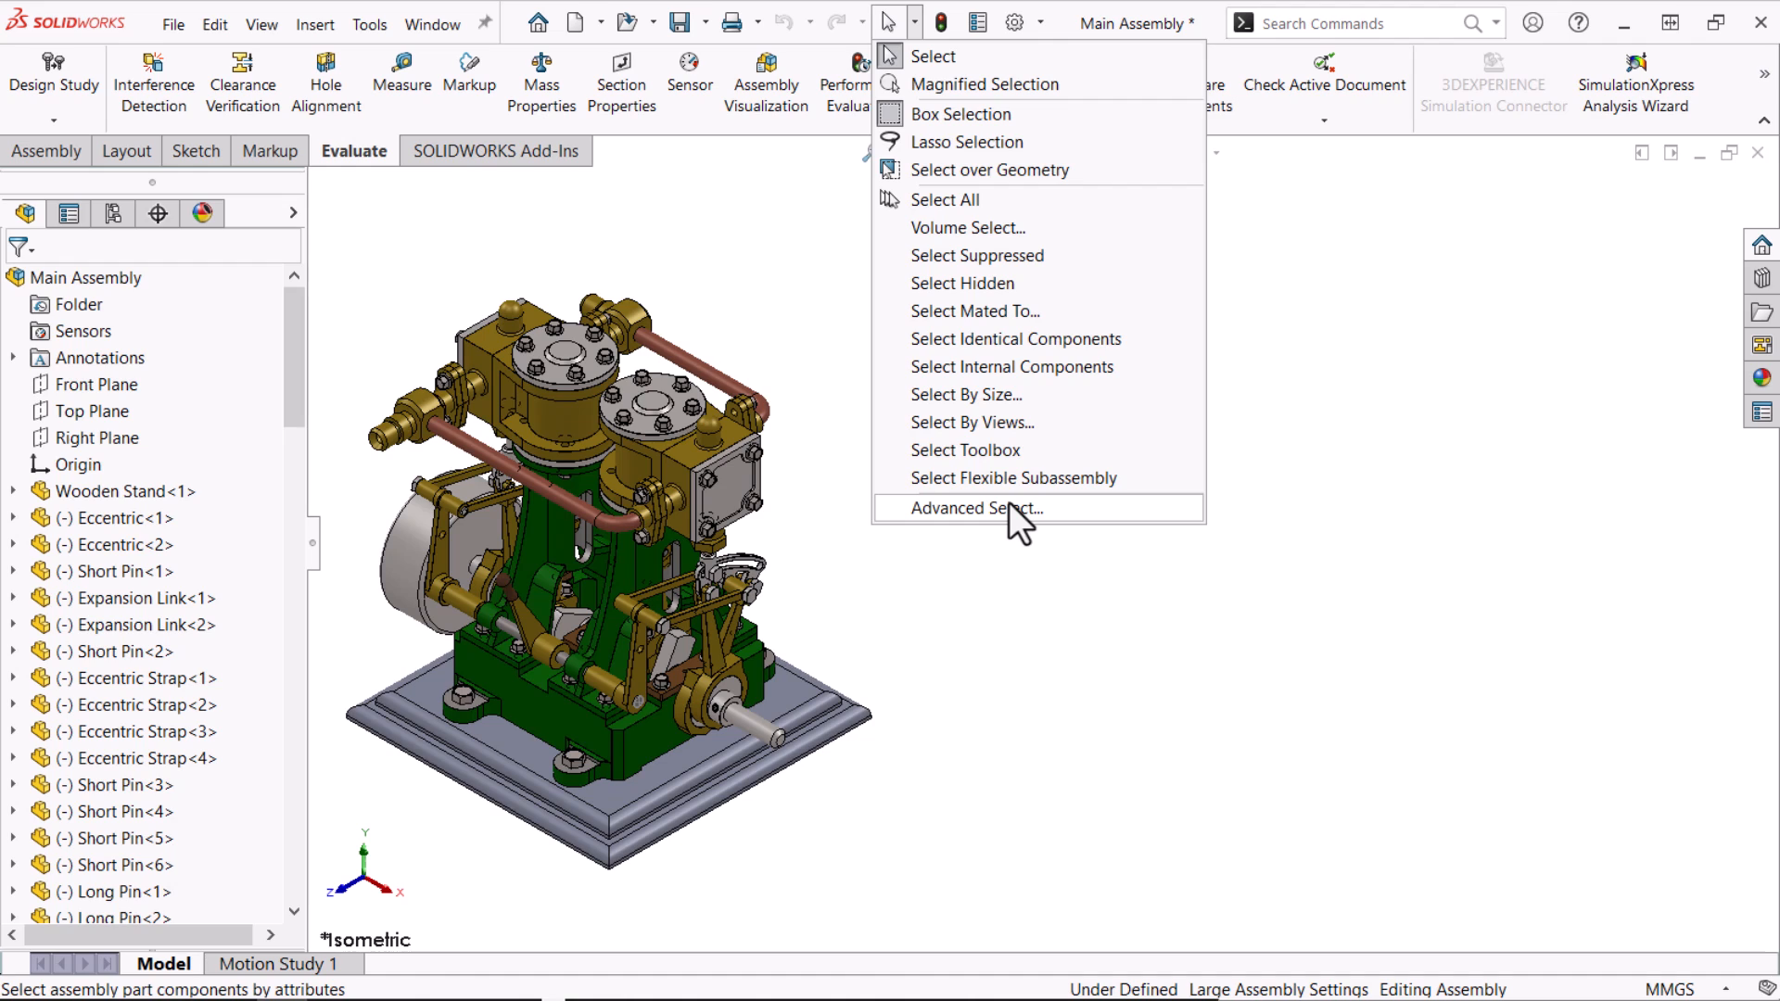
pyautogui.click(973, 507)
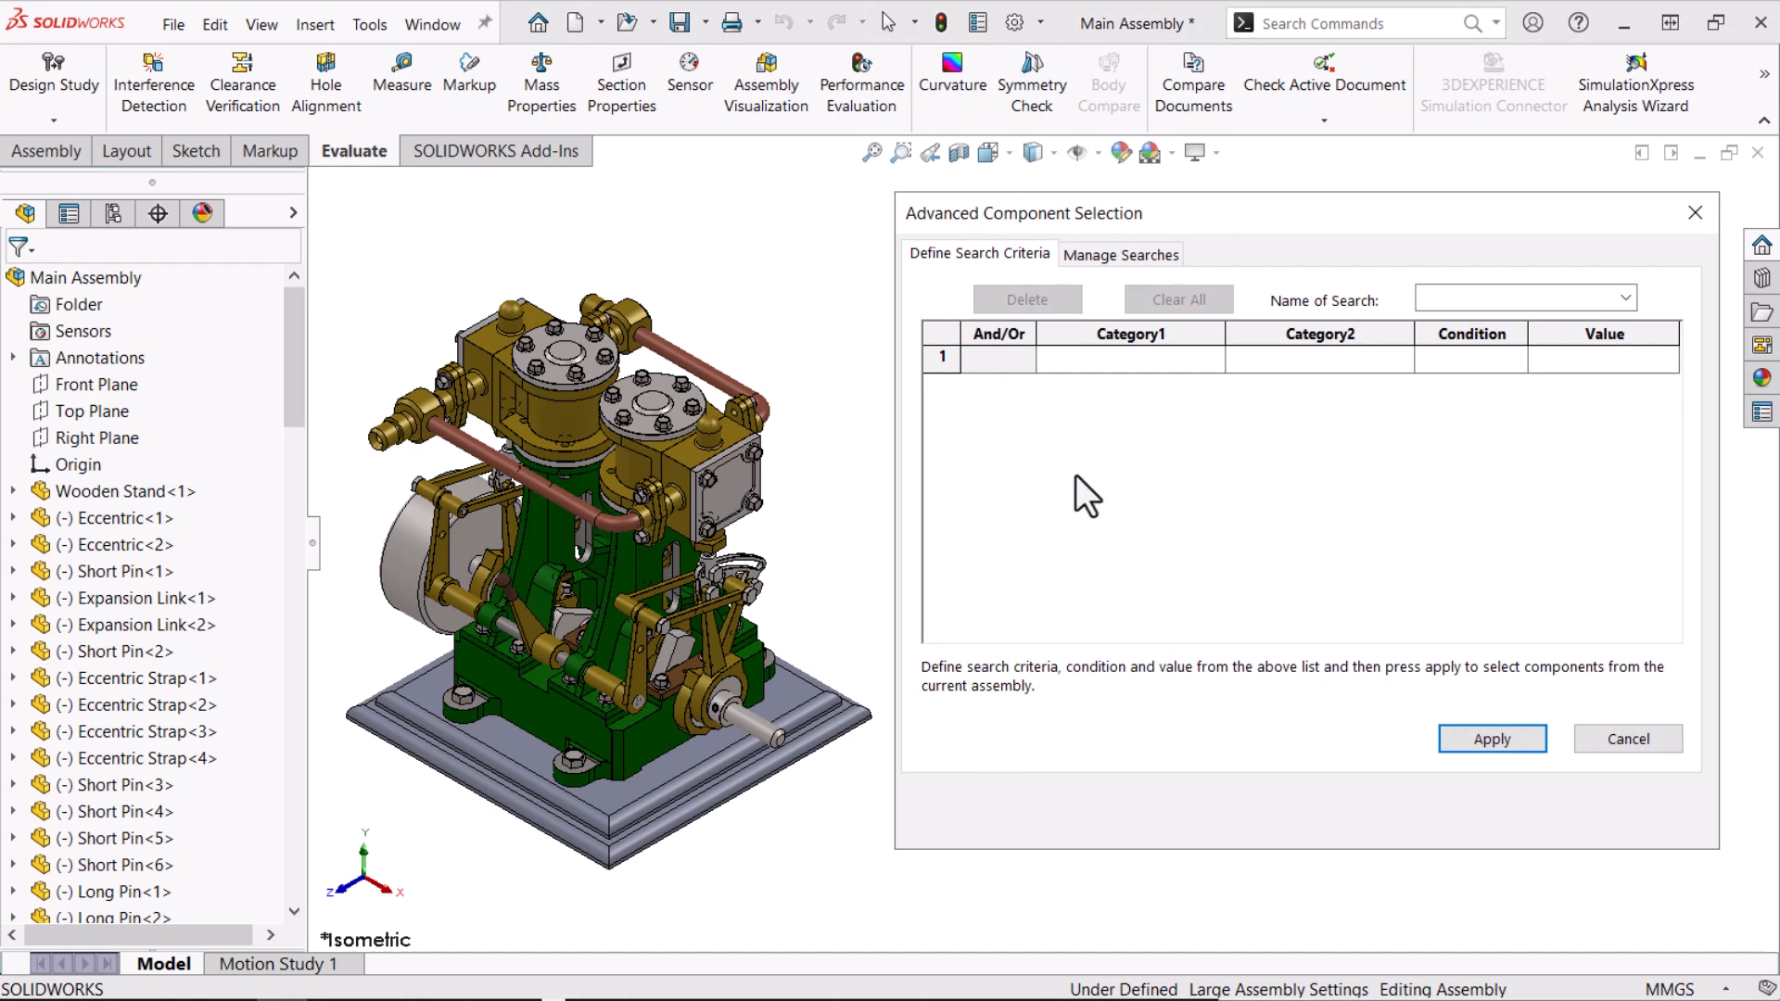
pyautogui.click(1215, 358)
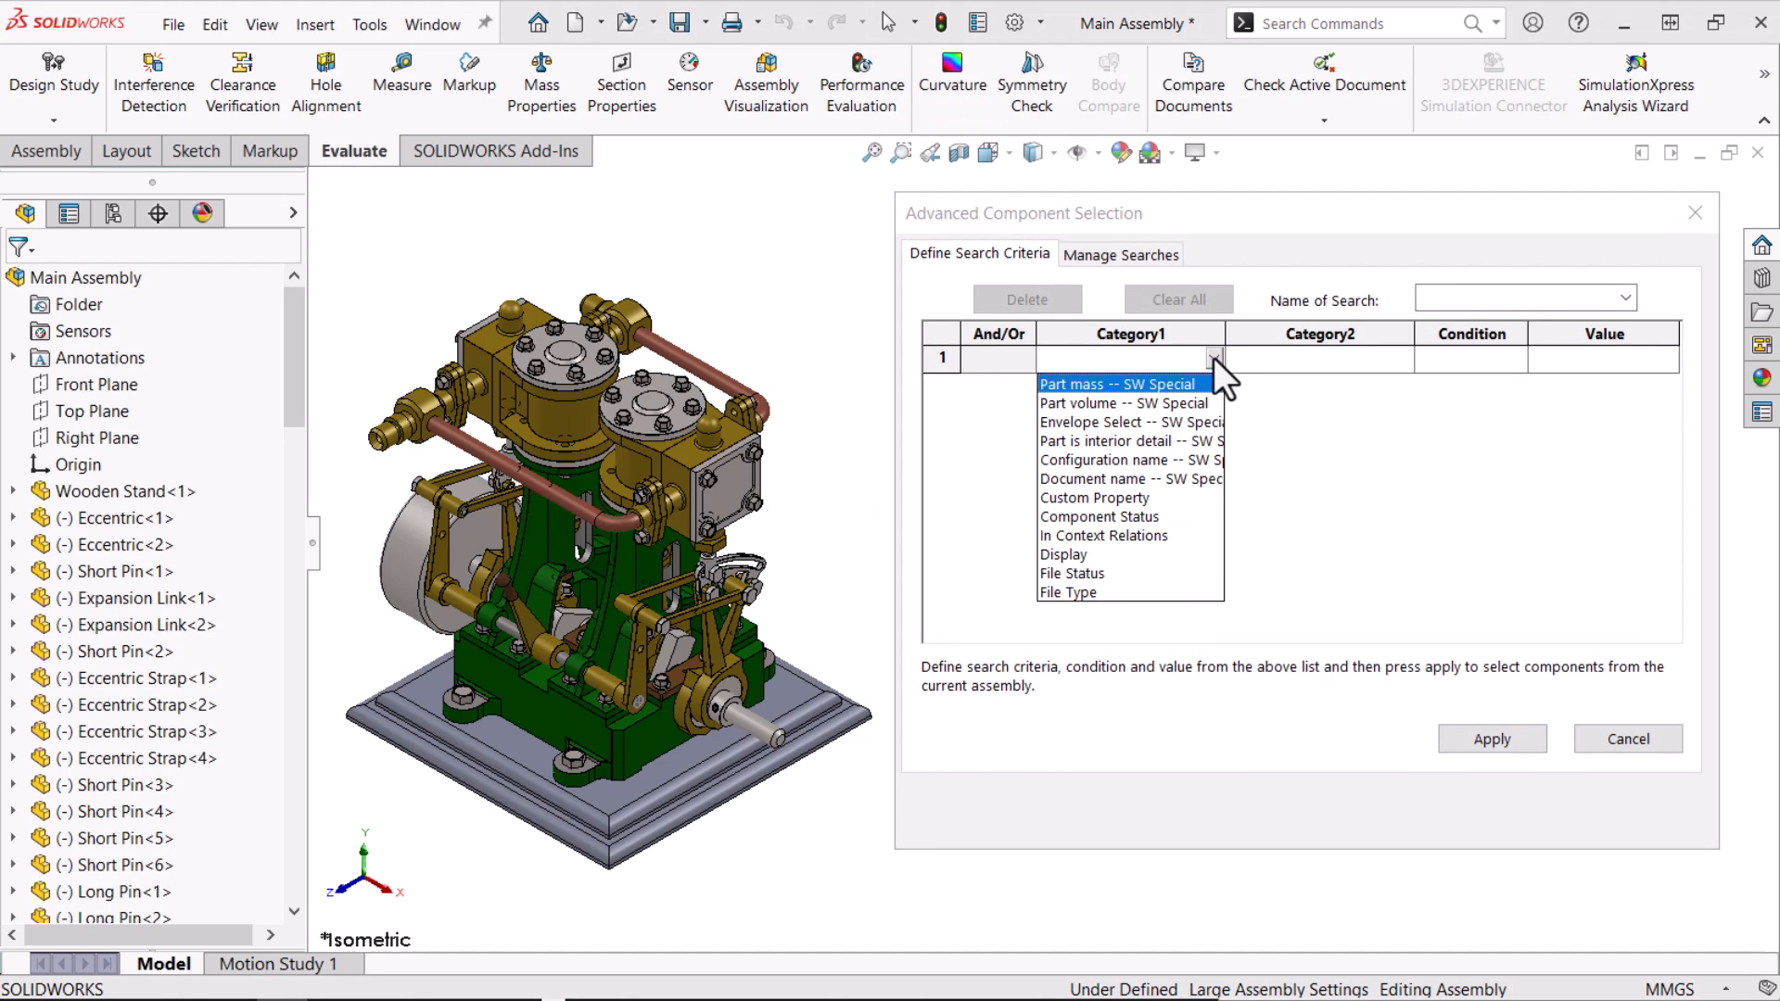
pyautogui.moveTo(1093, 602)
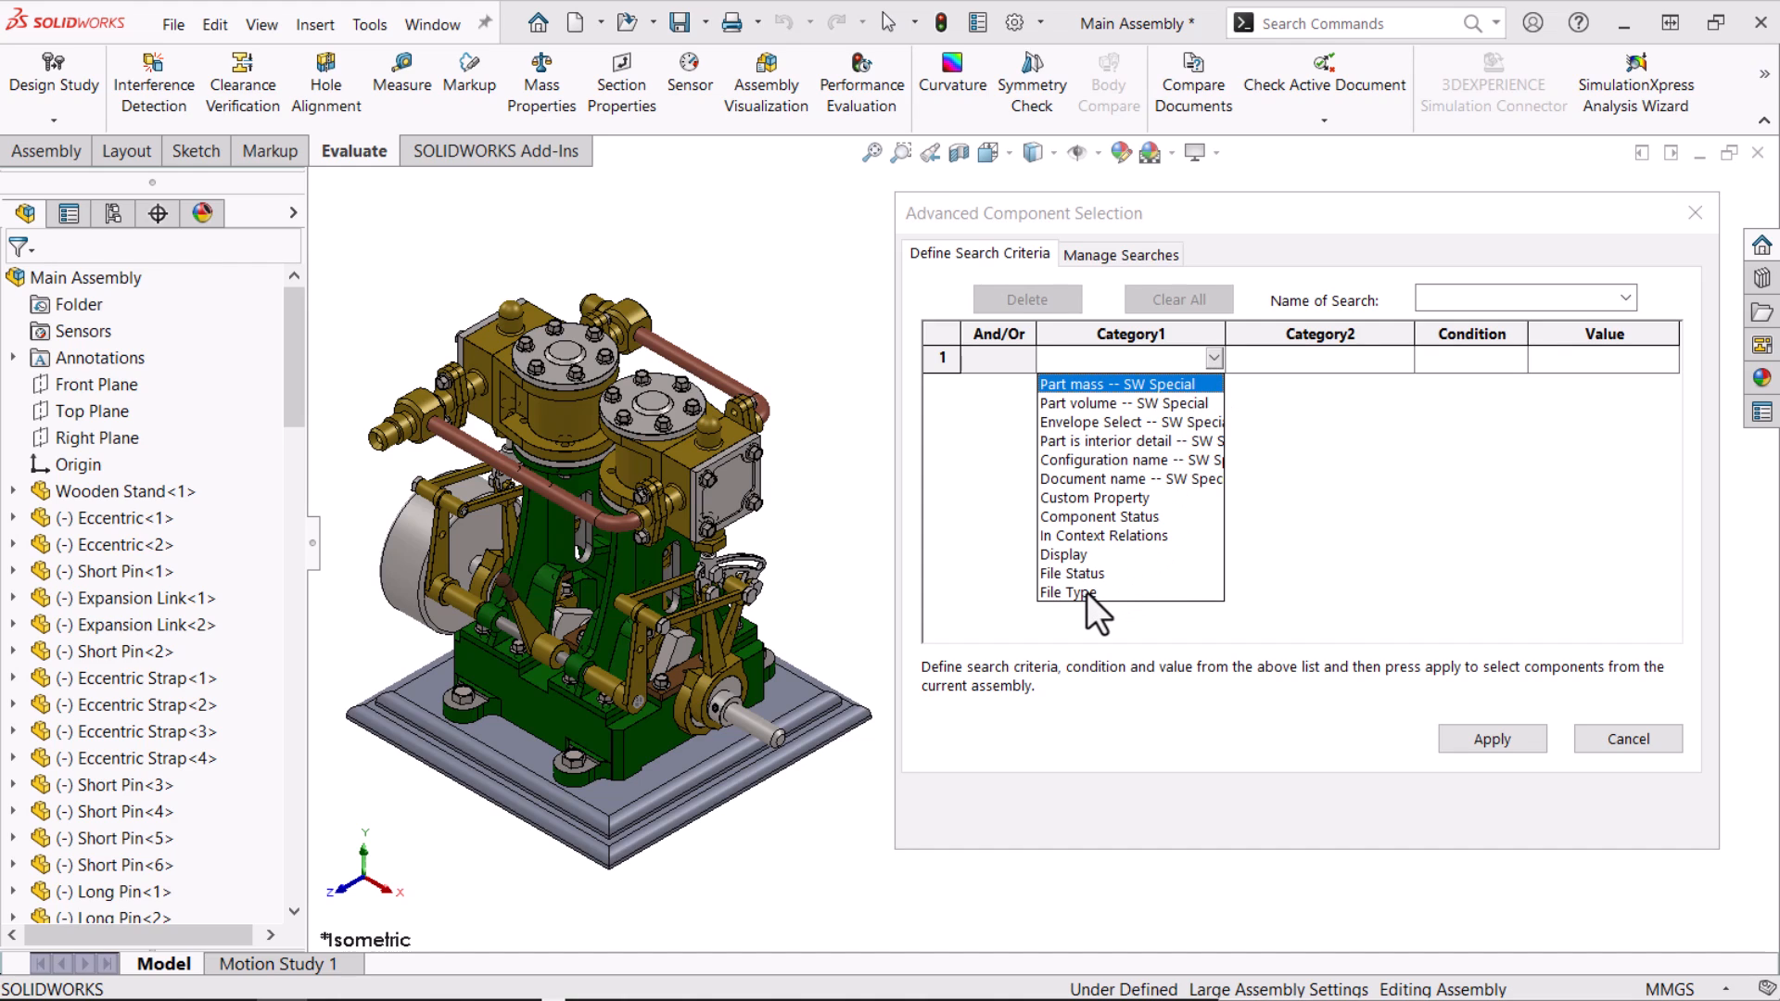
pyautogui.click(1067, 592)
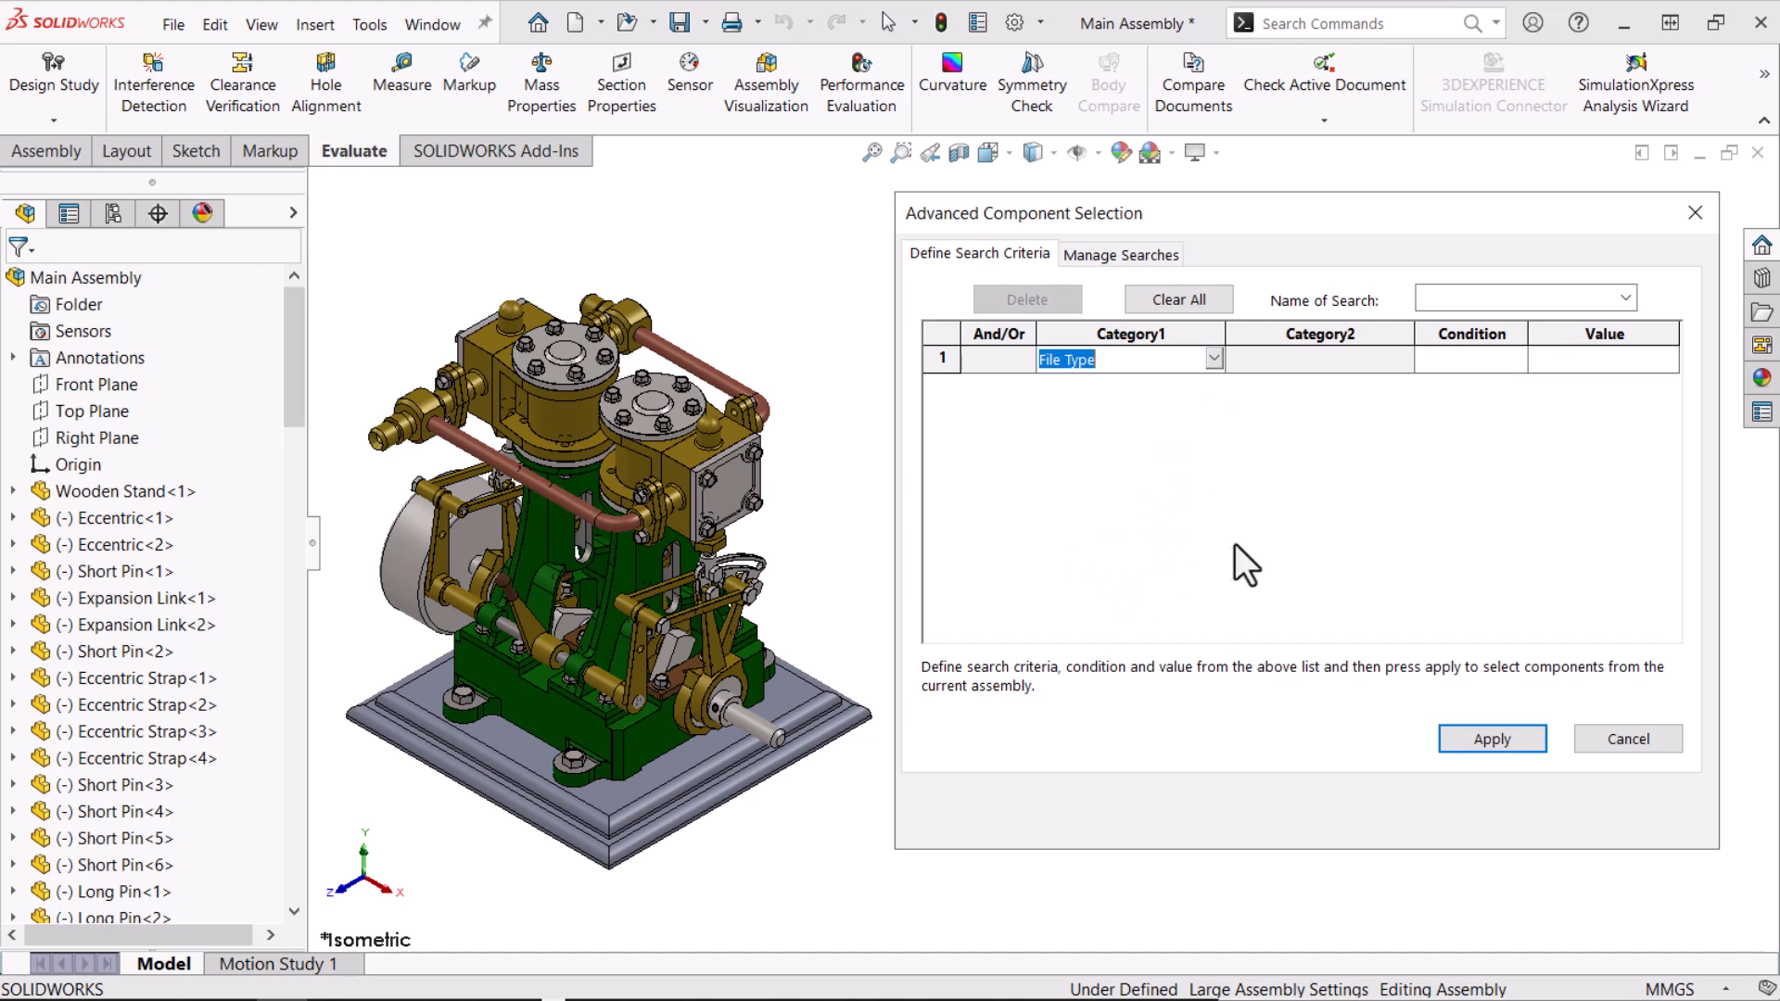
pyautogui.moveTo(1532, 383)
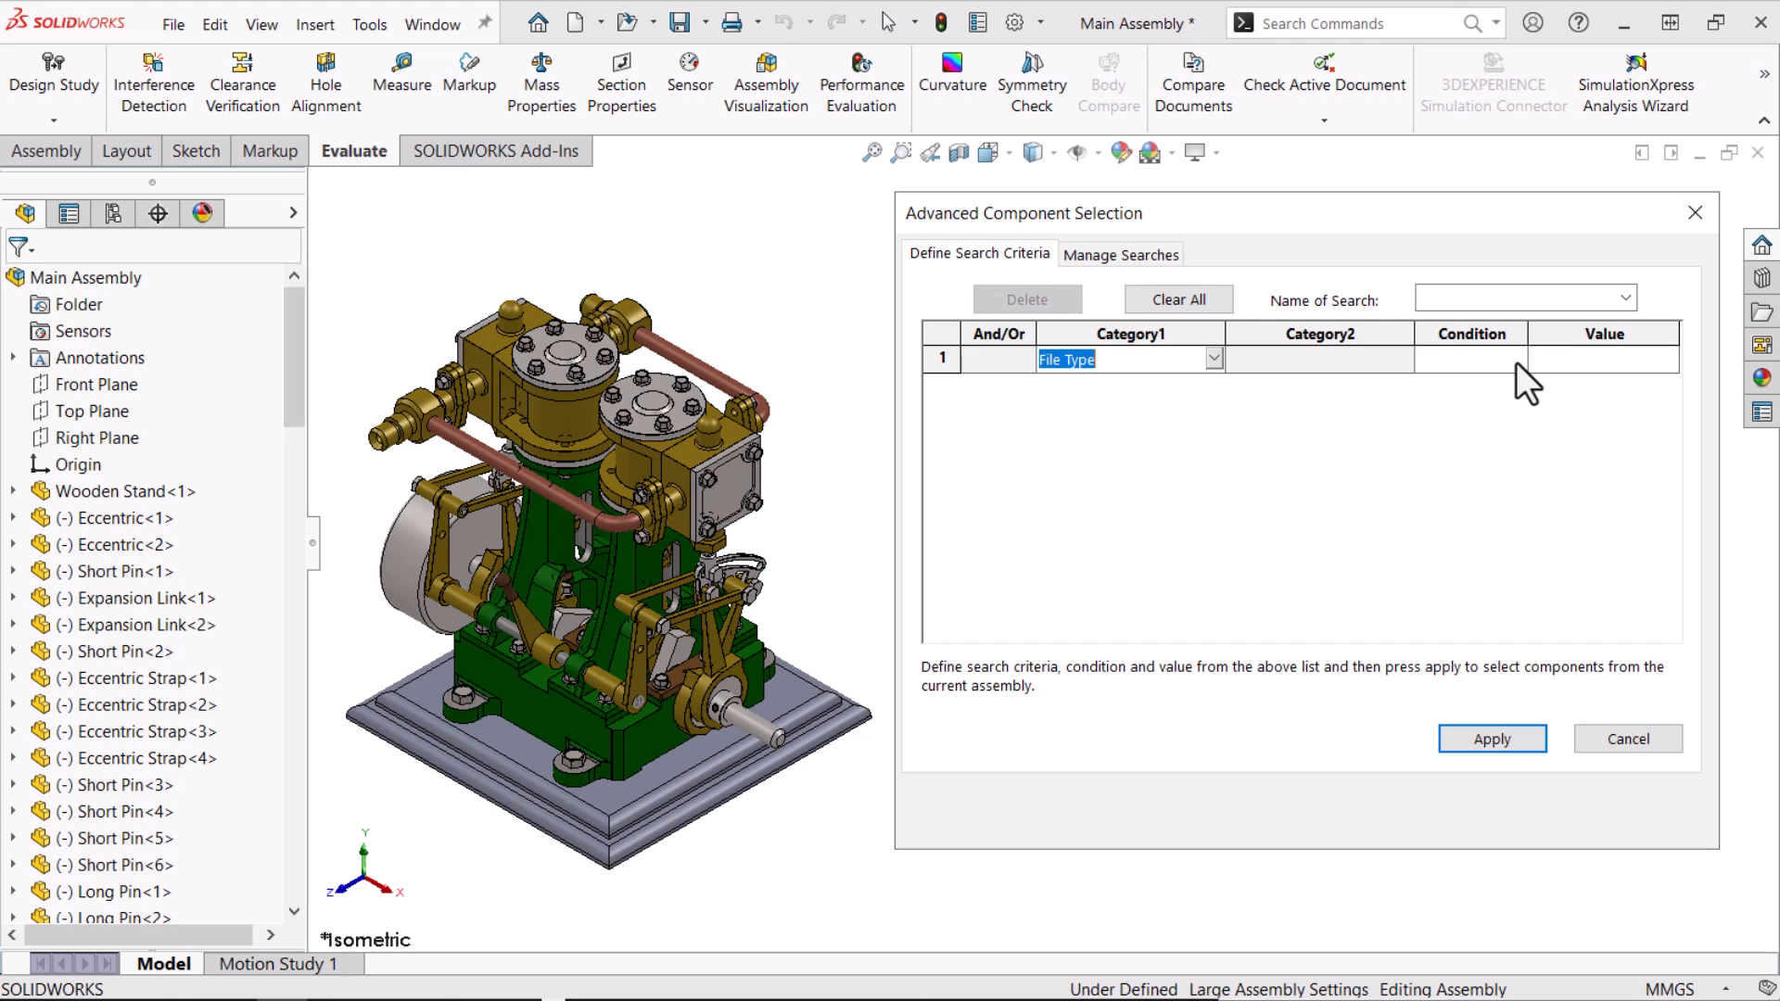
pyautogui.click(1517, 359)
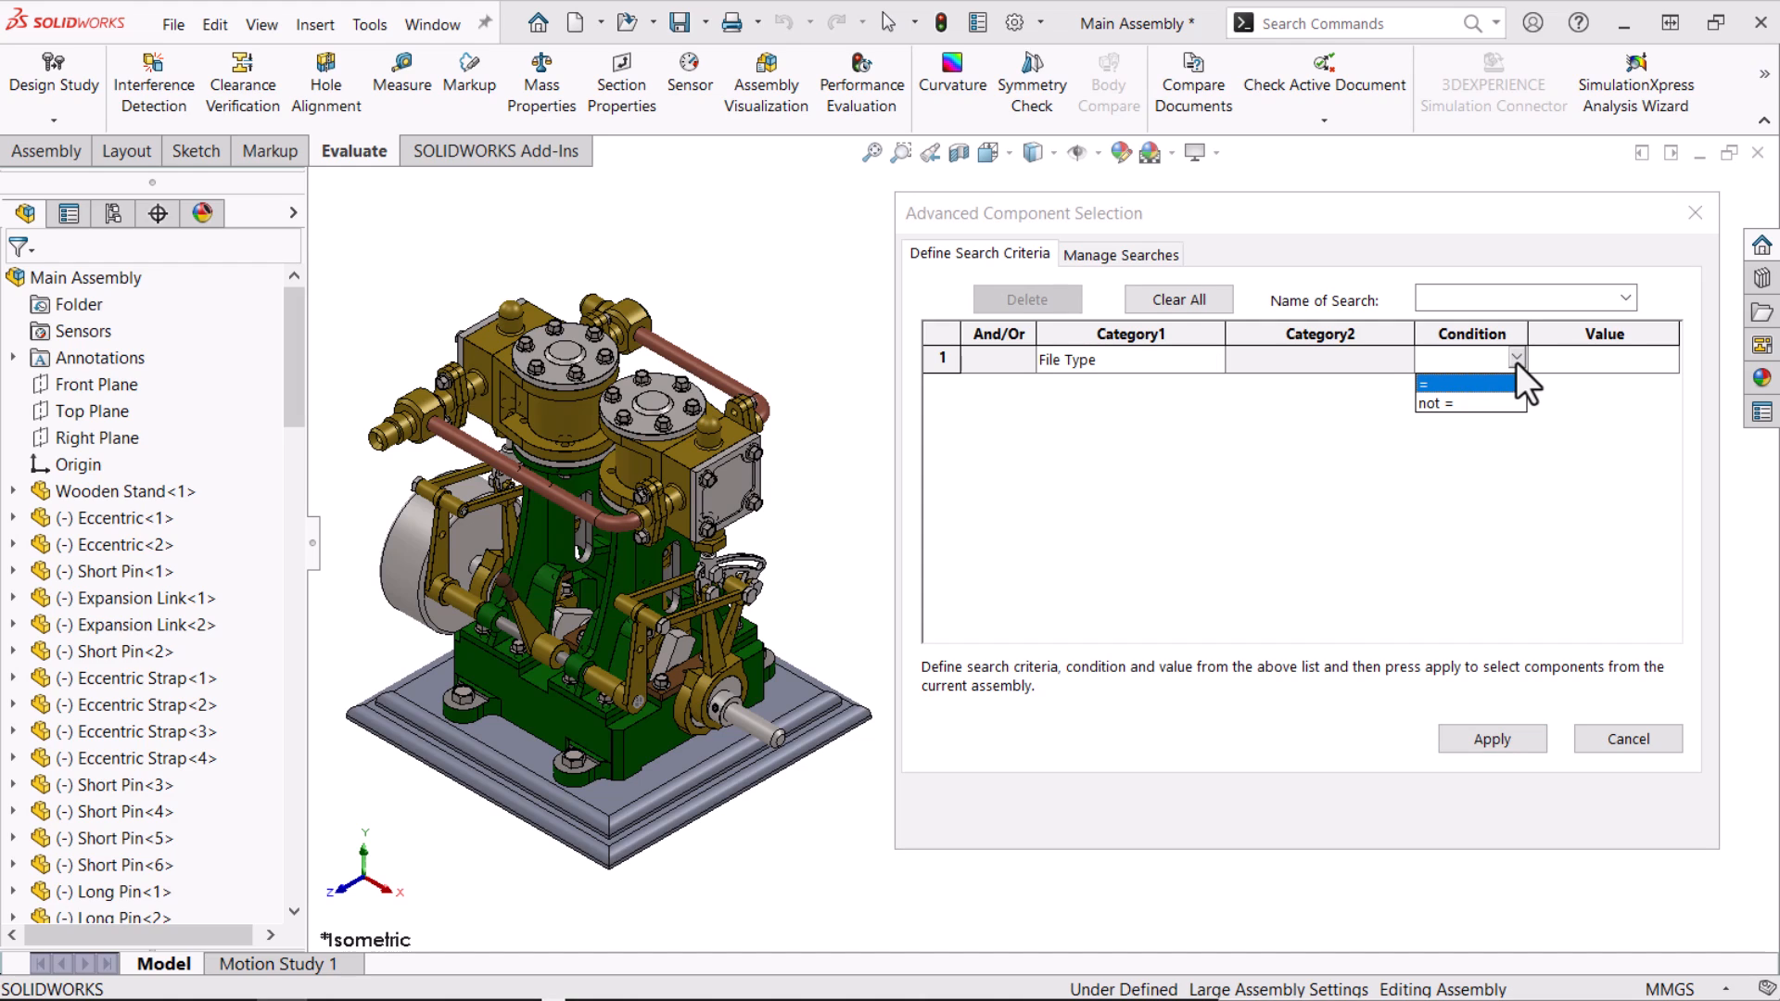
pyautogui.click(1465, 381)
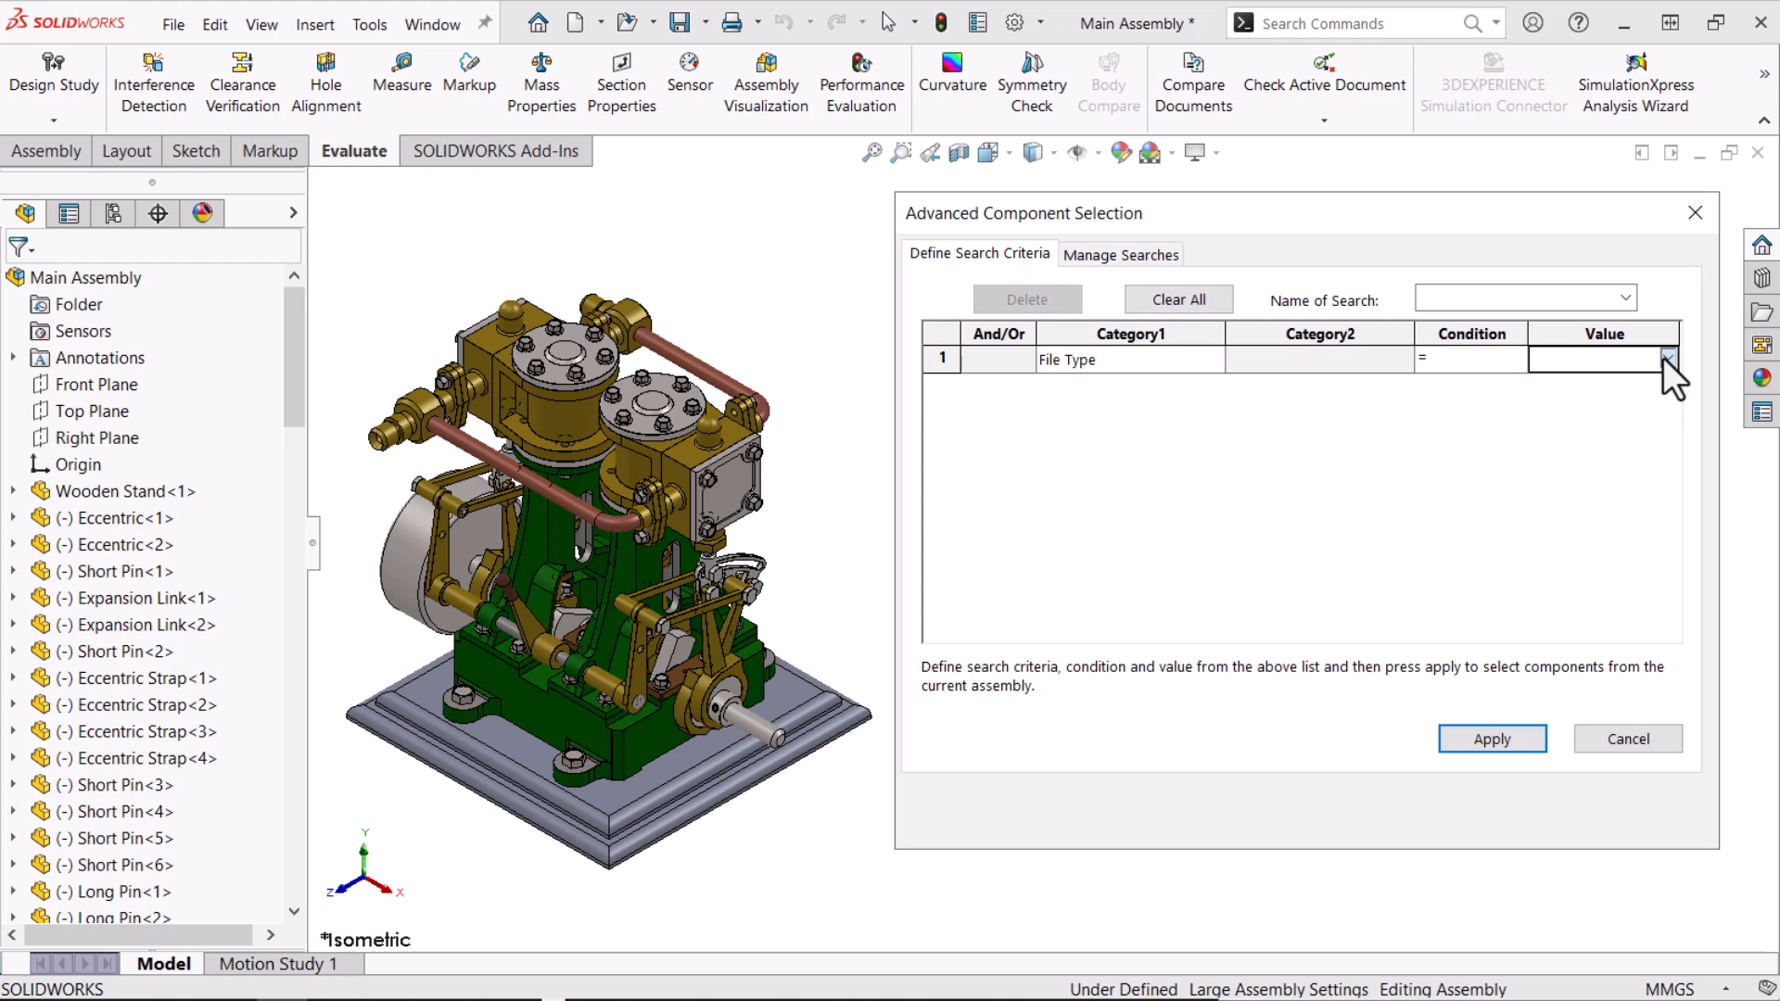
pyautogui.click(1667, 359)
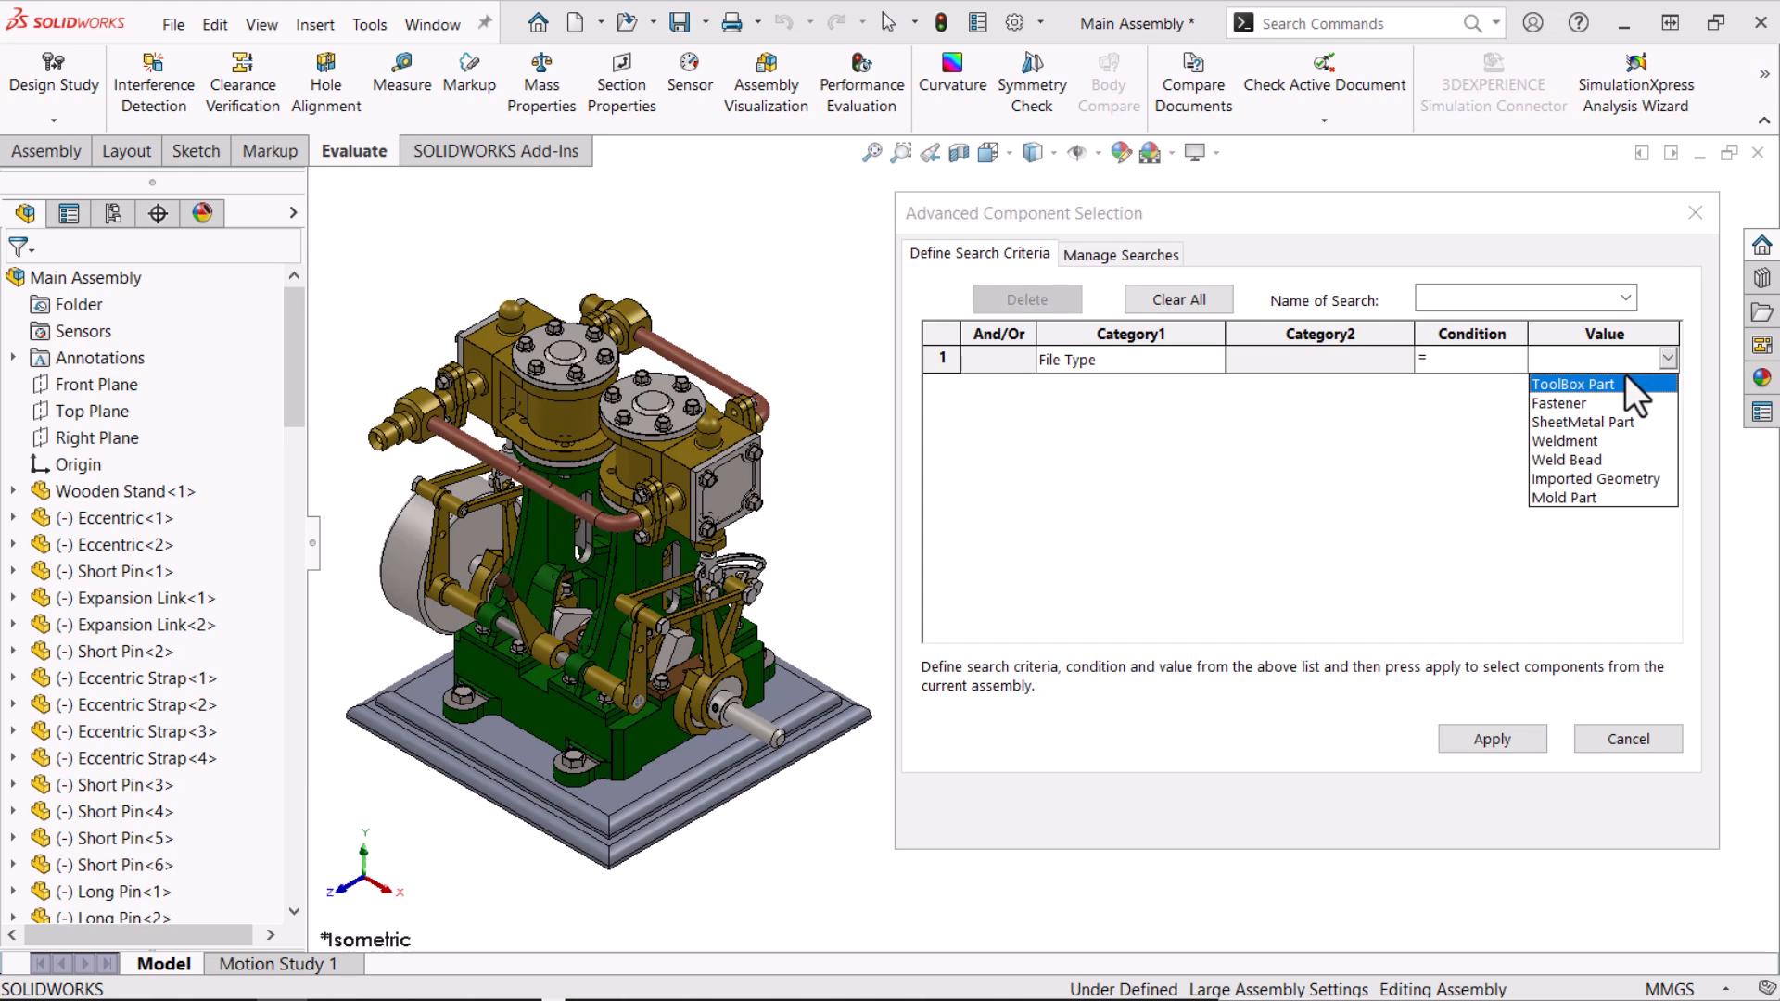
pyautogui.click(1573, 384)
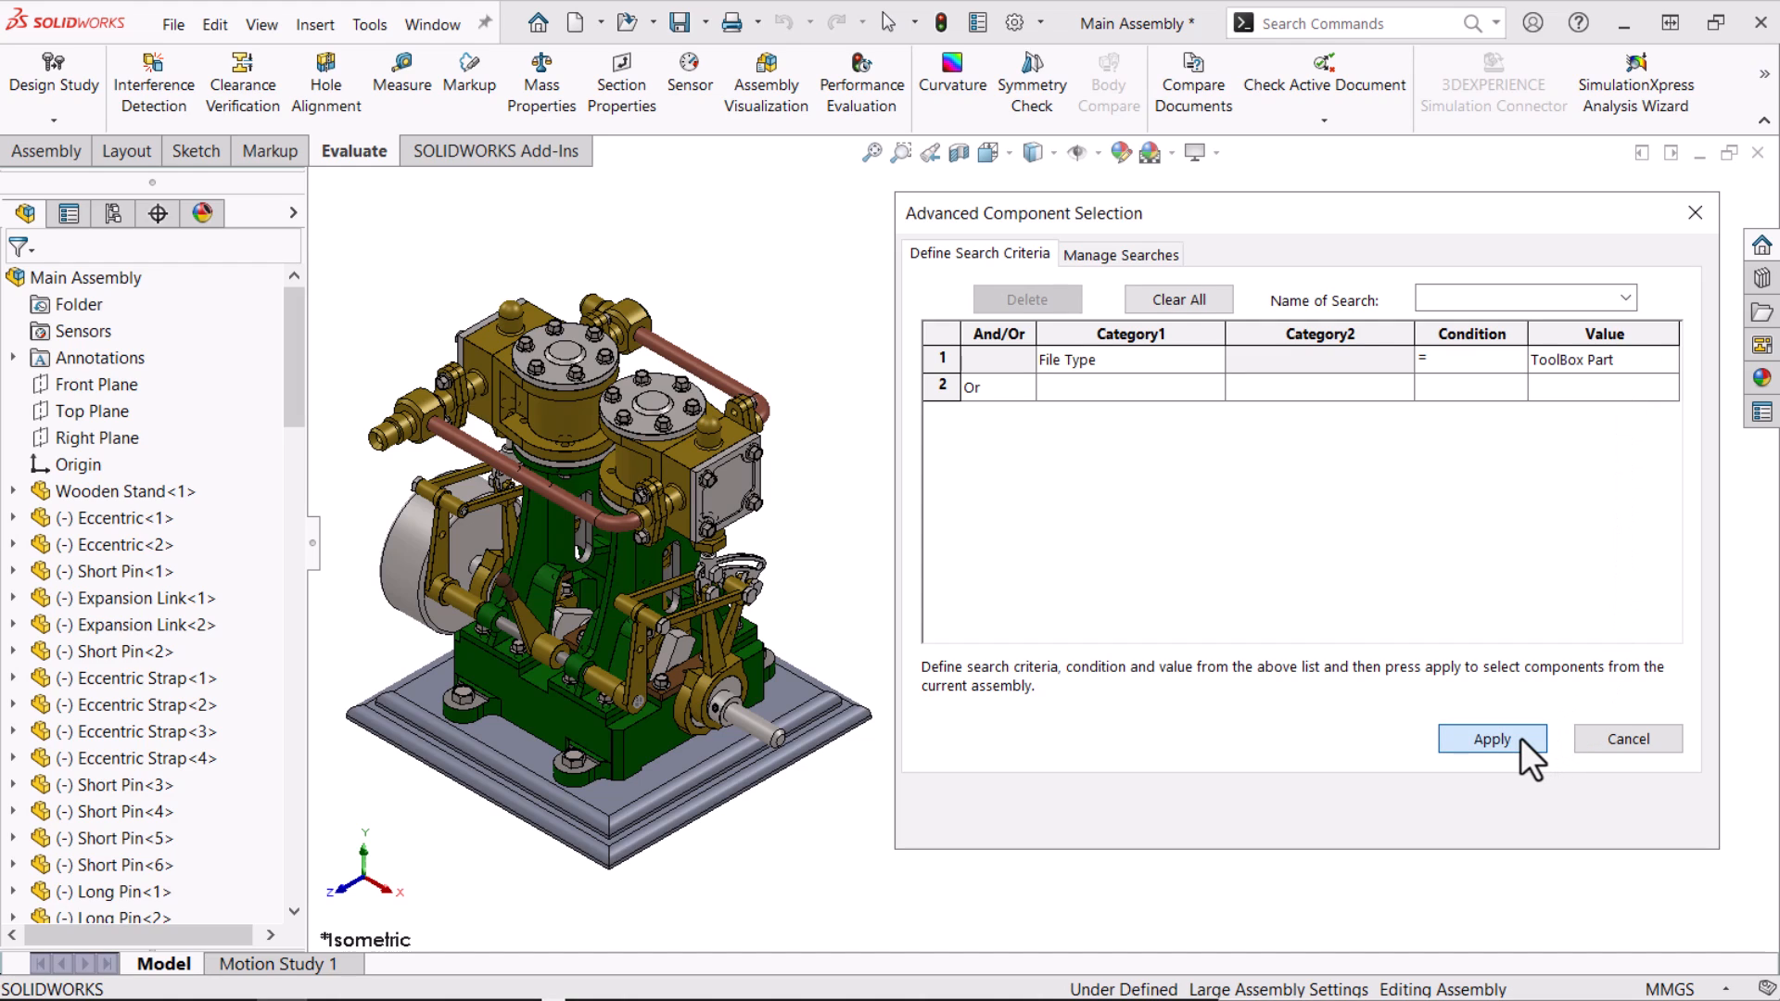
pyautogui.click(1492, 739)
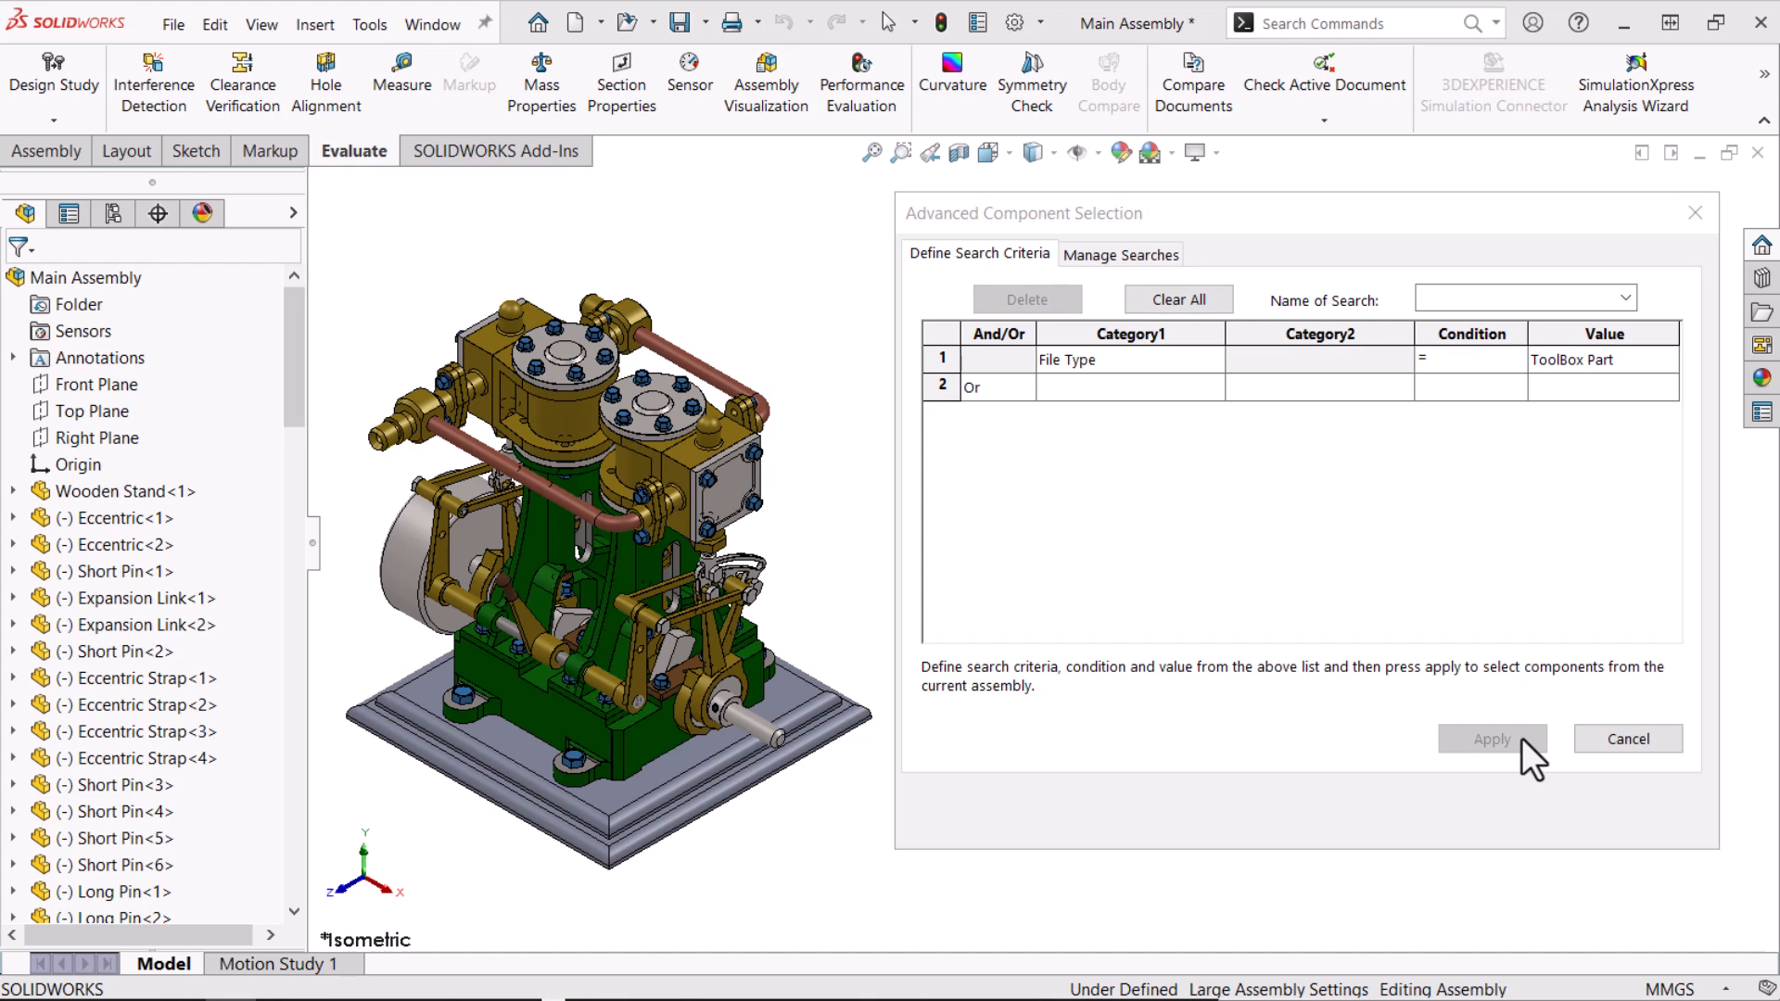
# Add an Or criterion of Part volume > 32 and apply the search
pyautogui.click(1022, 388)
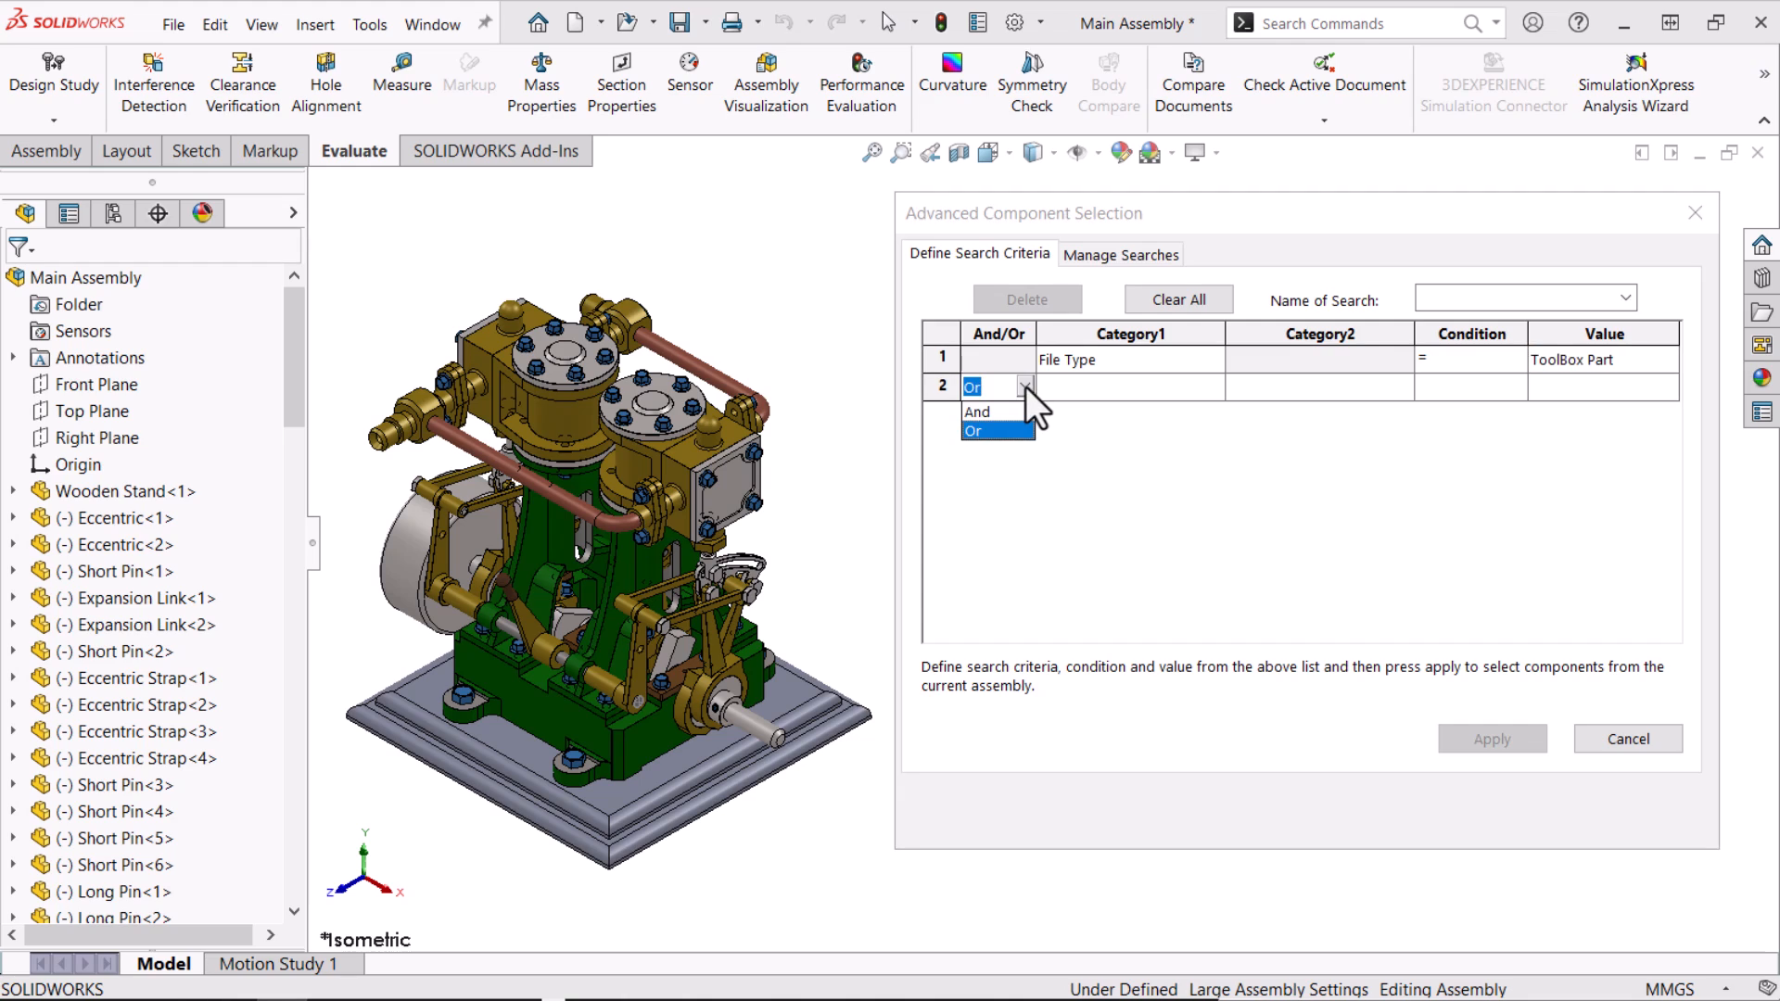
pyautogui.click(972, 430)
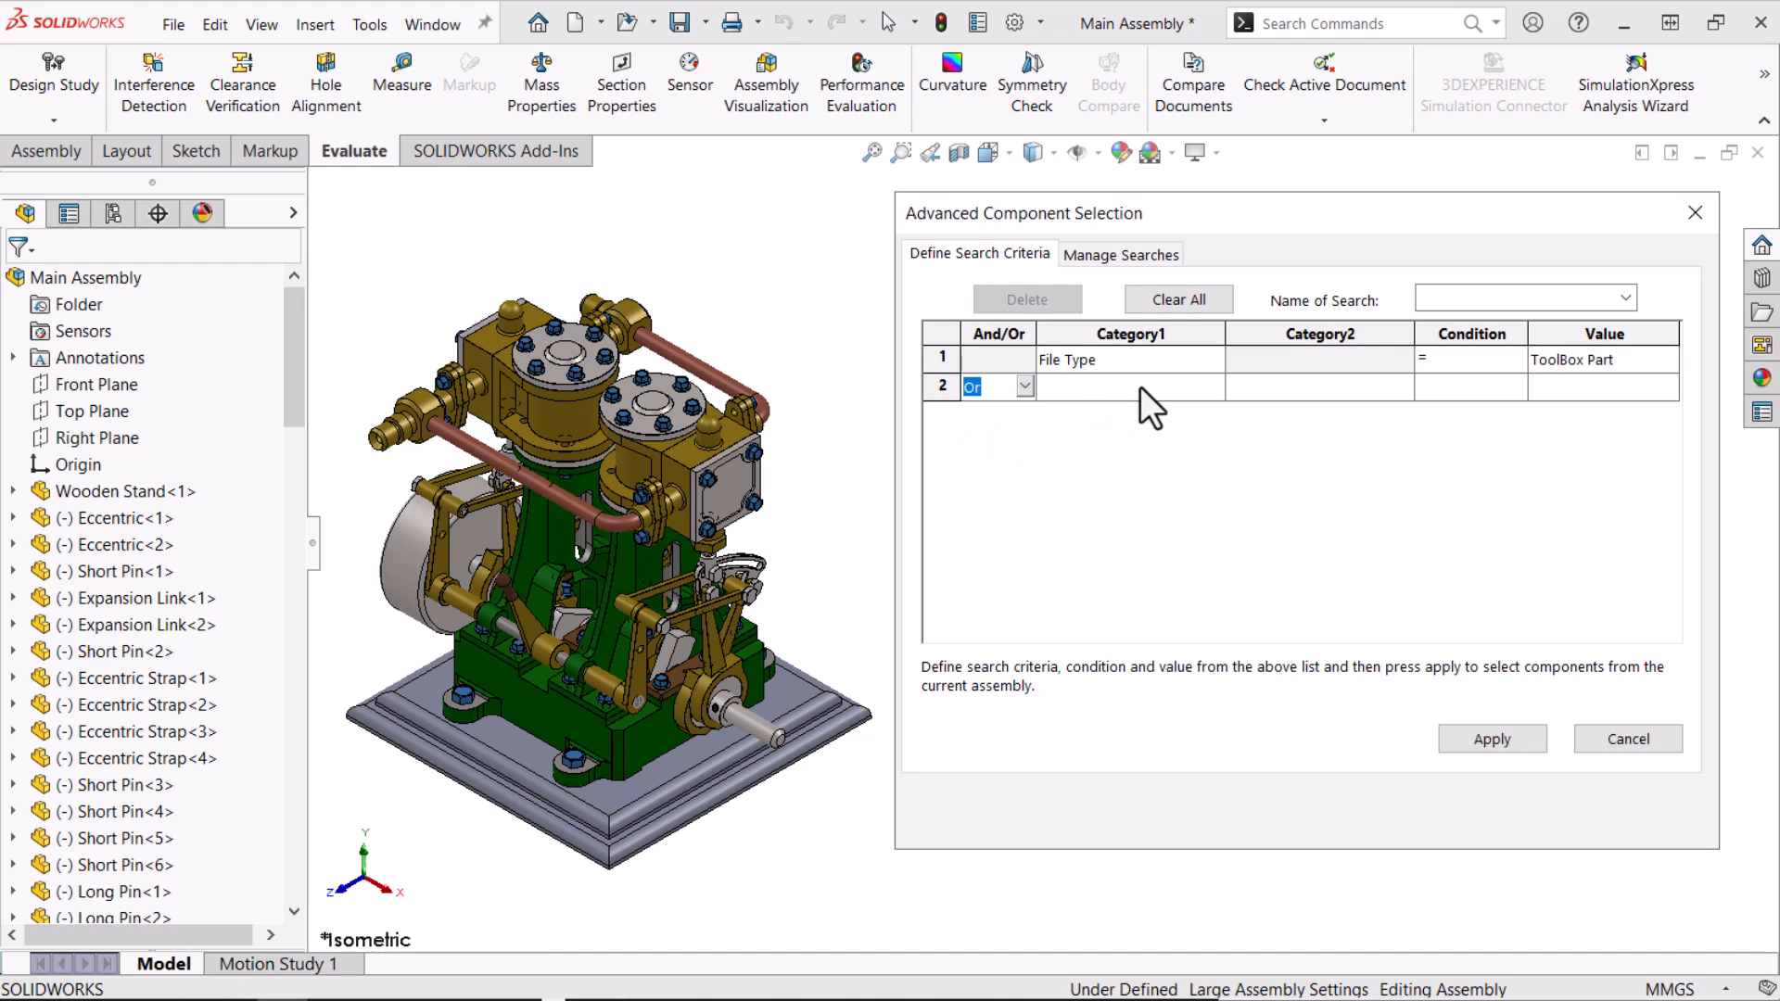
pyautogui.click(1123, 386)
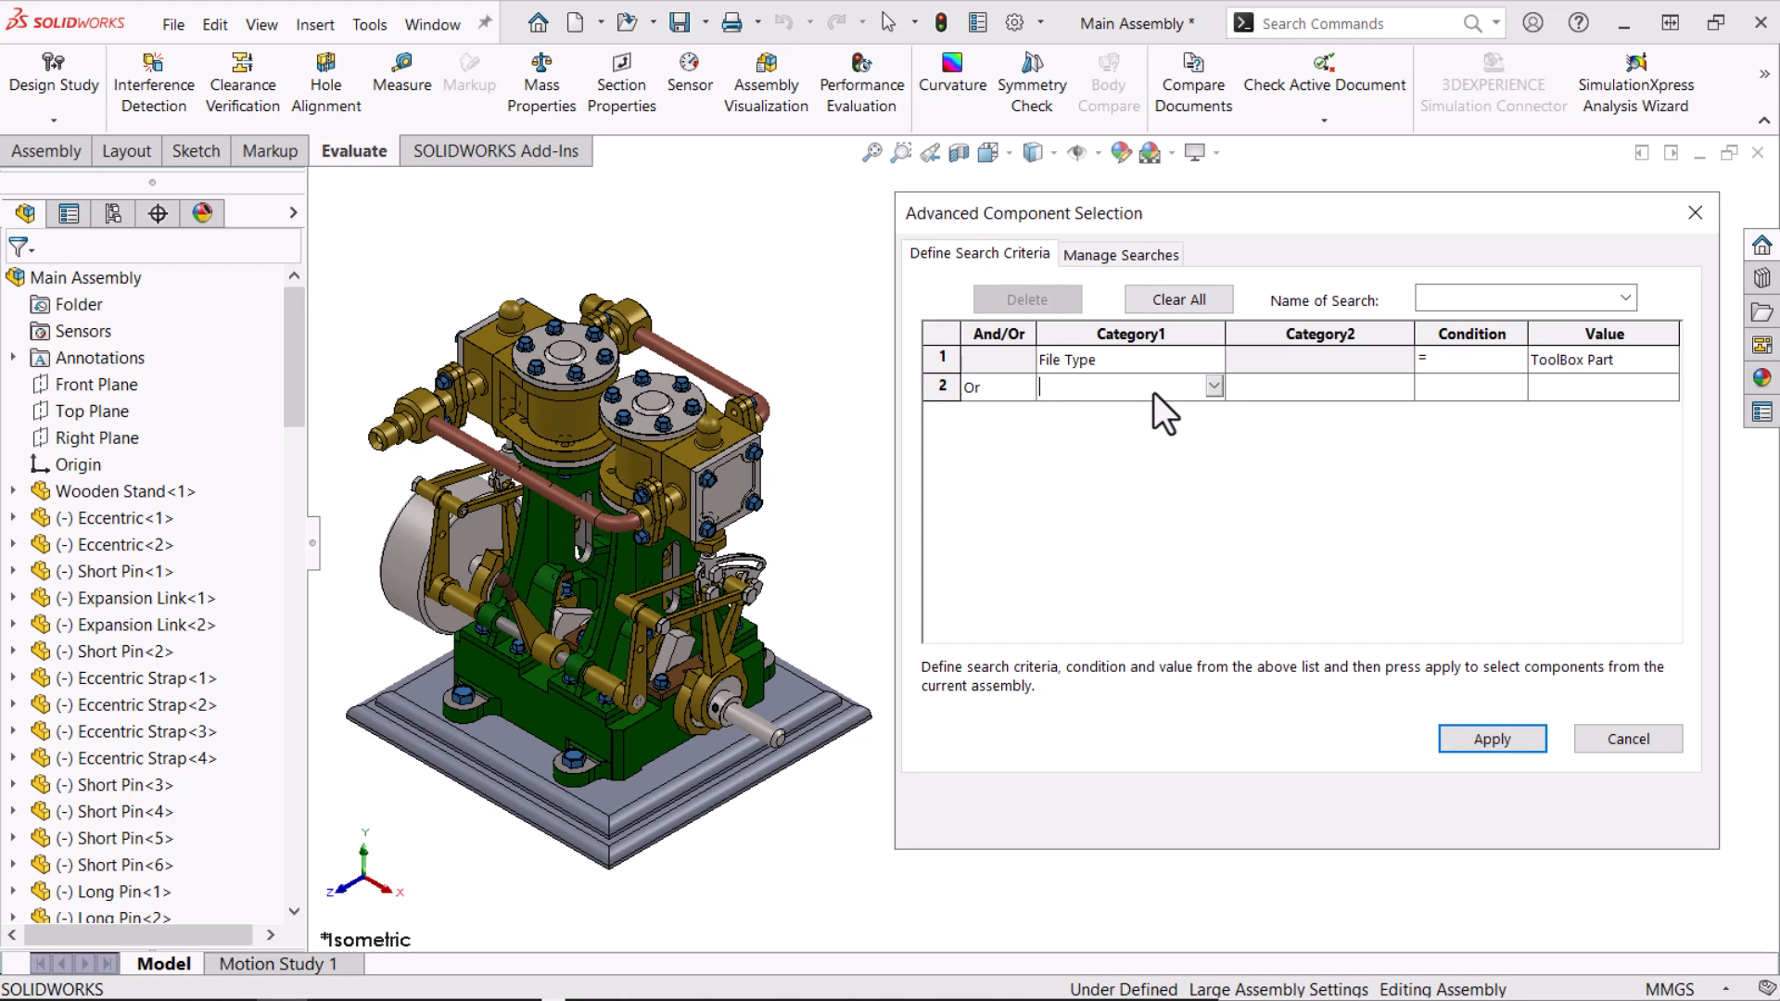
pyautogui.click(1214, 385)
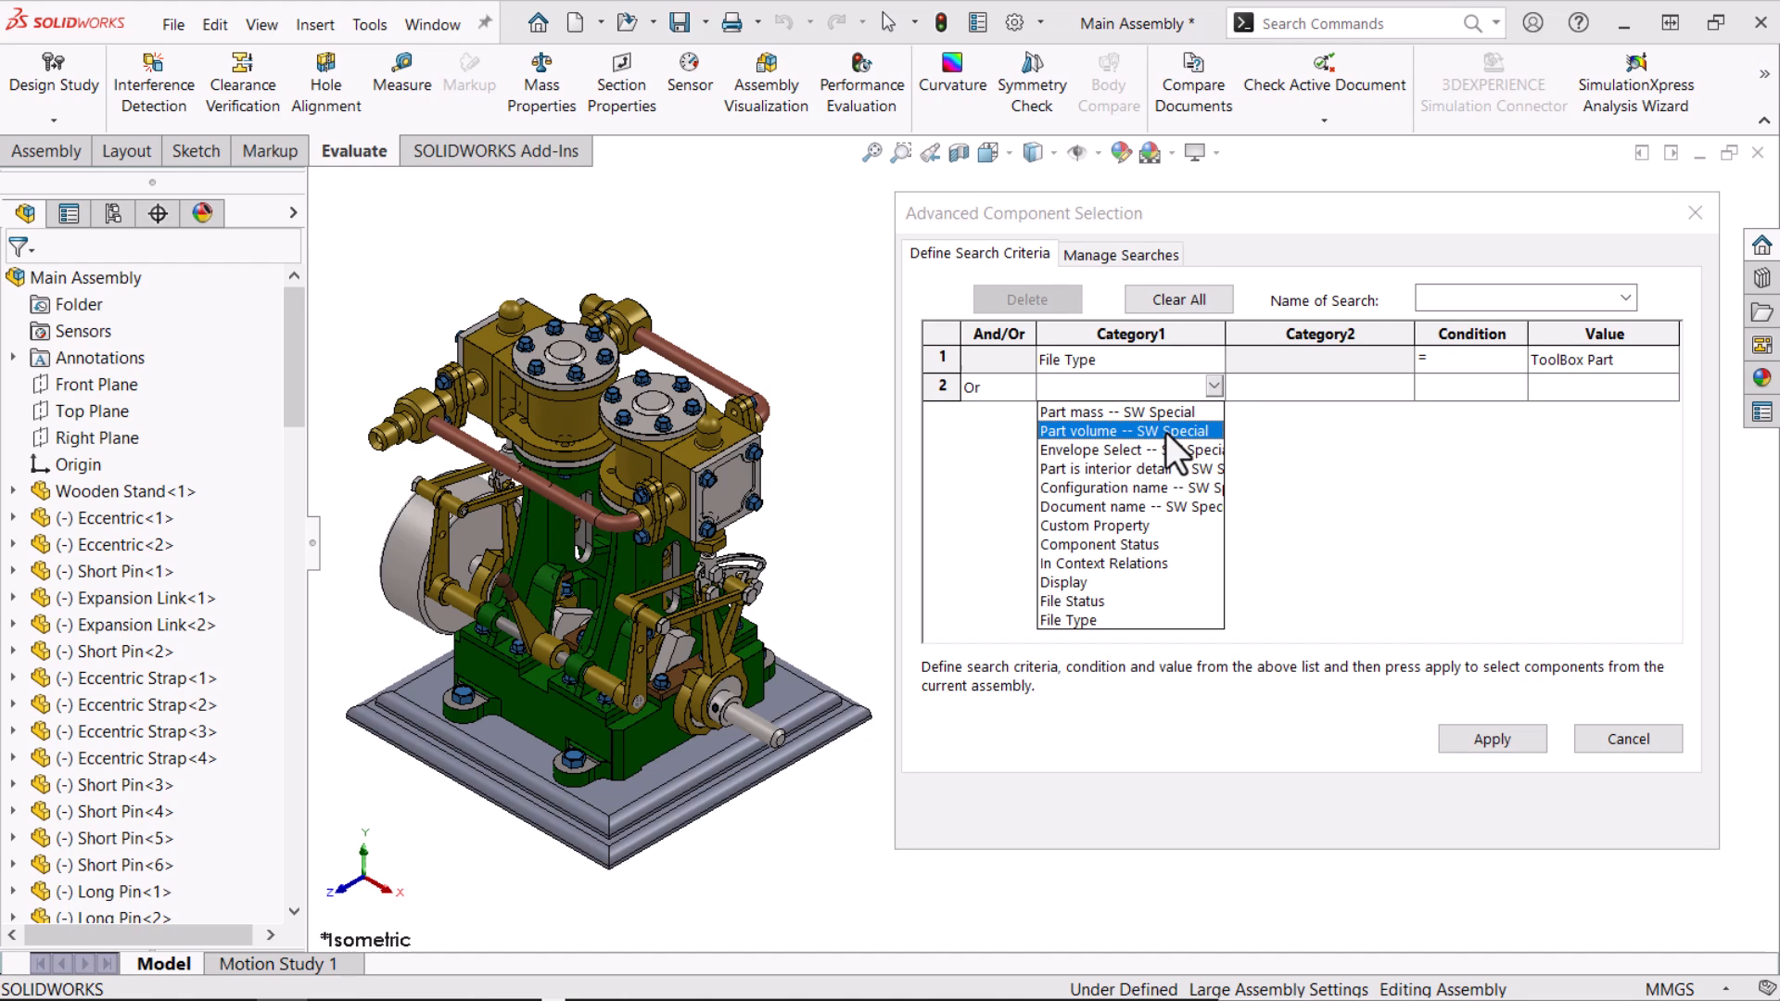
pyautogui.click(1127, 430)
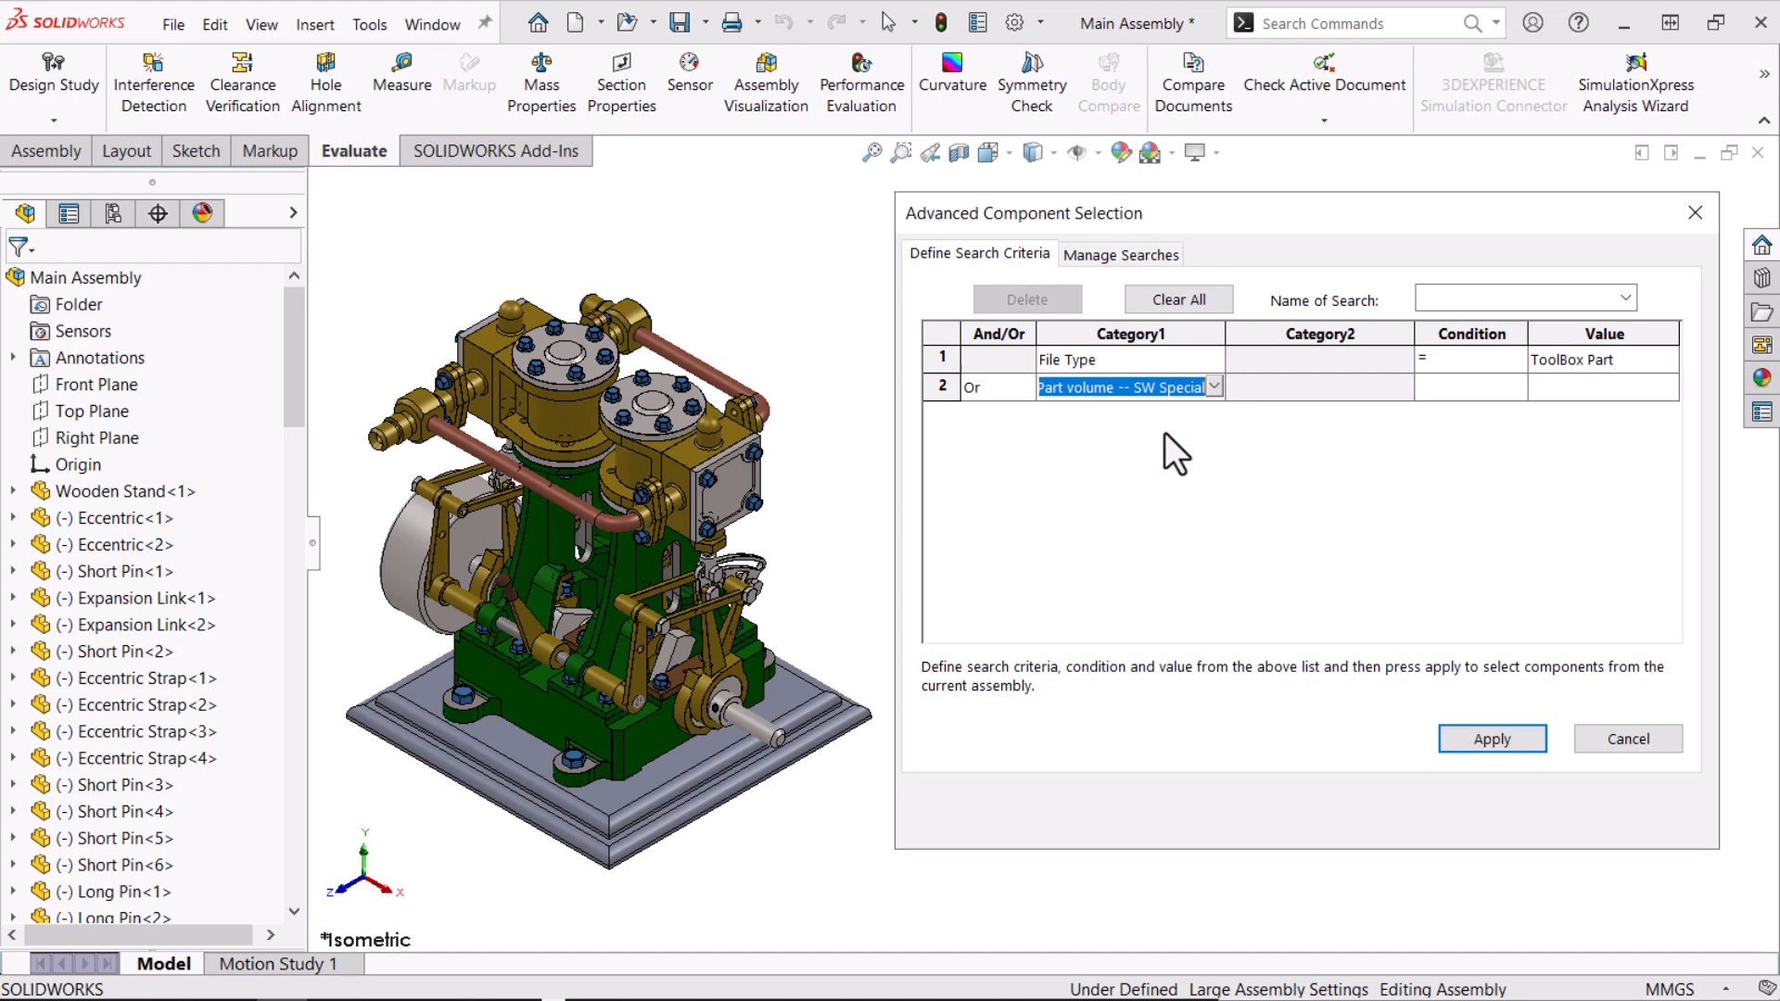
pyautogui.moveTo(1522, 412)
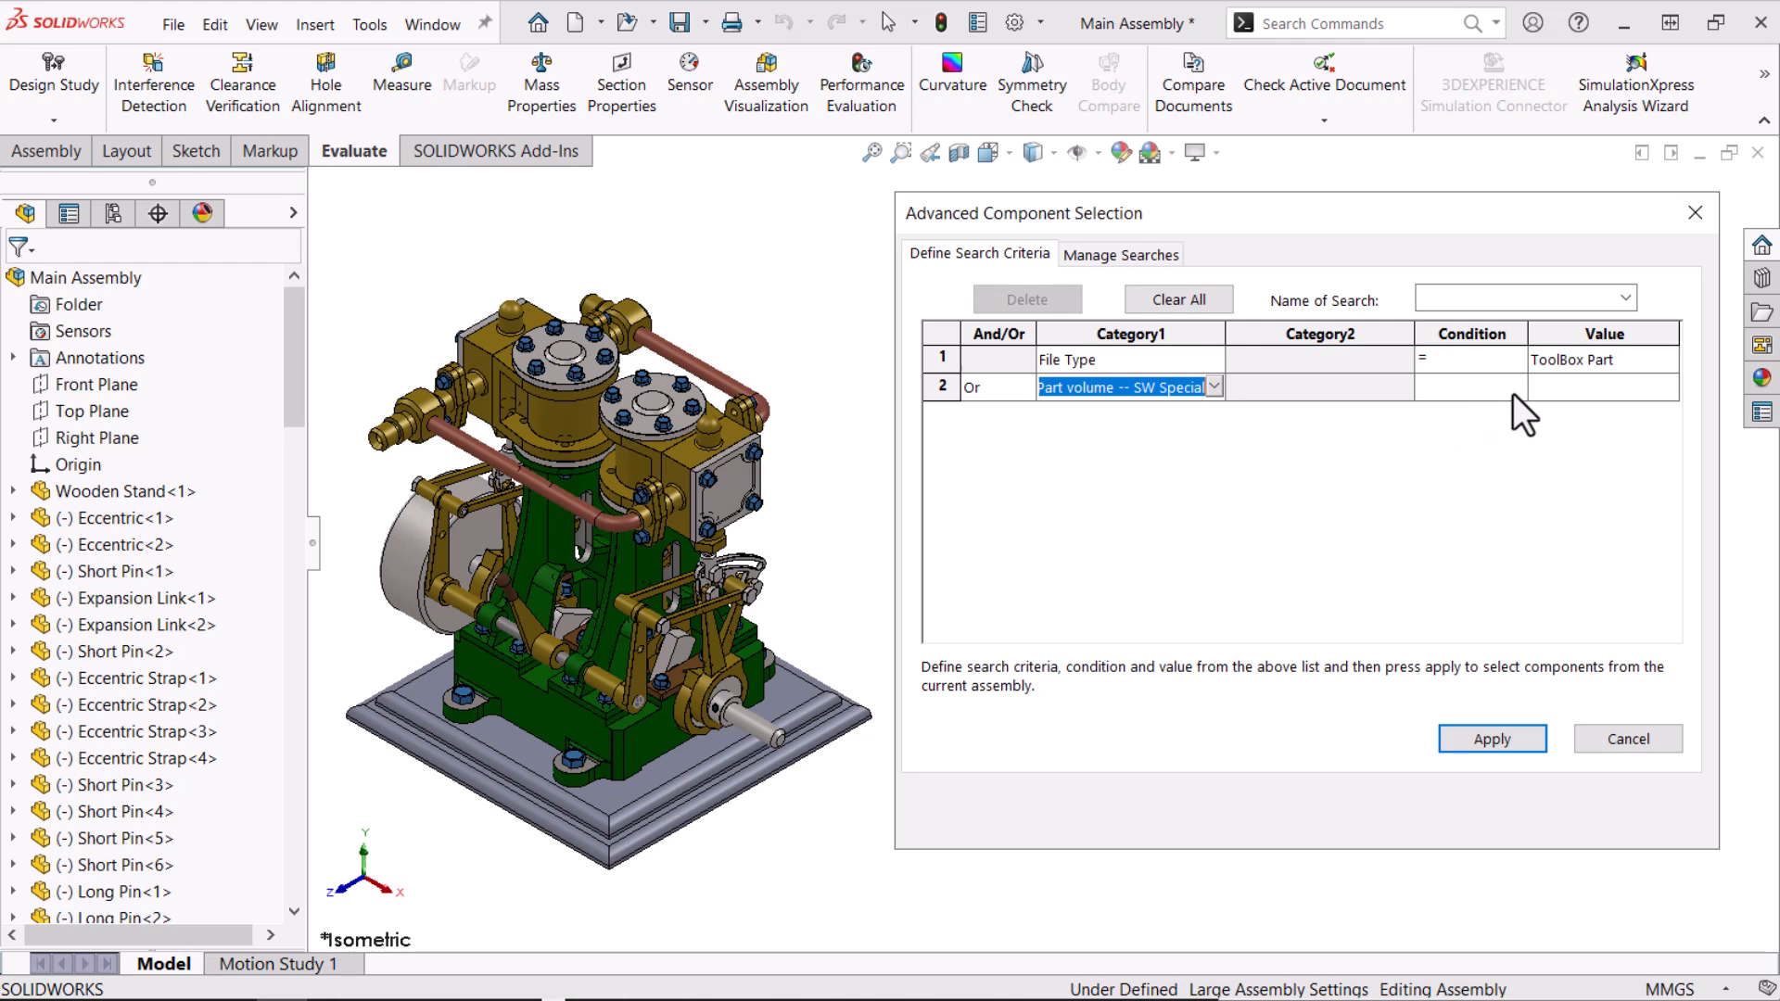
pyautogui.click(1517, 387)
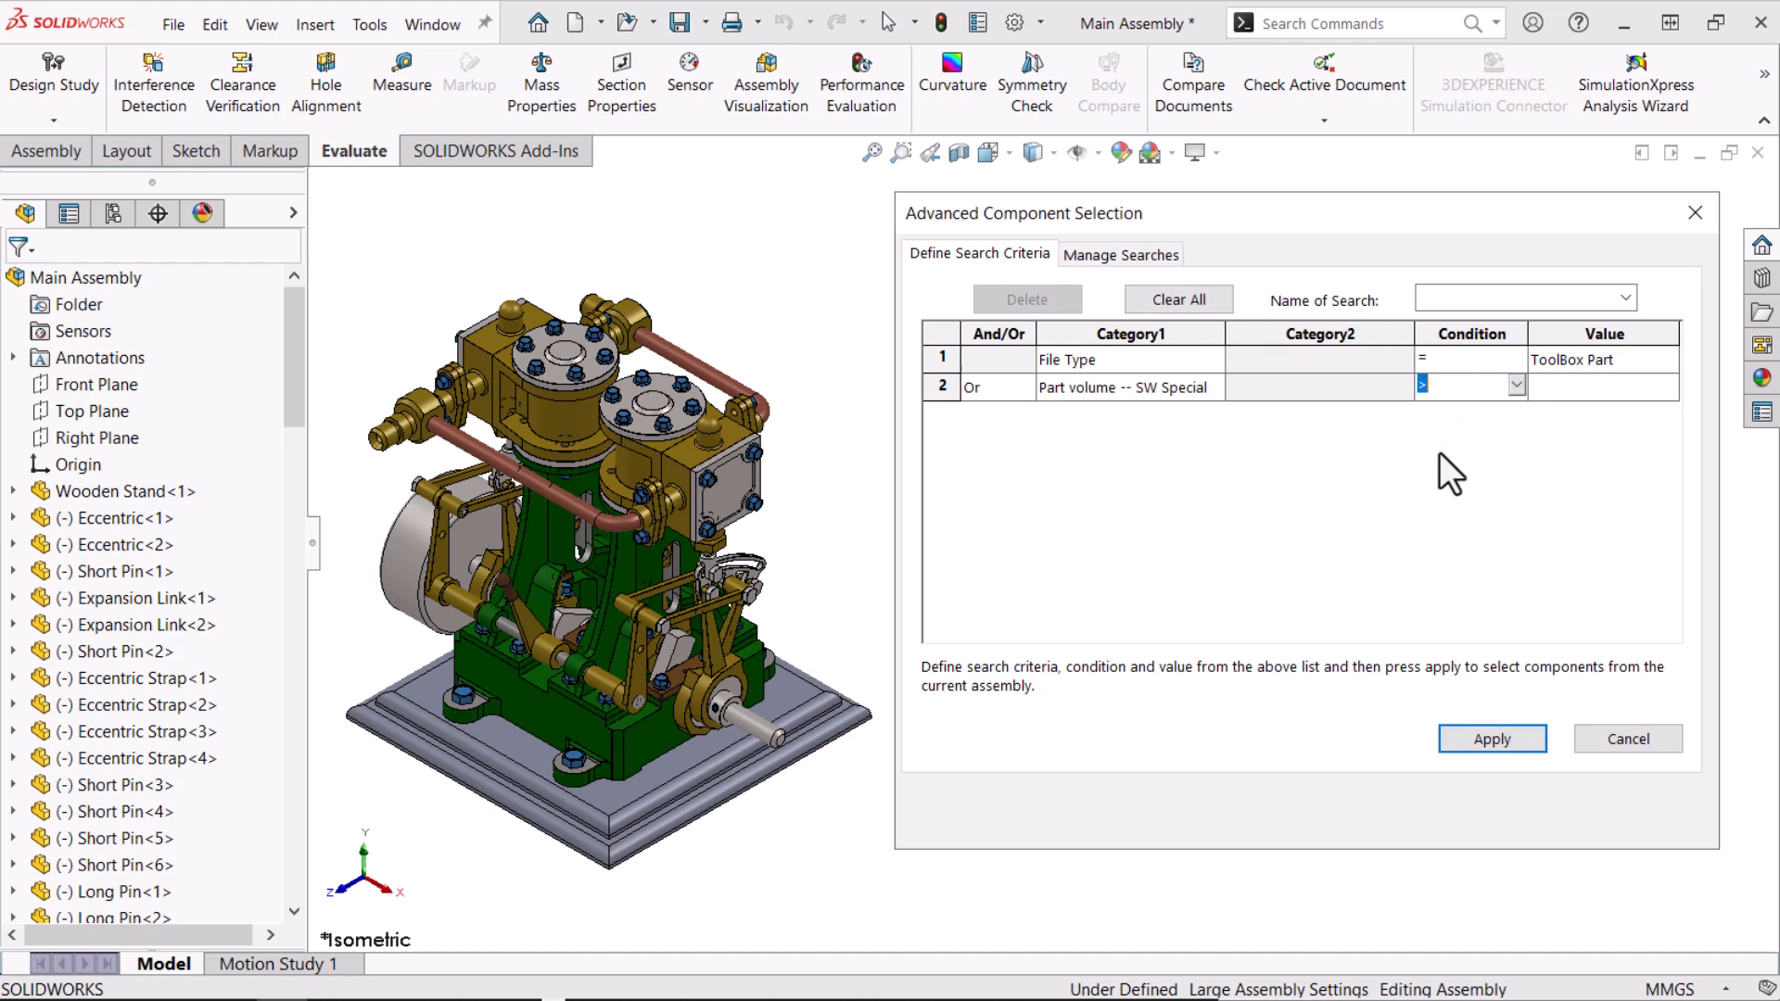
pyautogui.write('32')
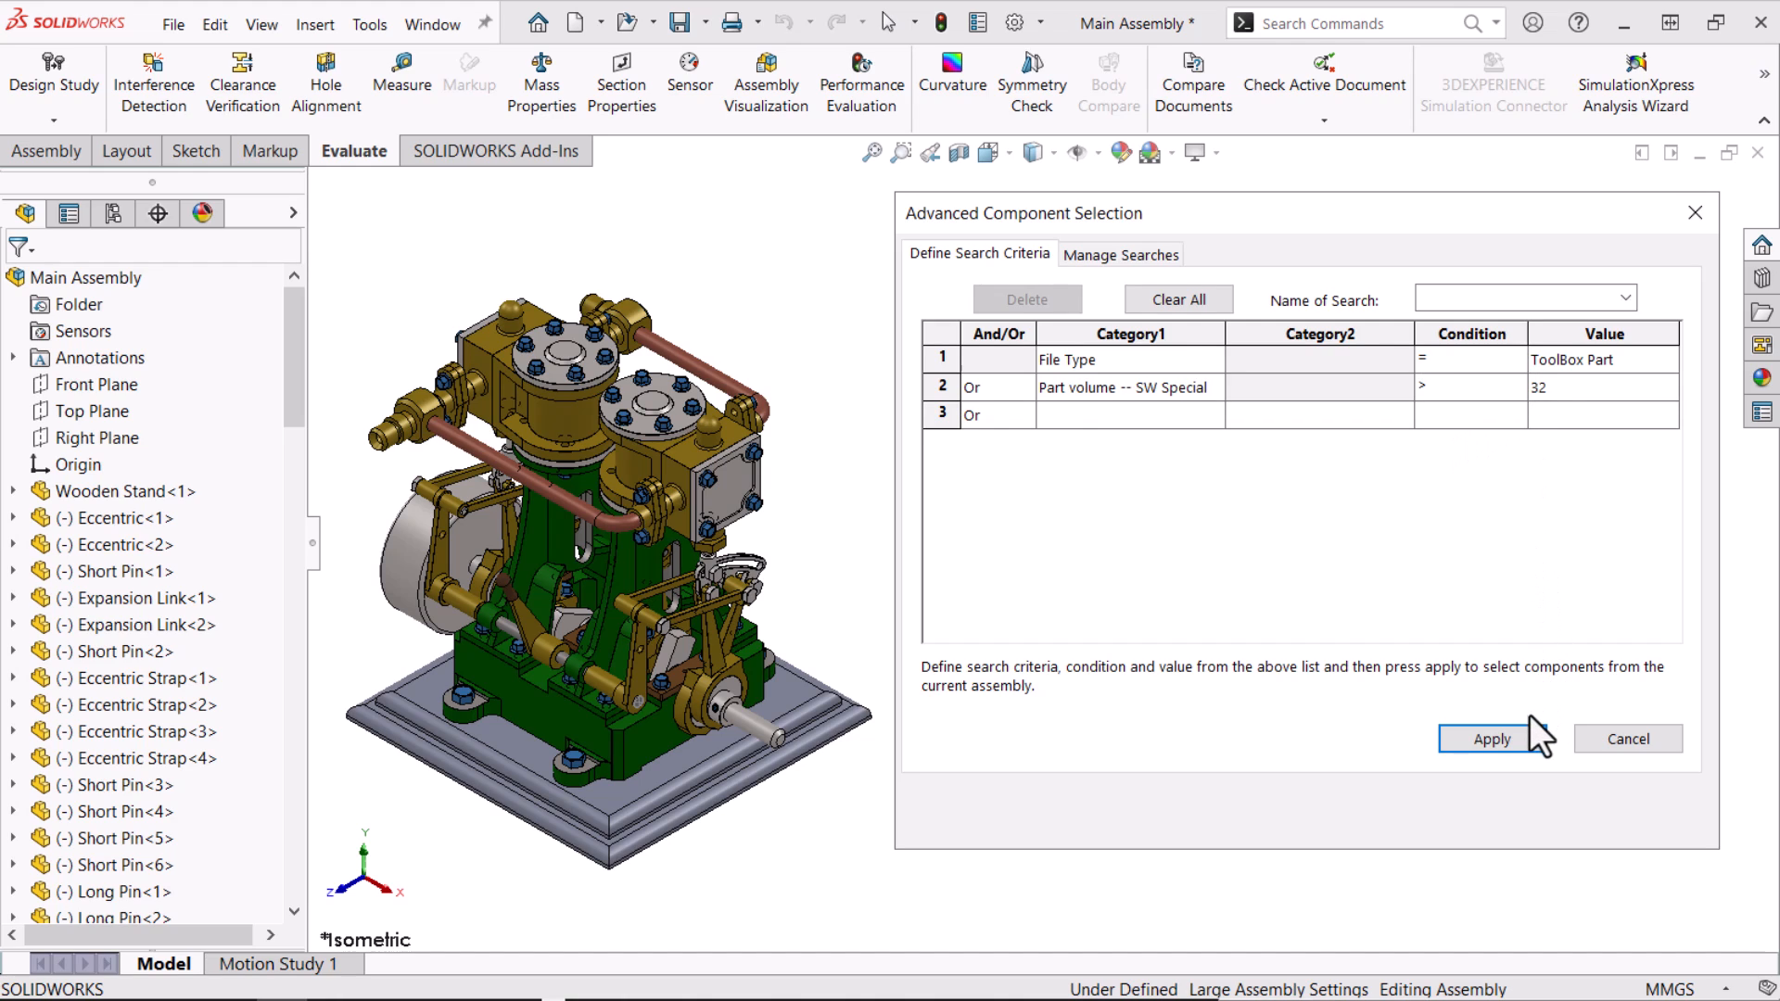
pyautogui.click(1491, 738)
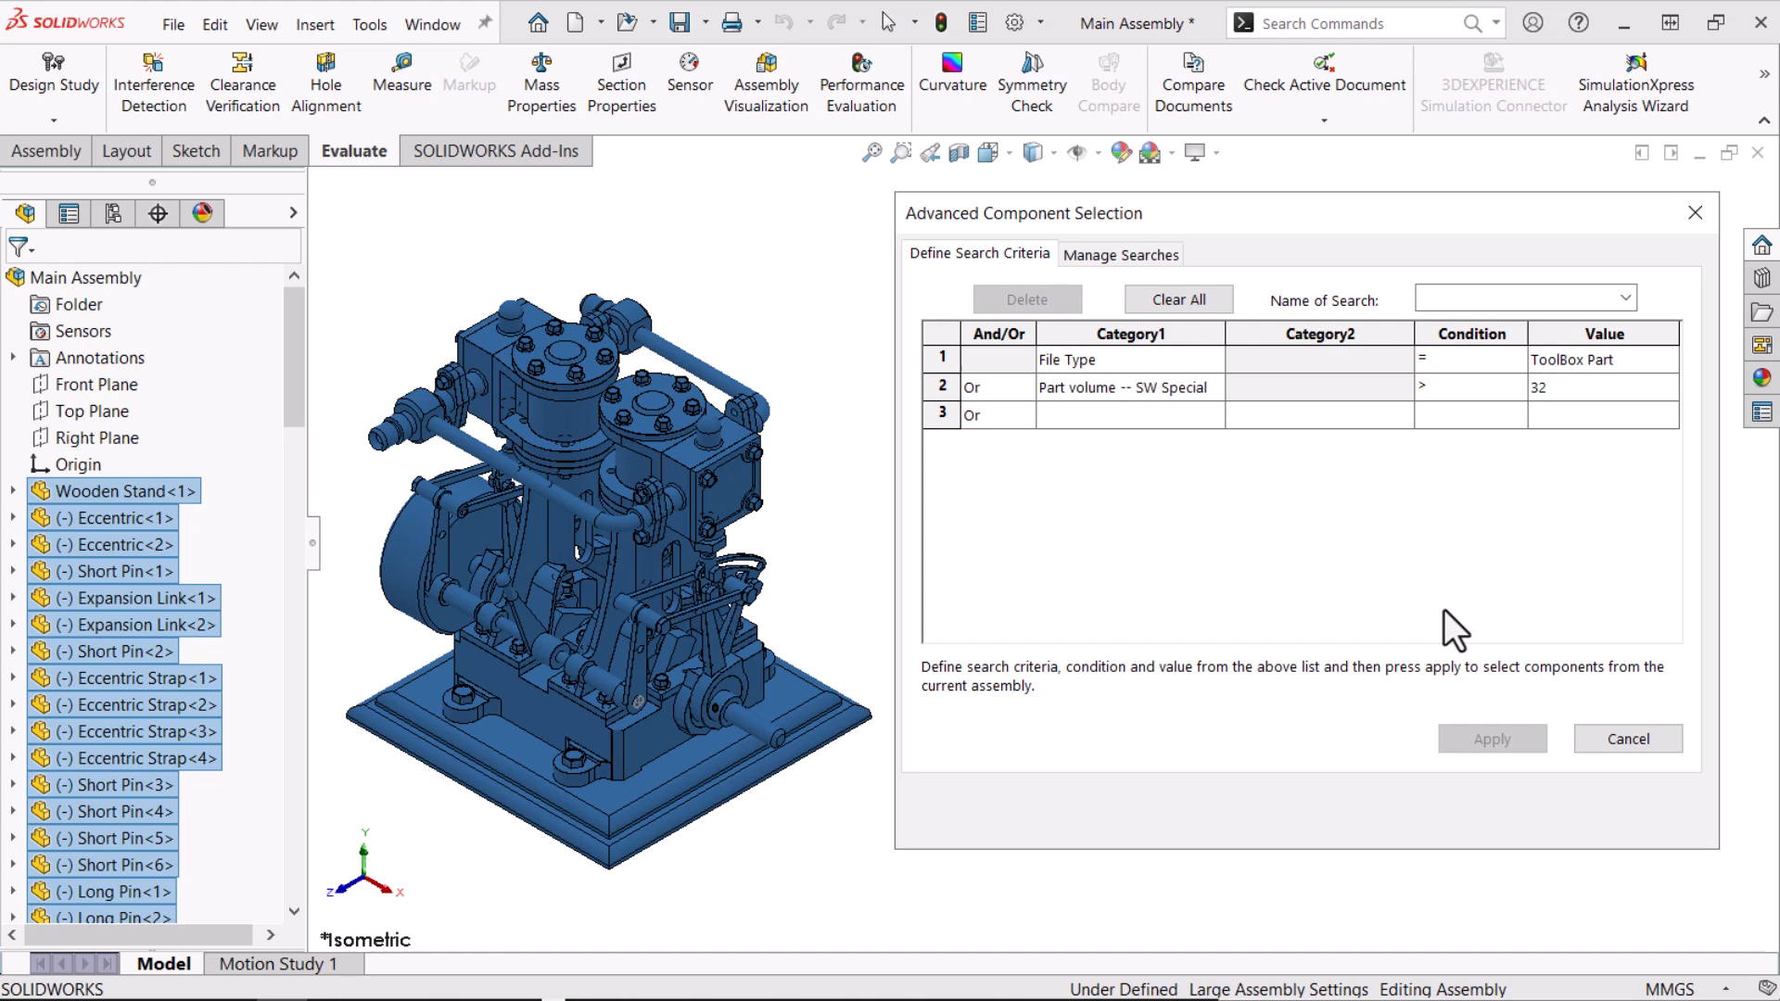
pyautogui.moveTo(1031, 422)
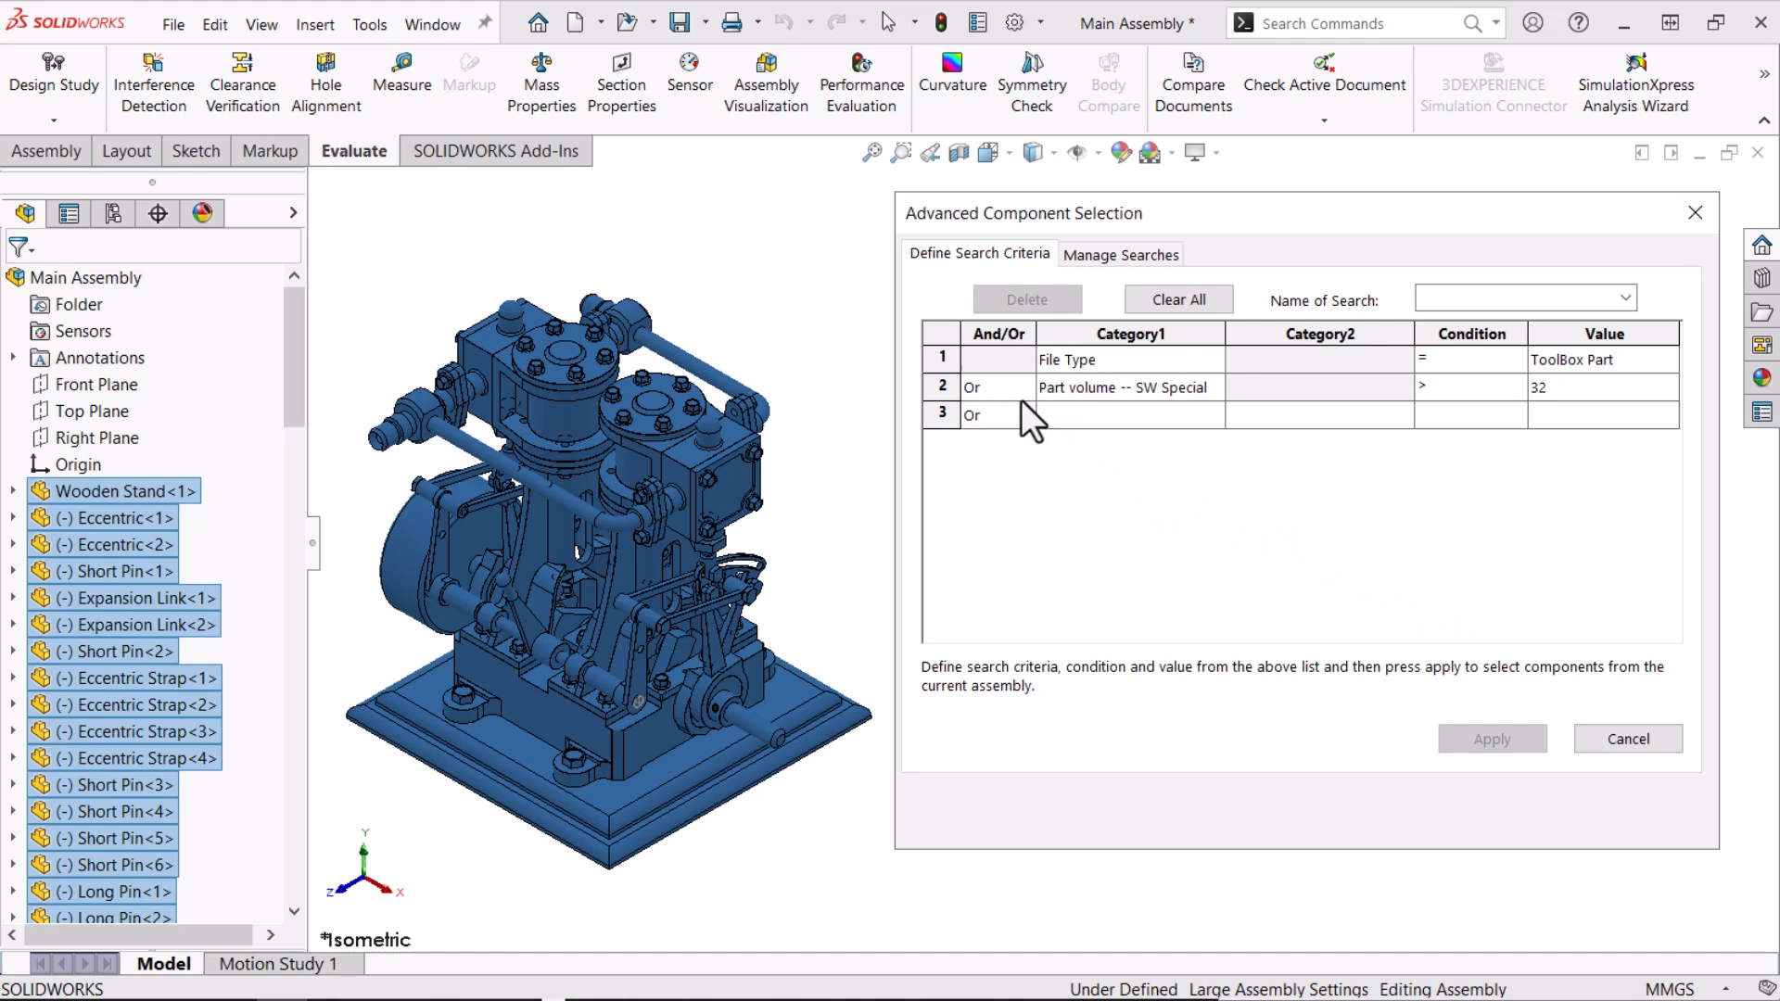
# Join the criteria with And, apply, hide the selection, and save the search as 'fasteners'
pyautogui.click(997, 387)
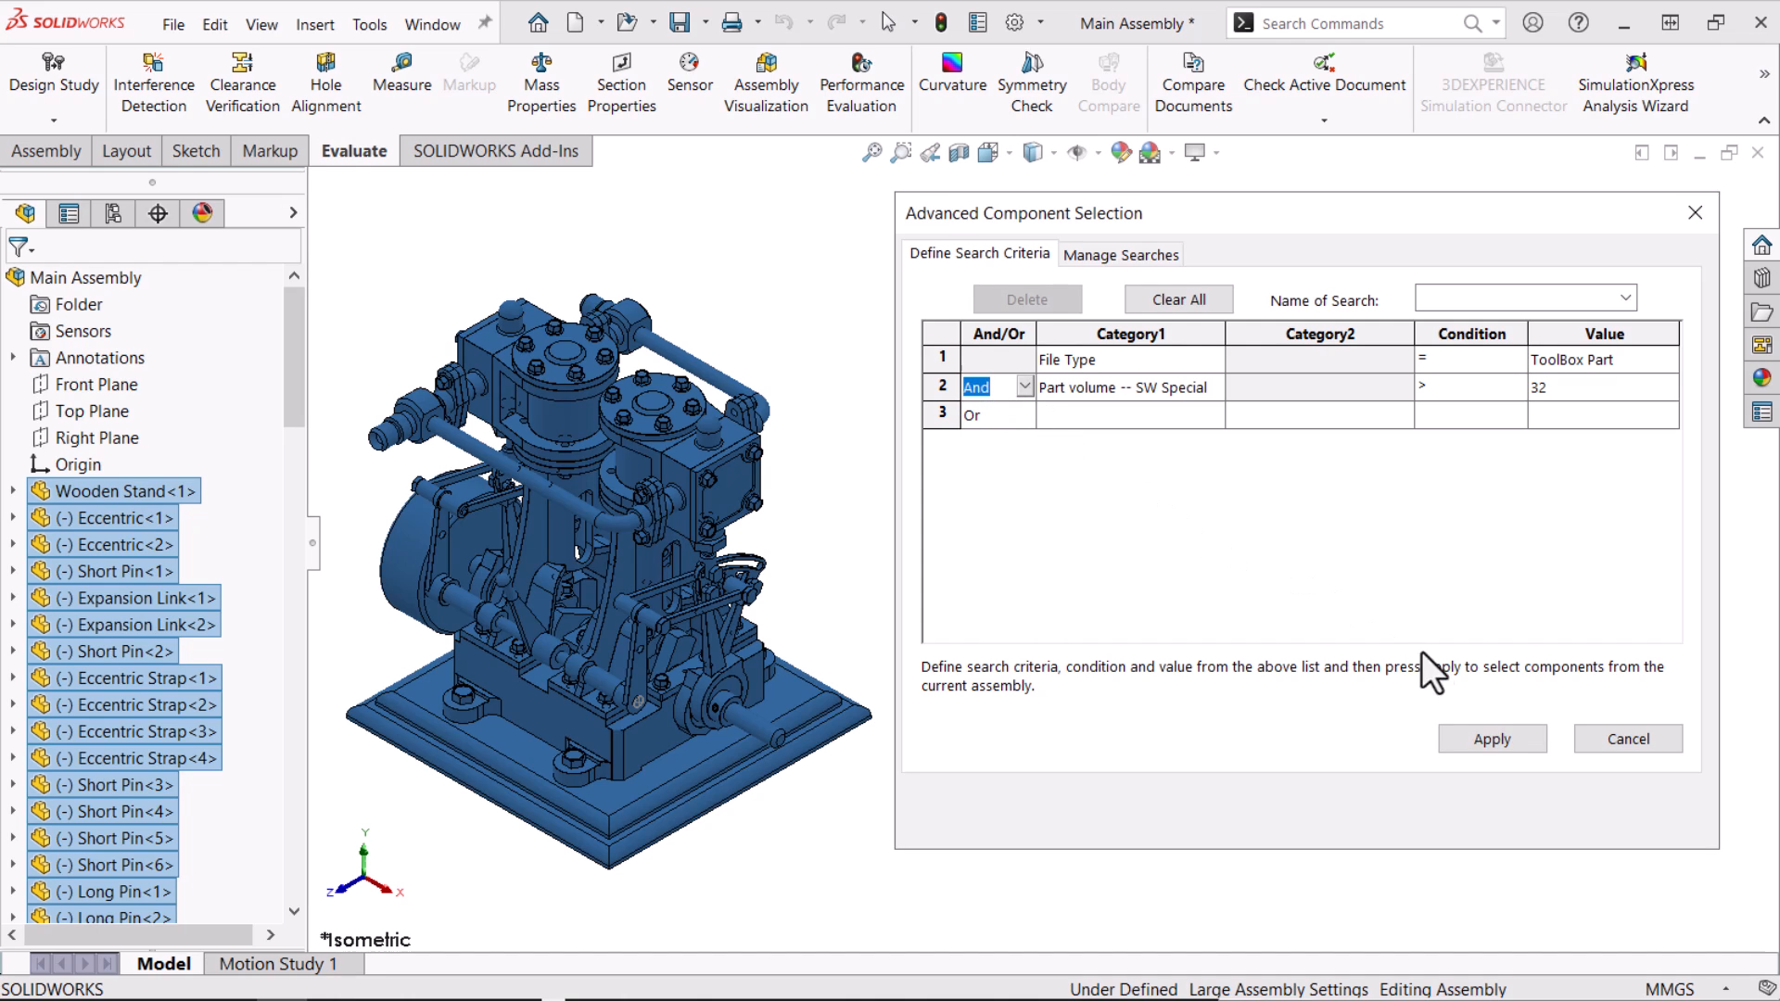
pyautogui.click(1491, 738)
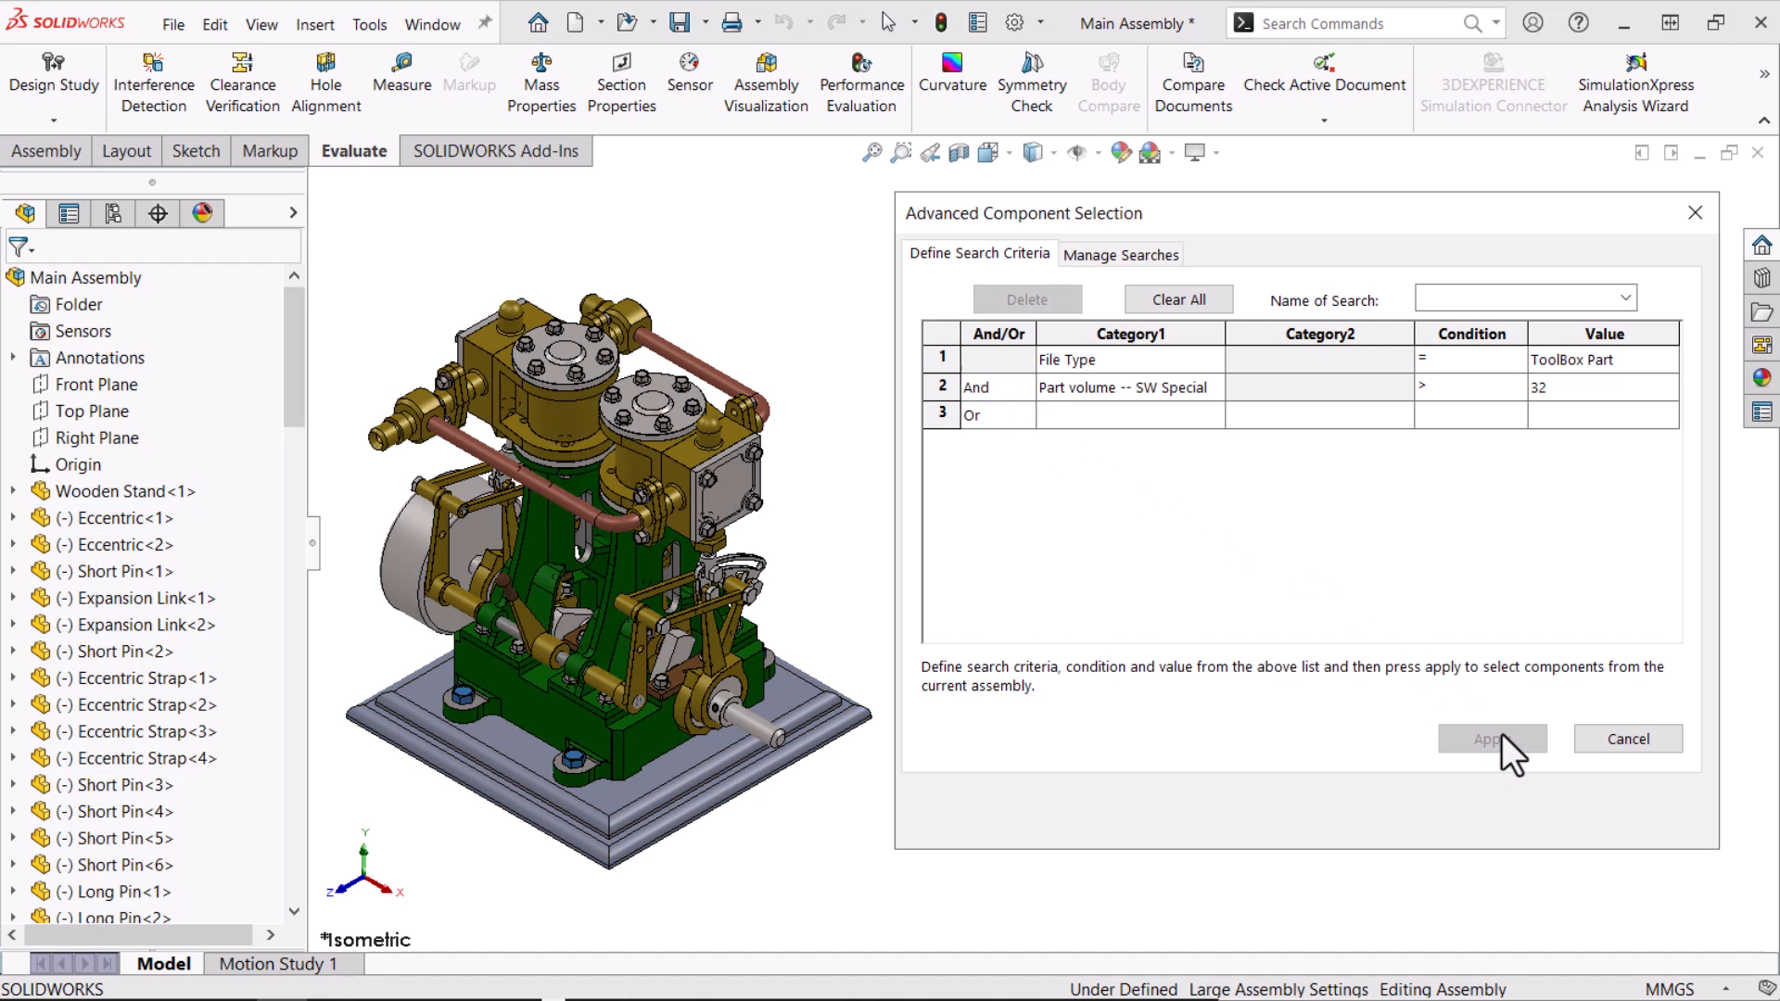
pyautogui.click(214, 24)
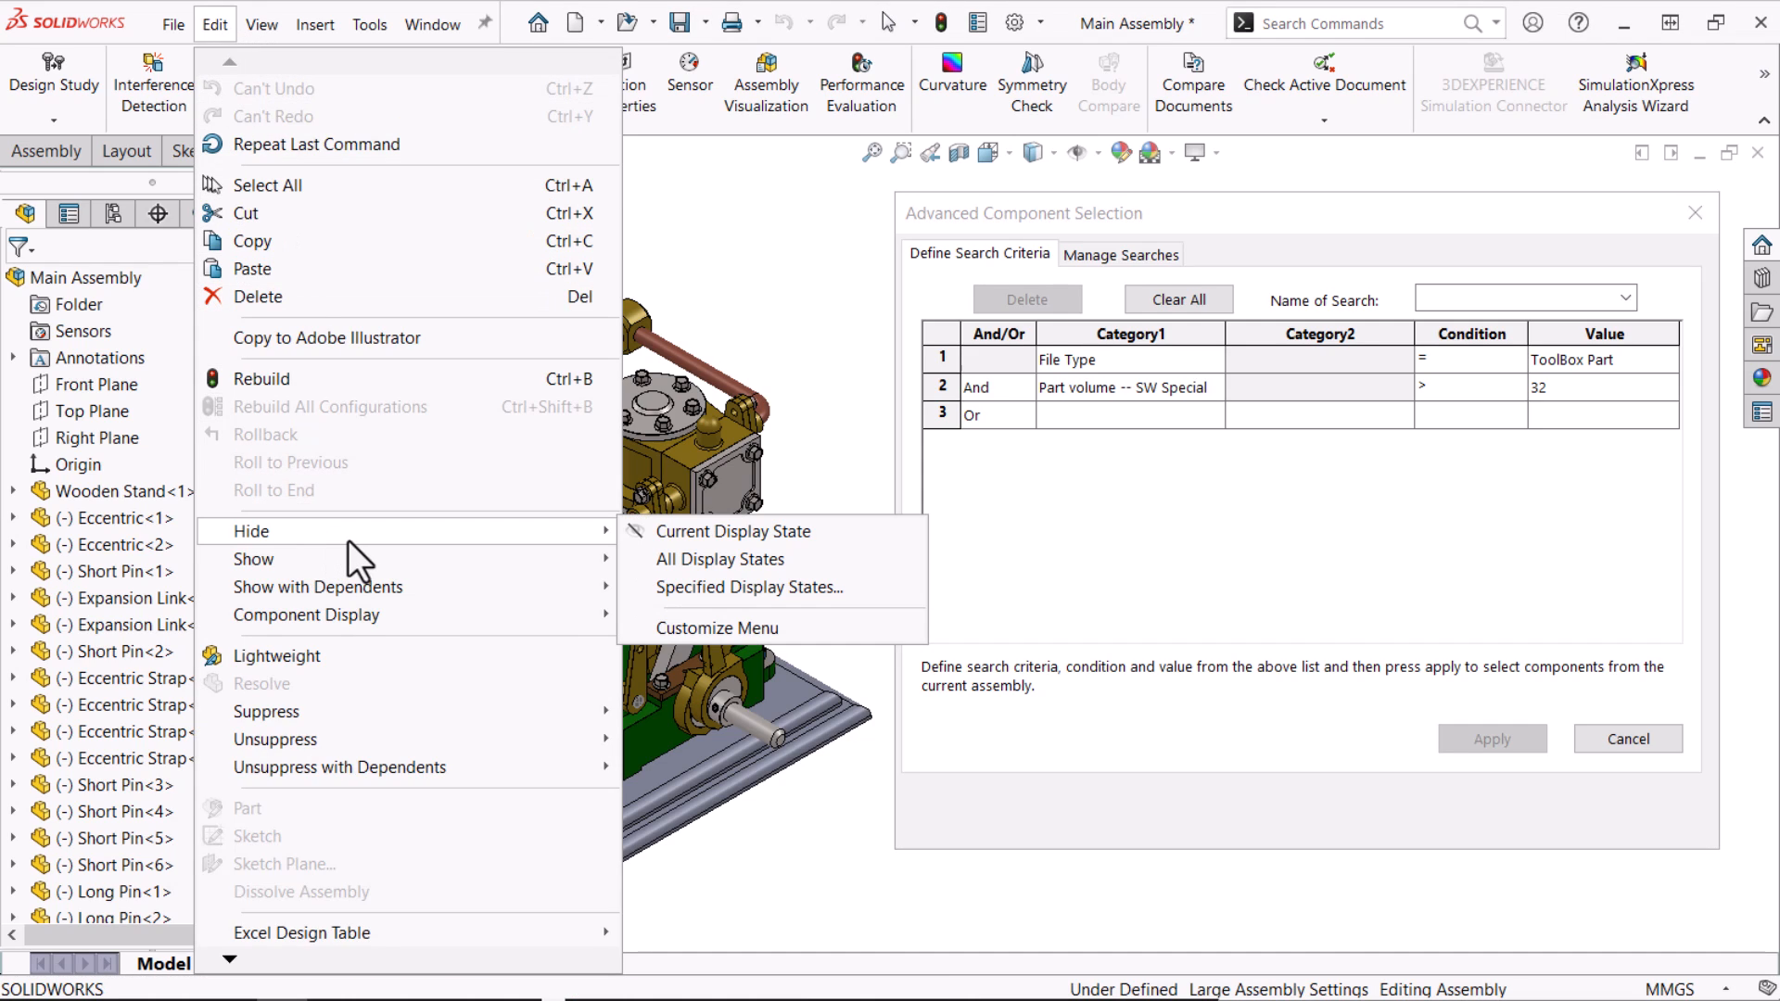
pyautogui.moveTo(720, 558)
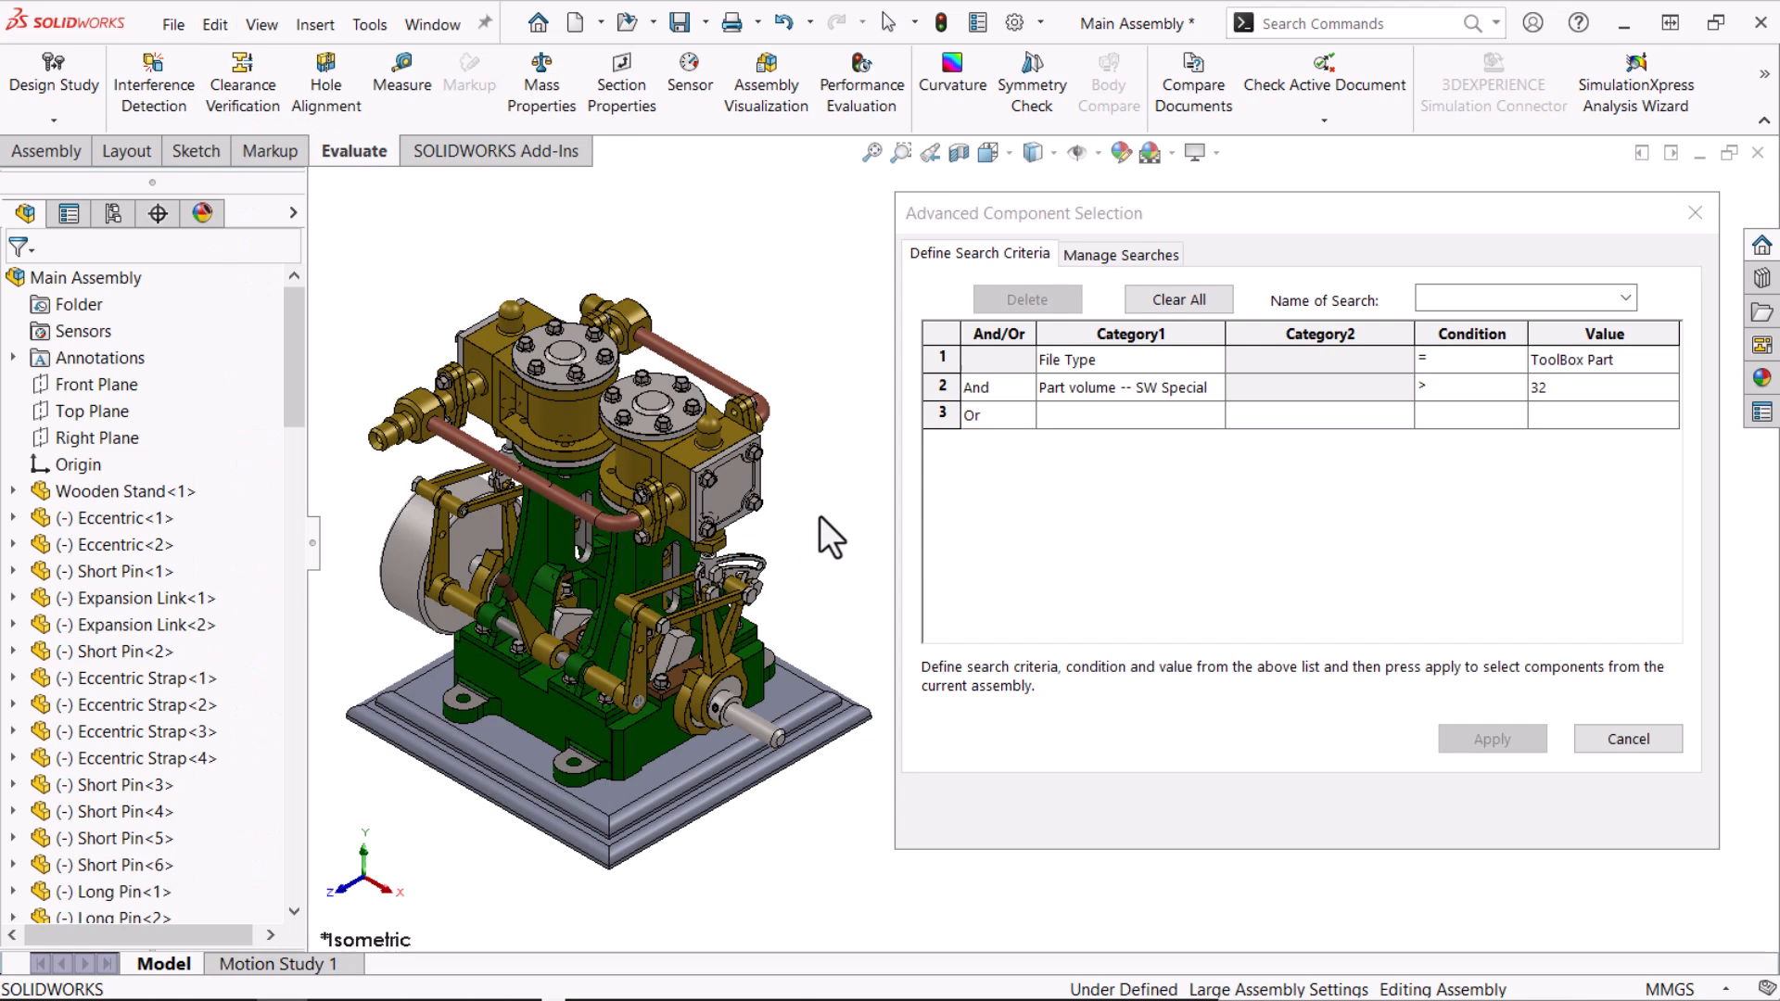
pyautogui.write('fasteners')
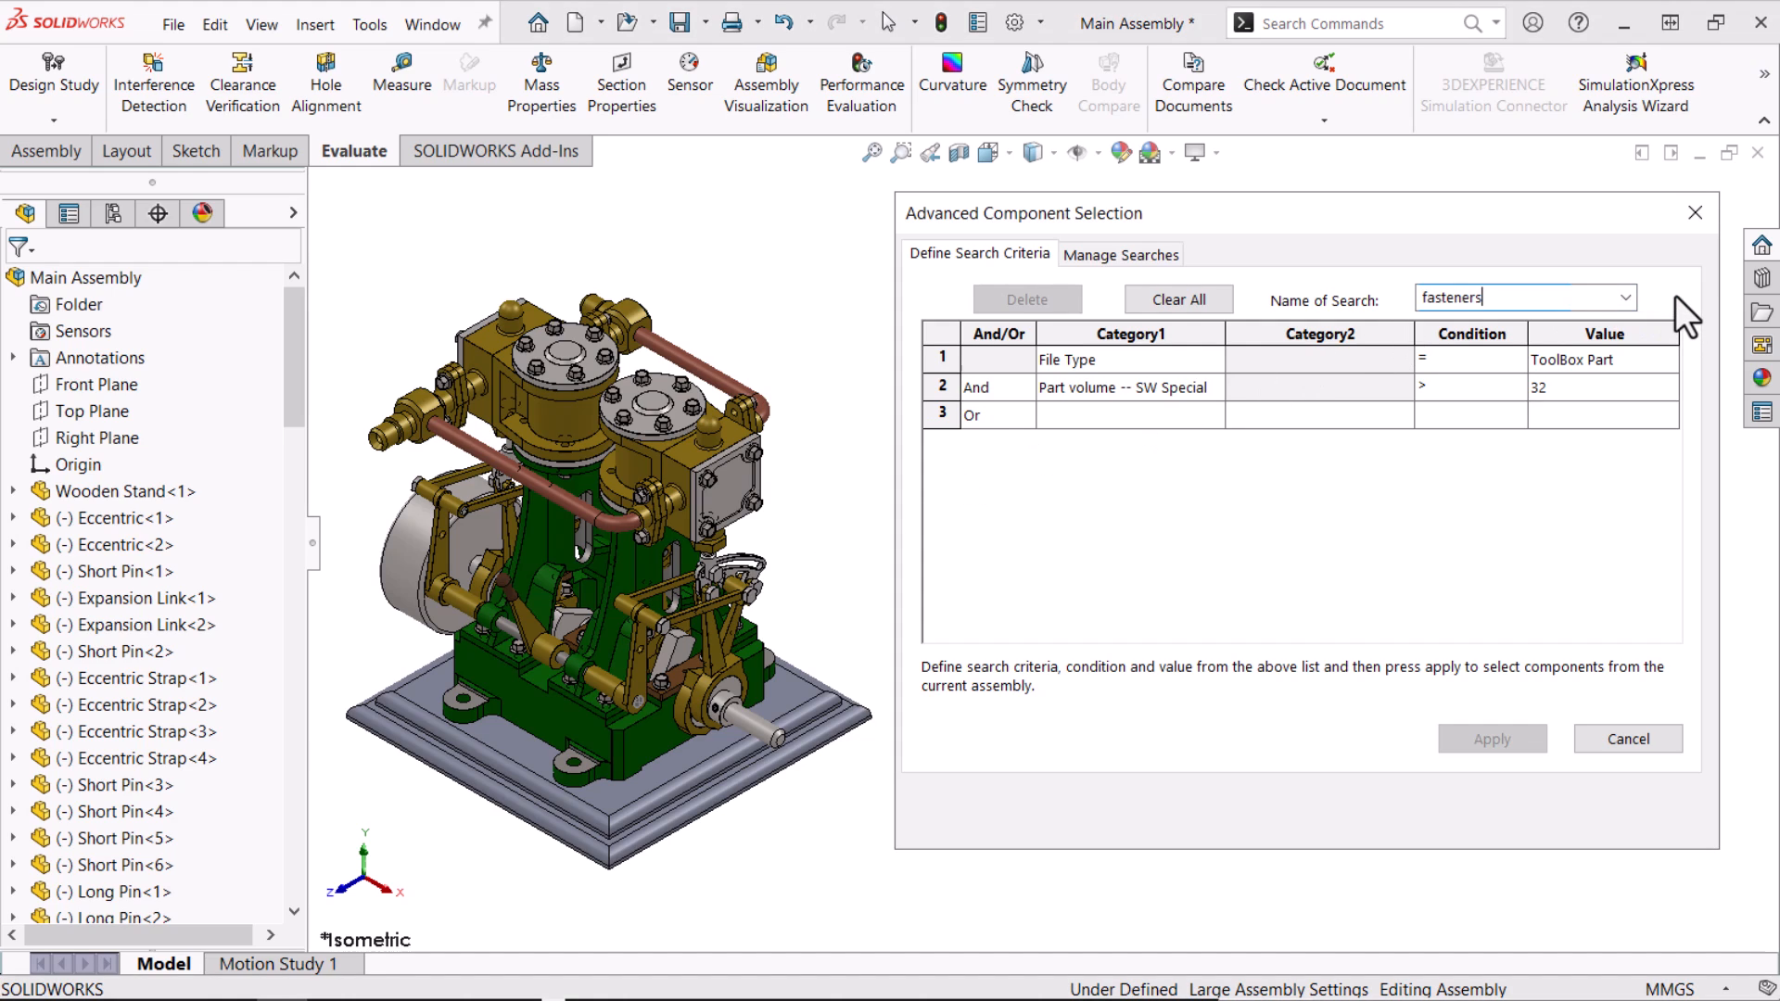
pyautogui.click(1121, 253)
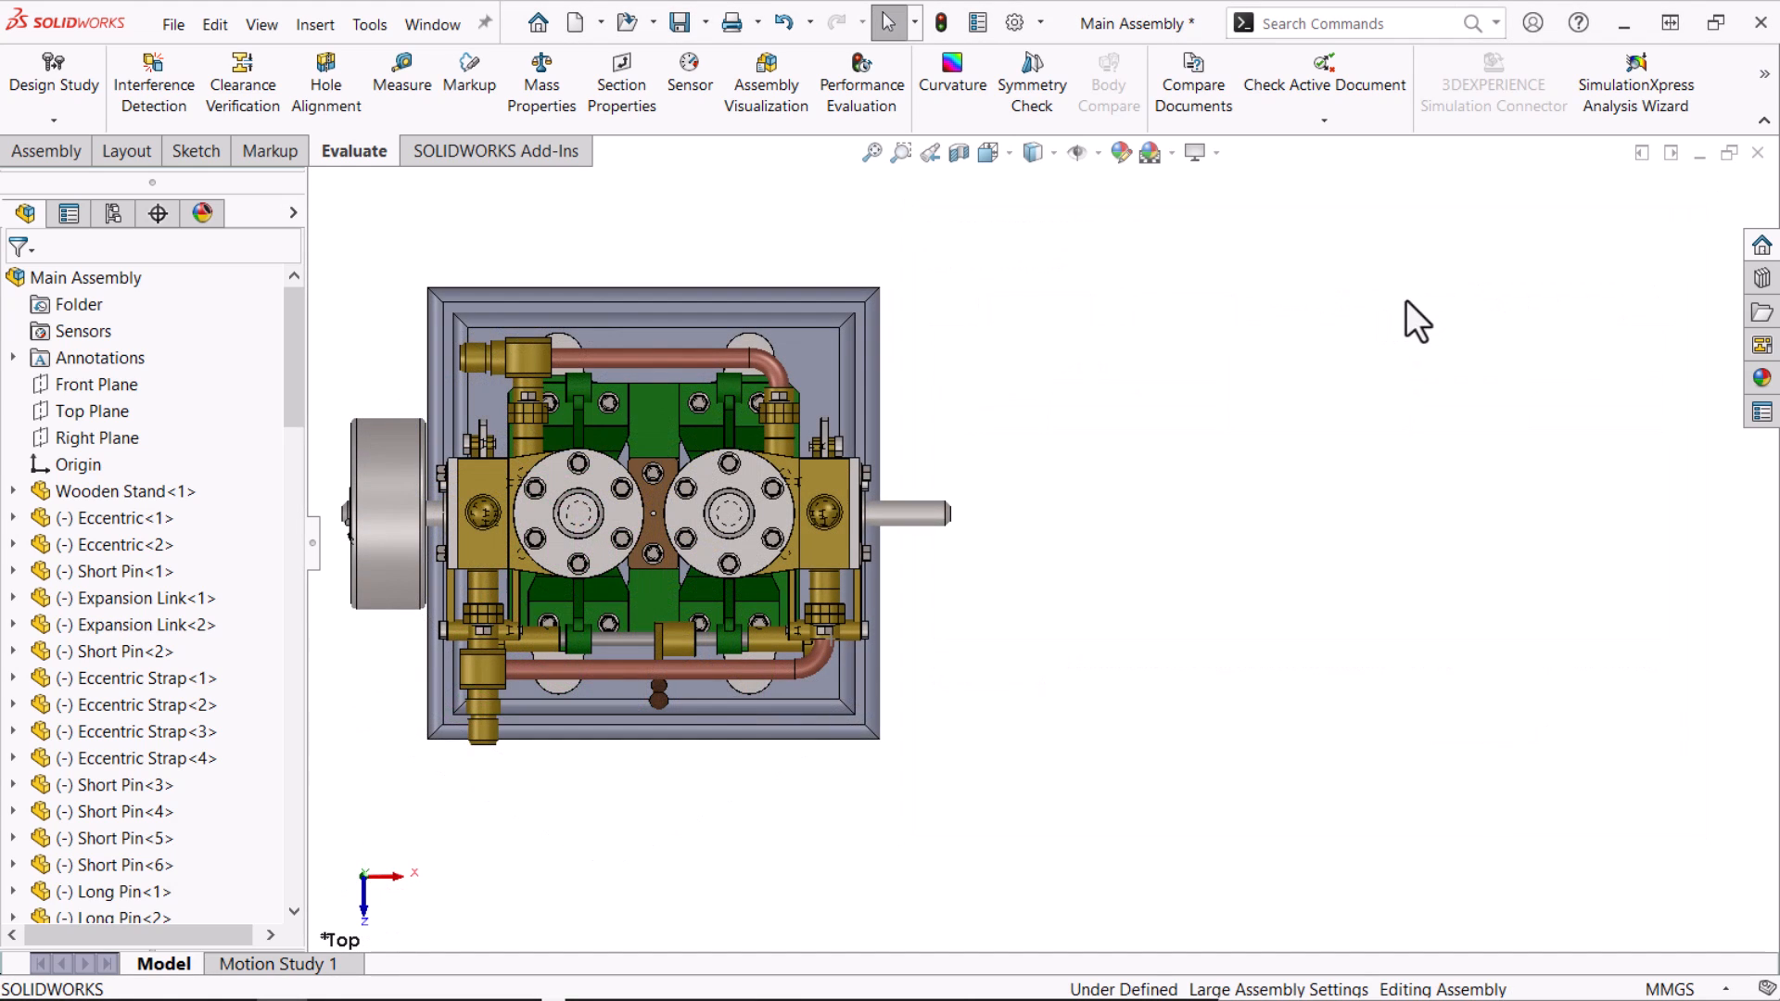
pyautogui.moveTo(891, 28)
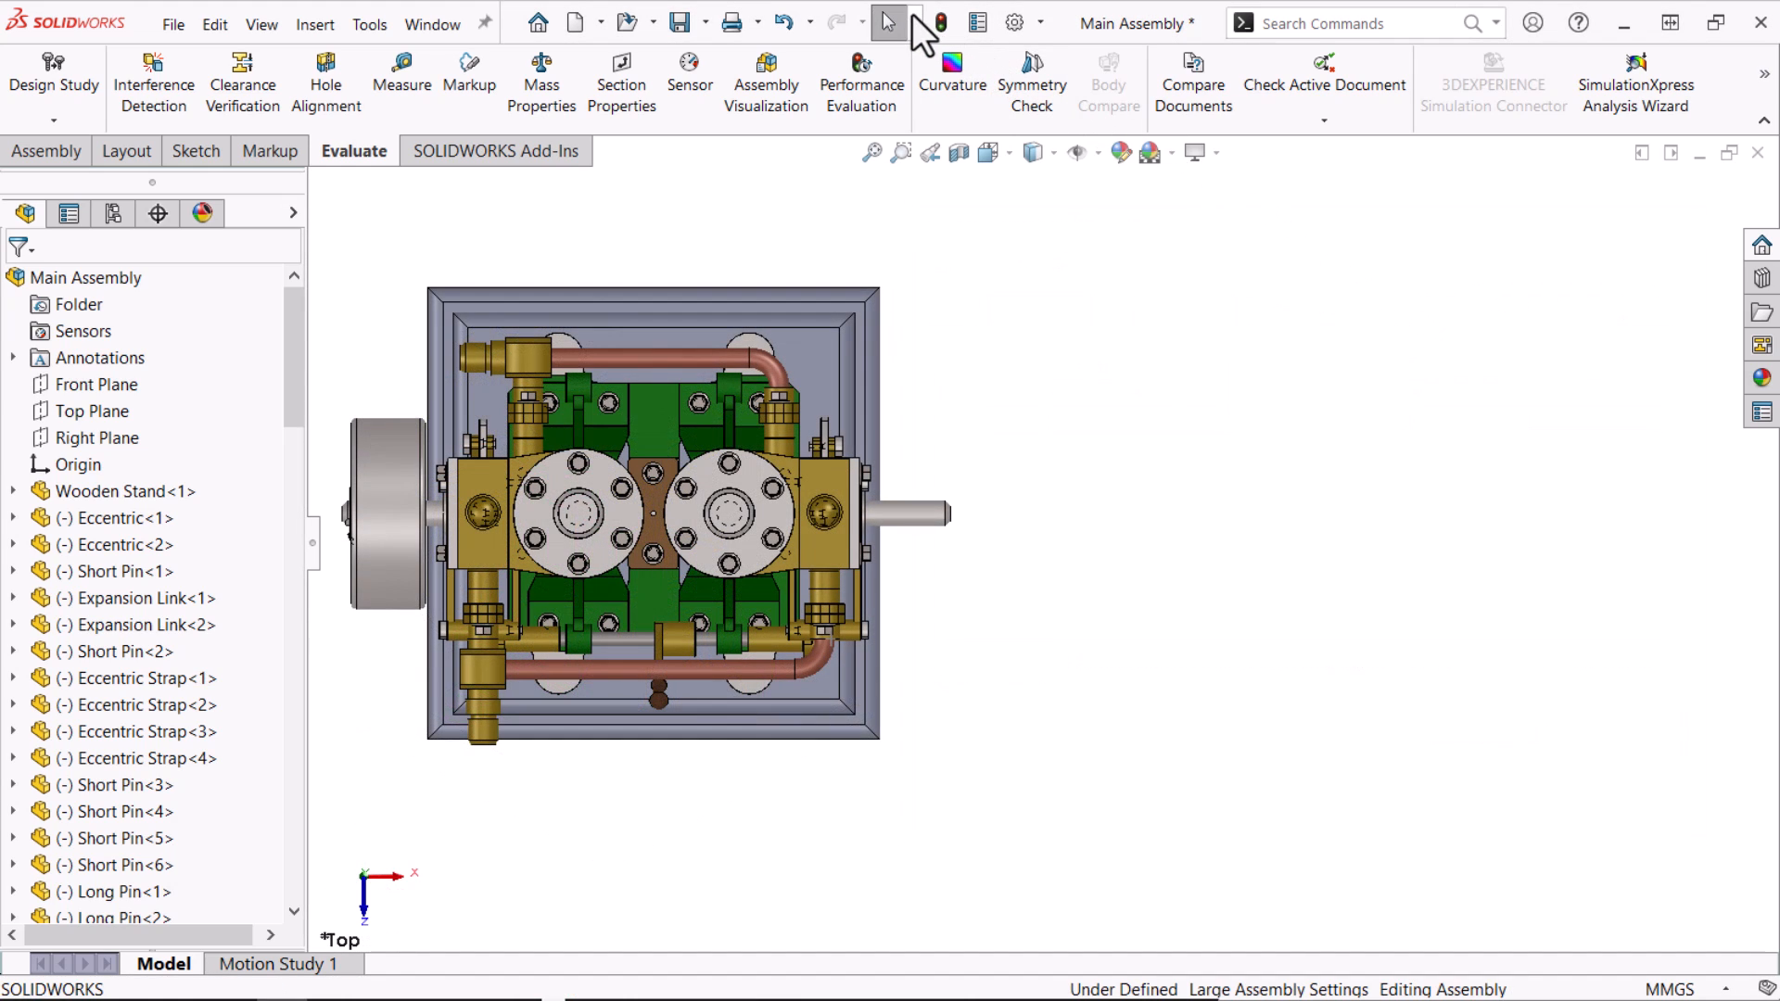
# Set up an Advanced Select search for Custom Property Material containing 'copp'
pyautogui.click(915, 22)
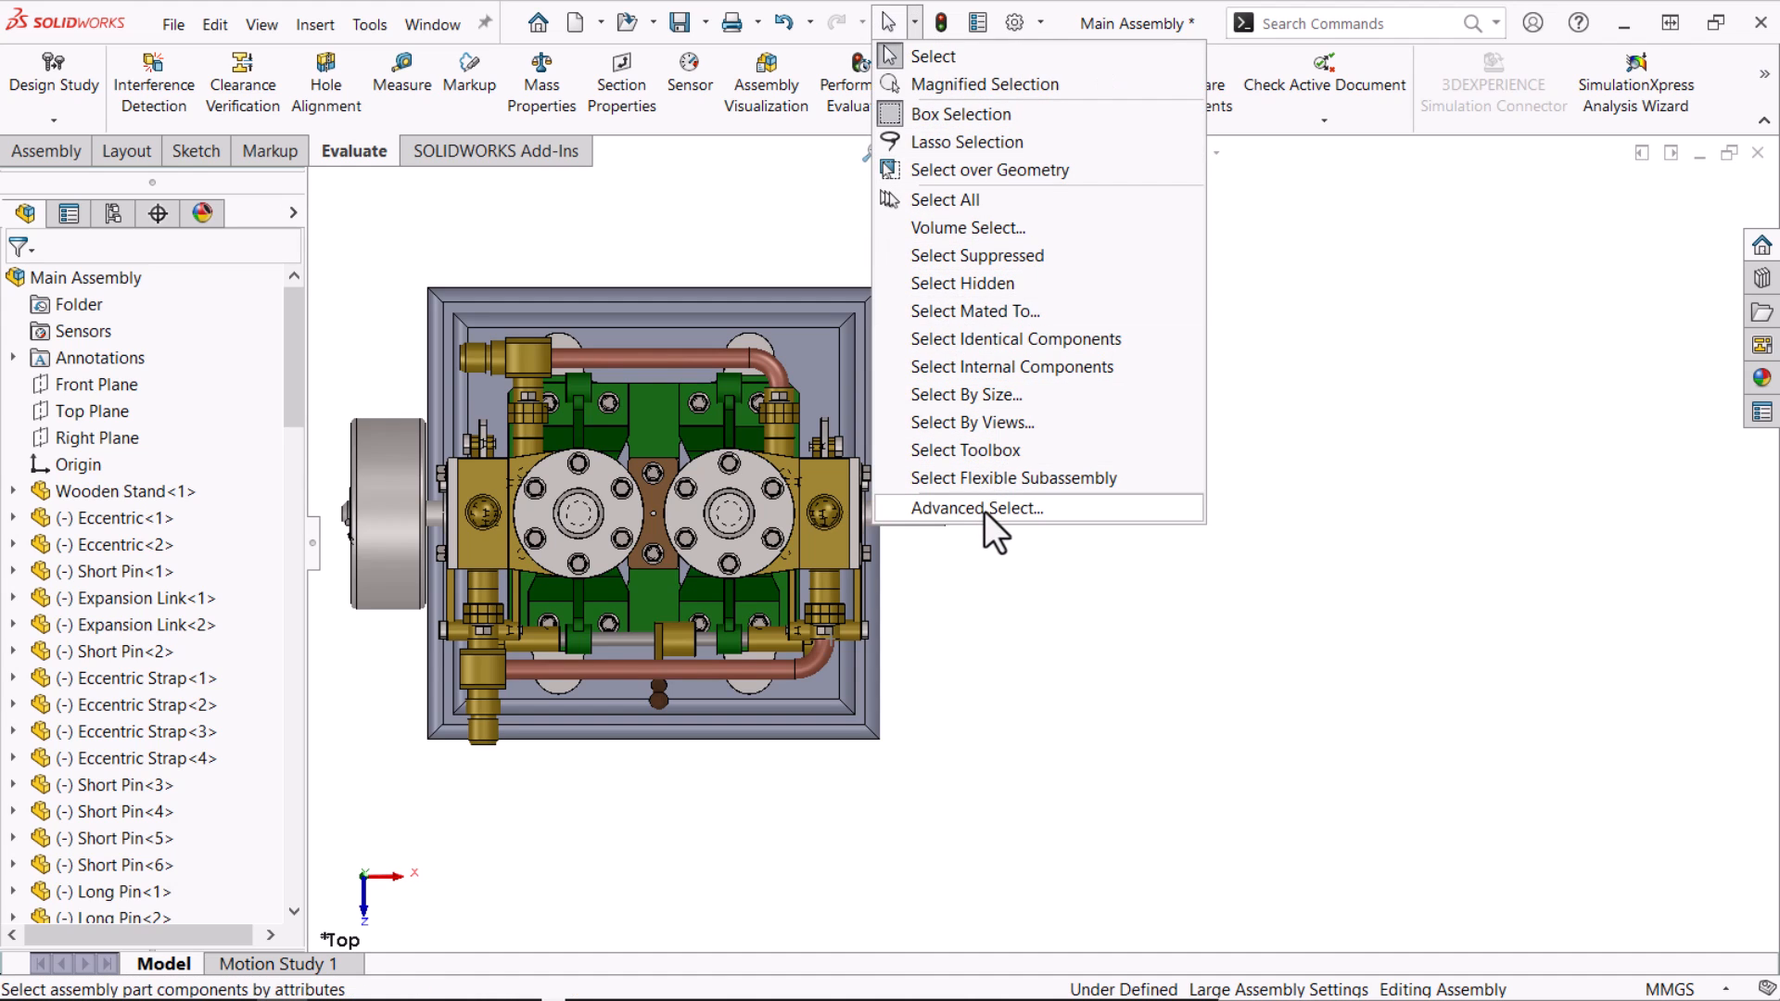
pyautogui.click(973, 508)
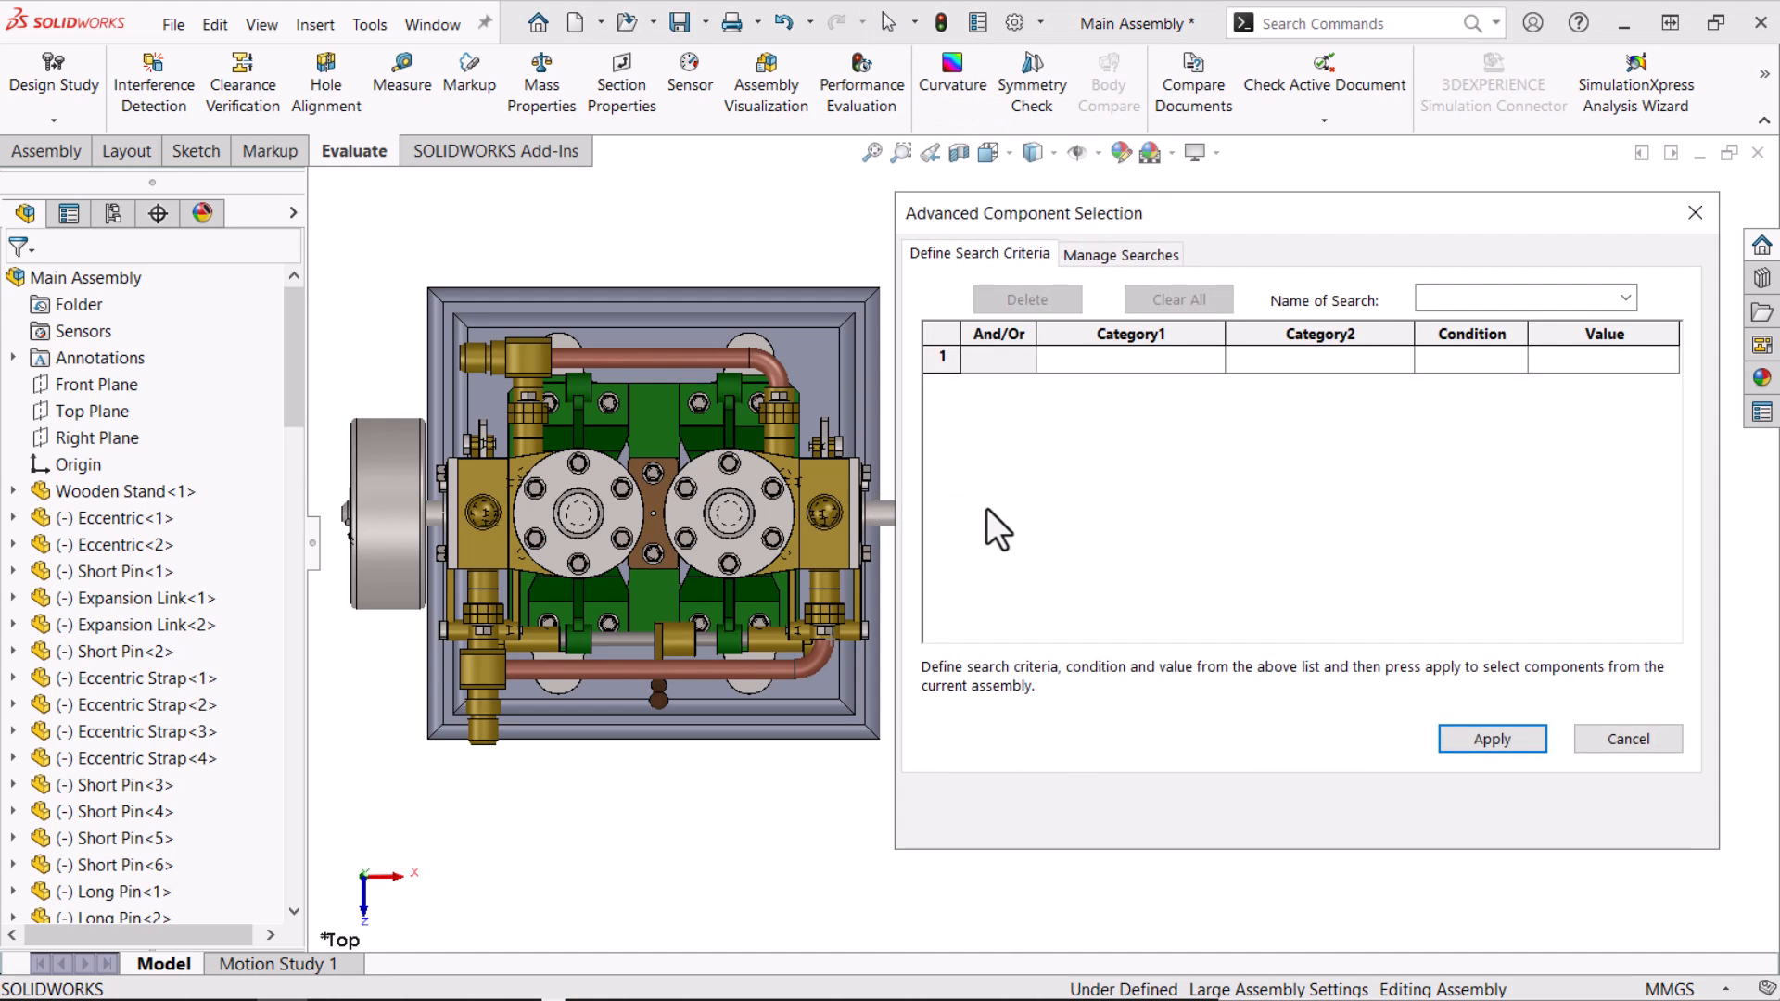
pyautogui.click(1130, 359)
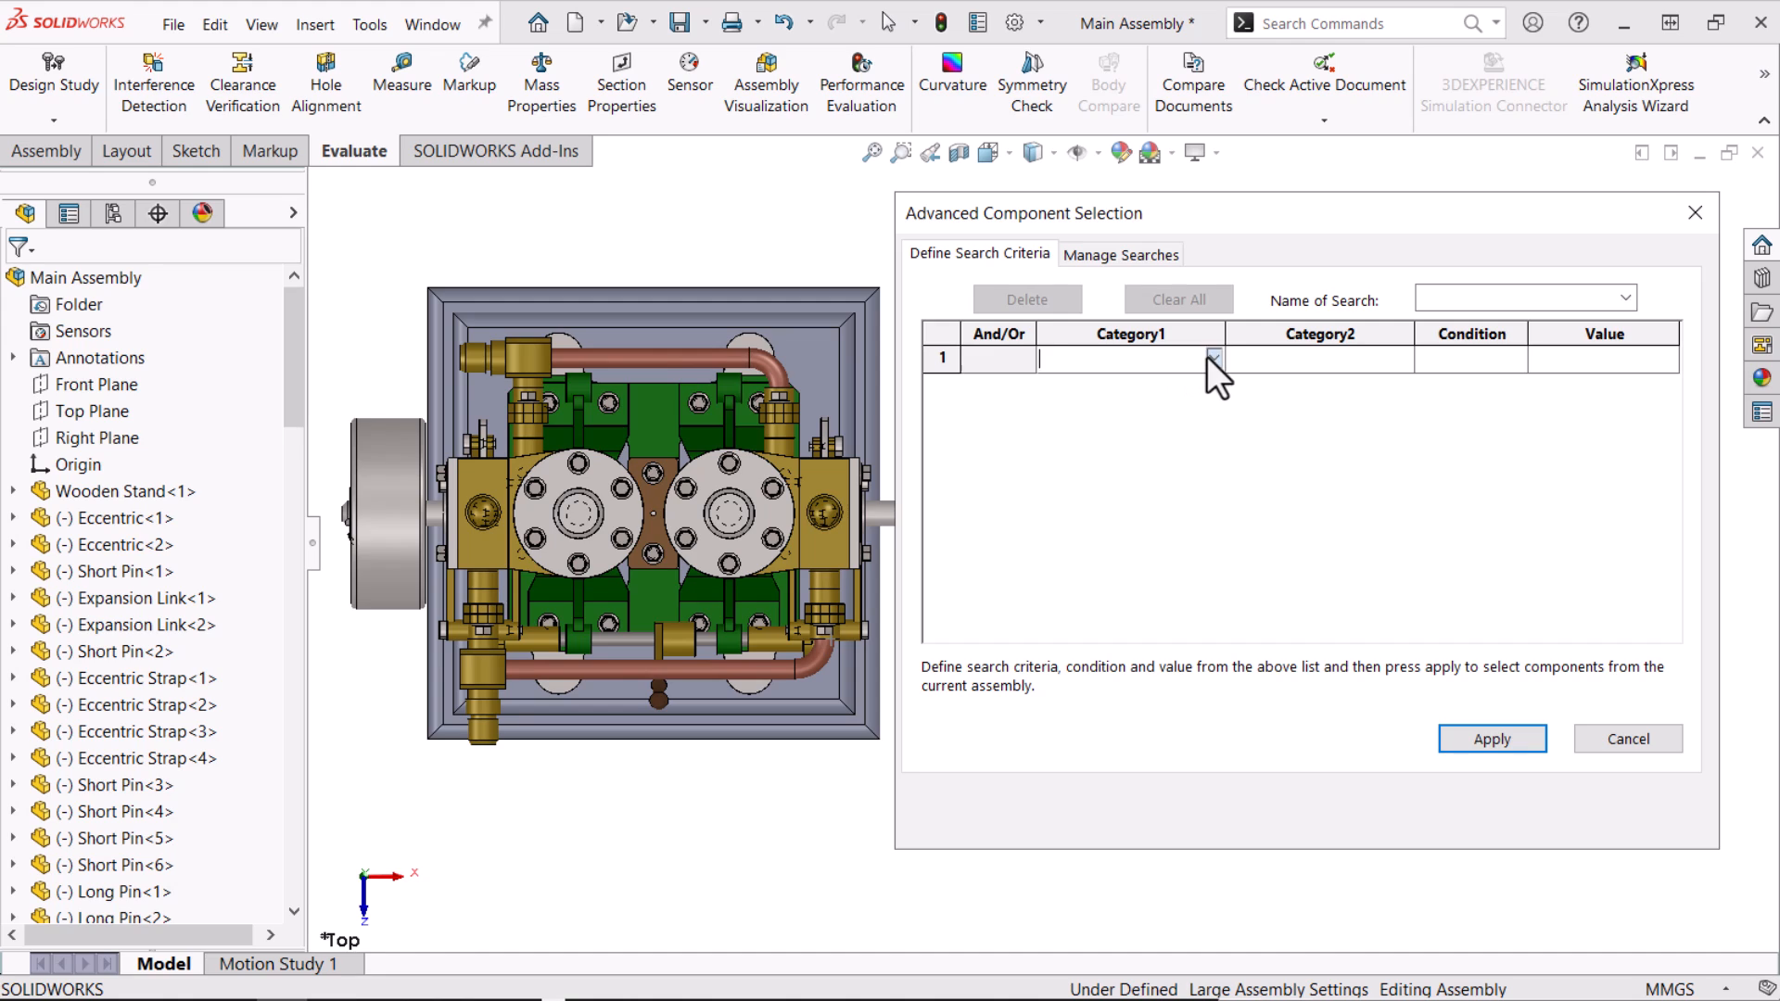
pyautogui.click(1213, 359)
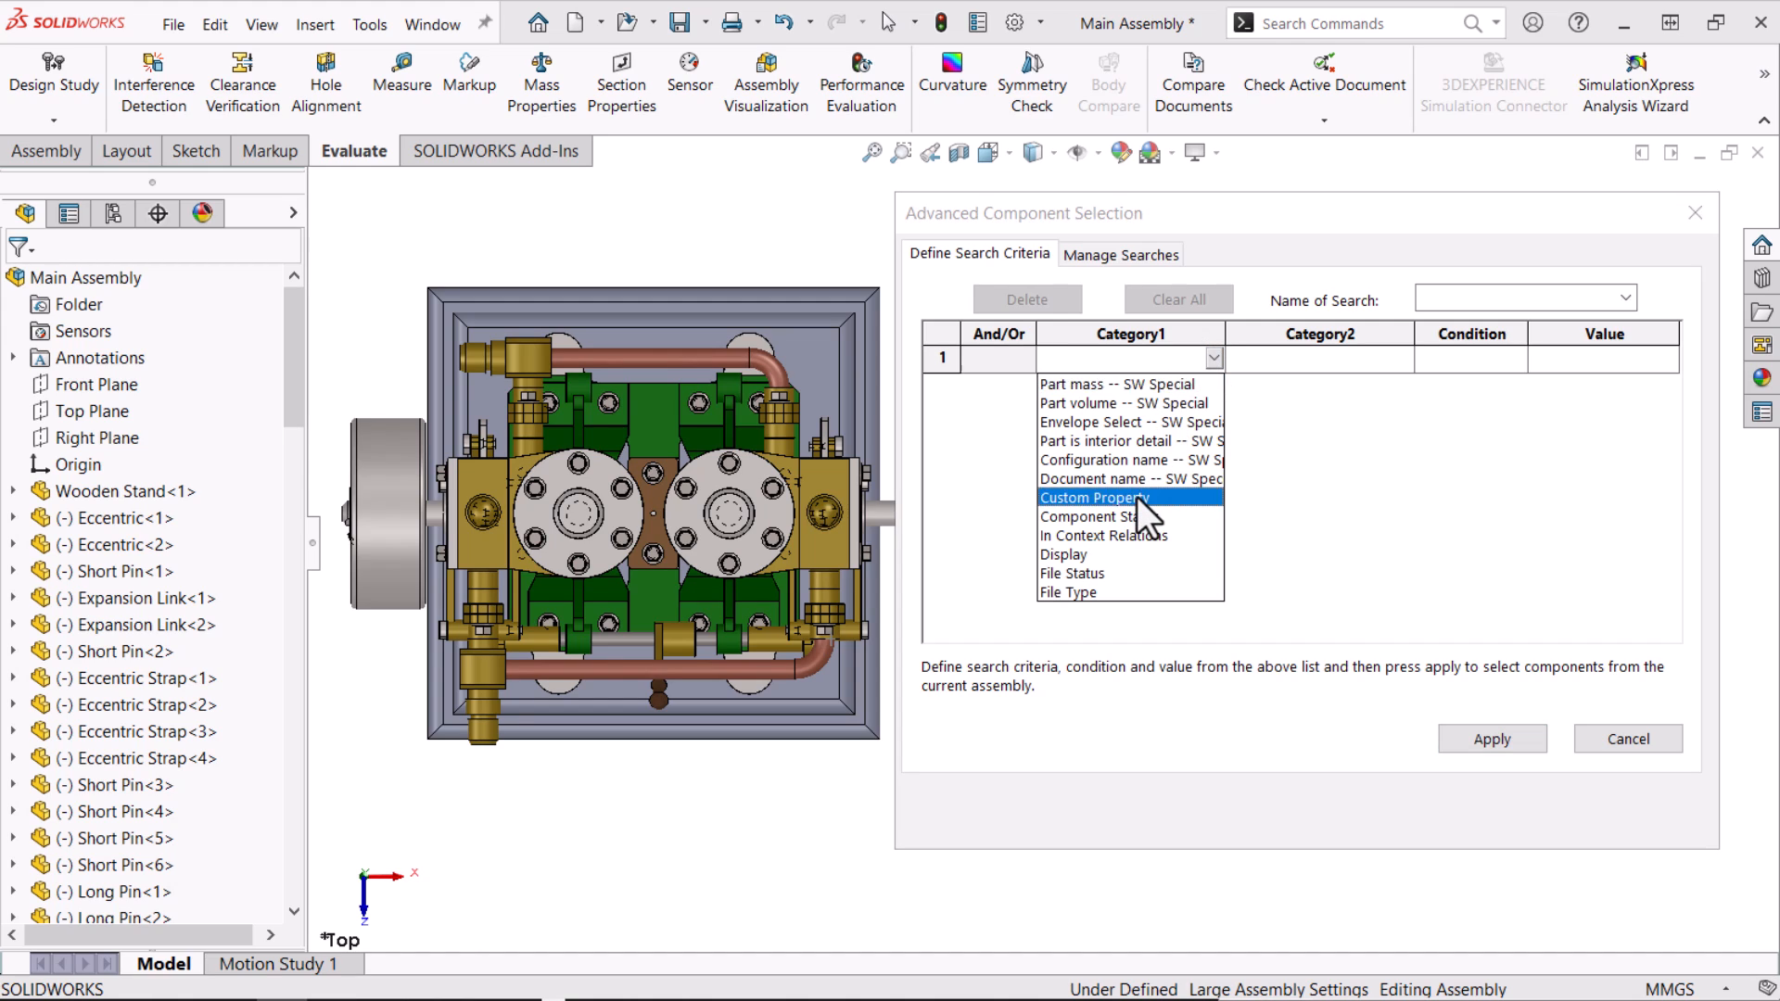
pyautogui.click(1093, 497)
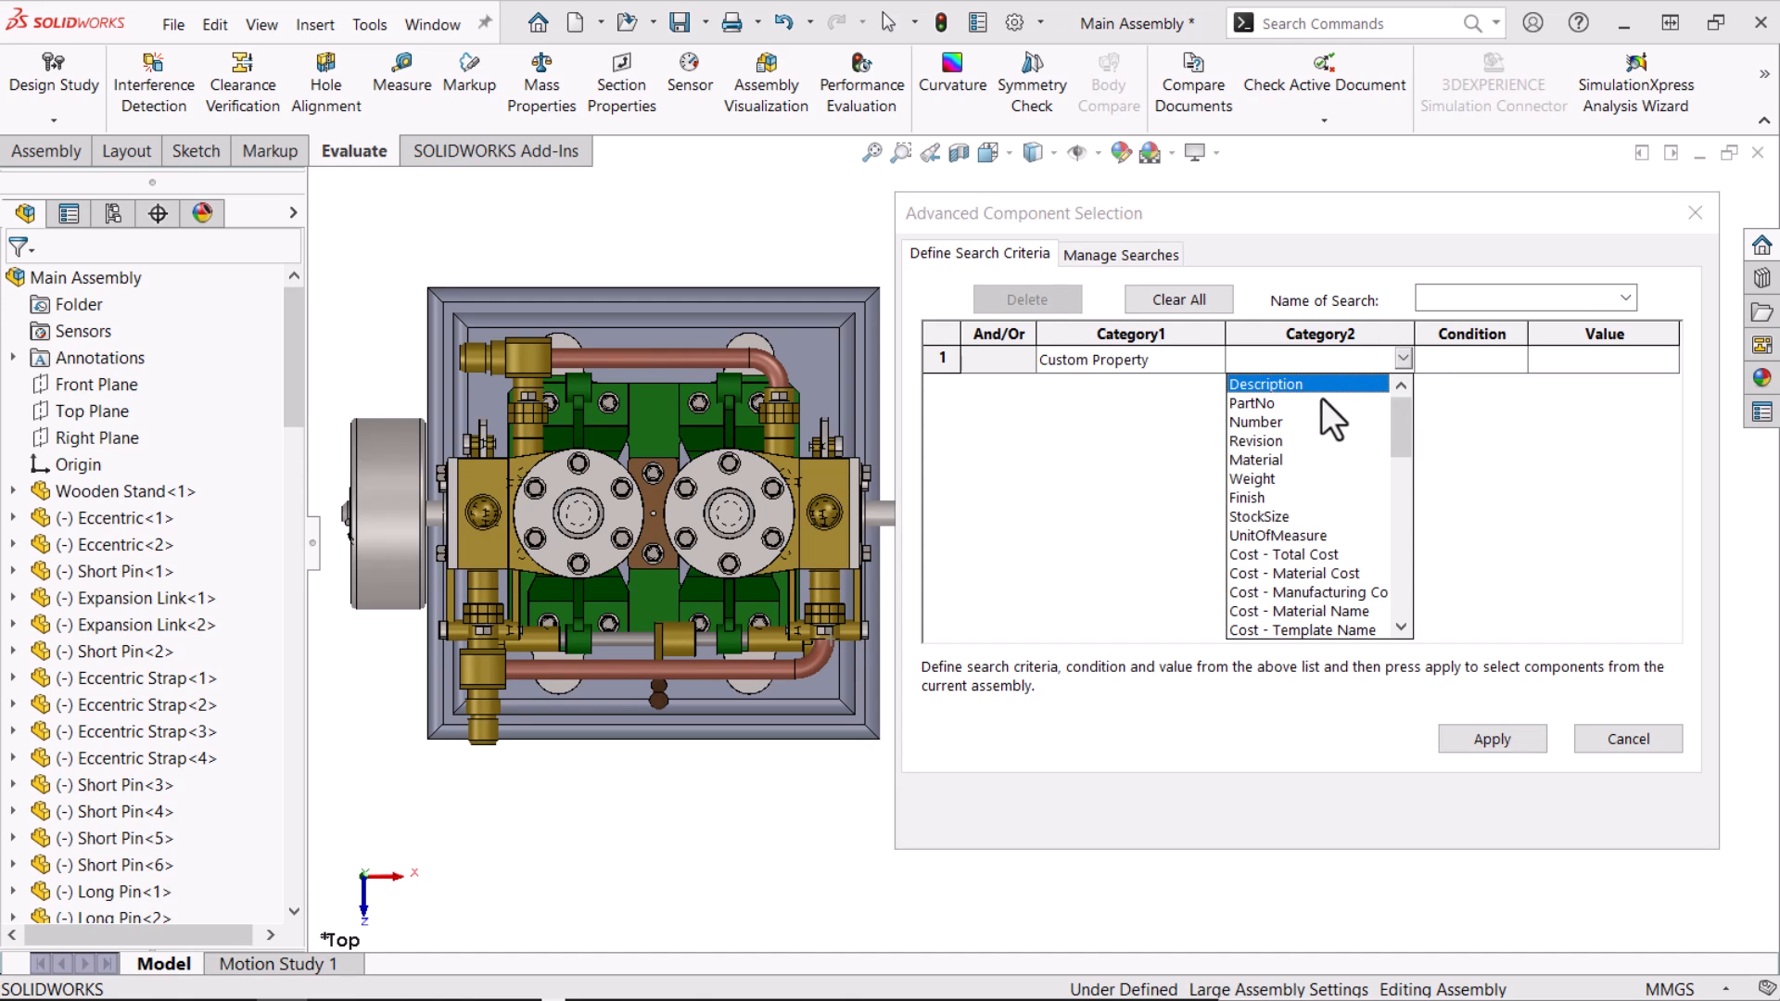
pyautogui.click(1255, 459)
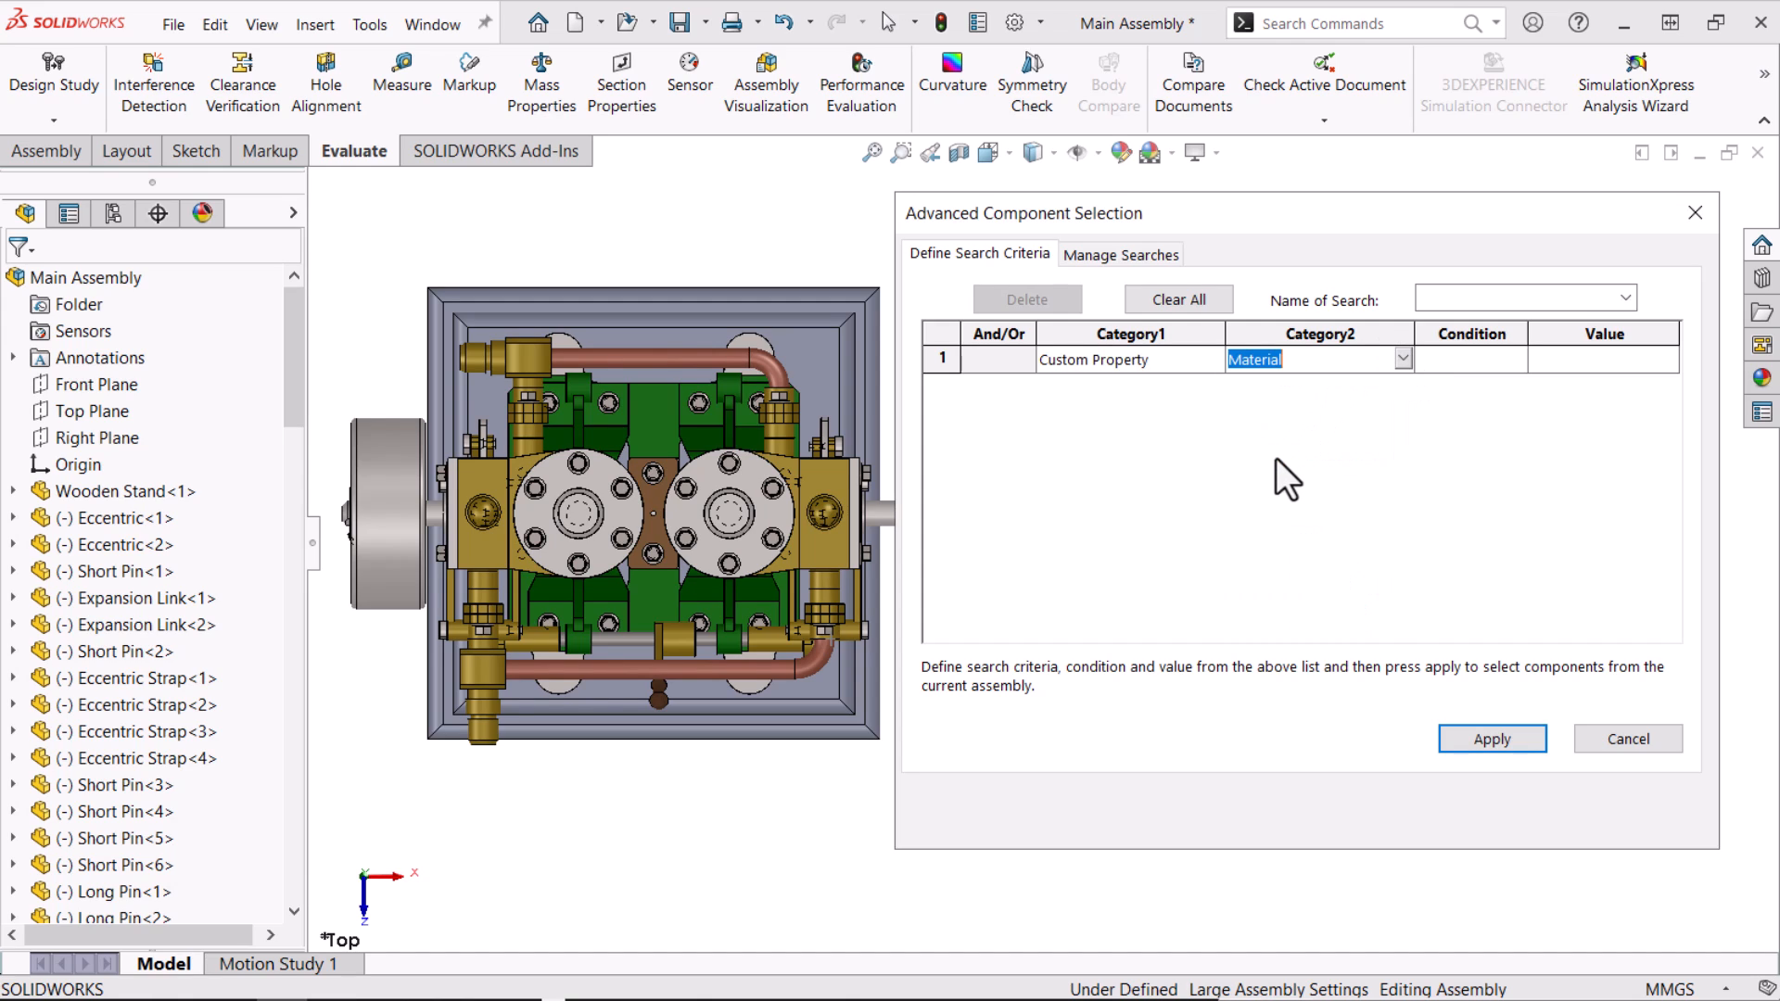
pyautogui.moveTo(1524, 381)
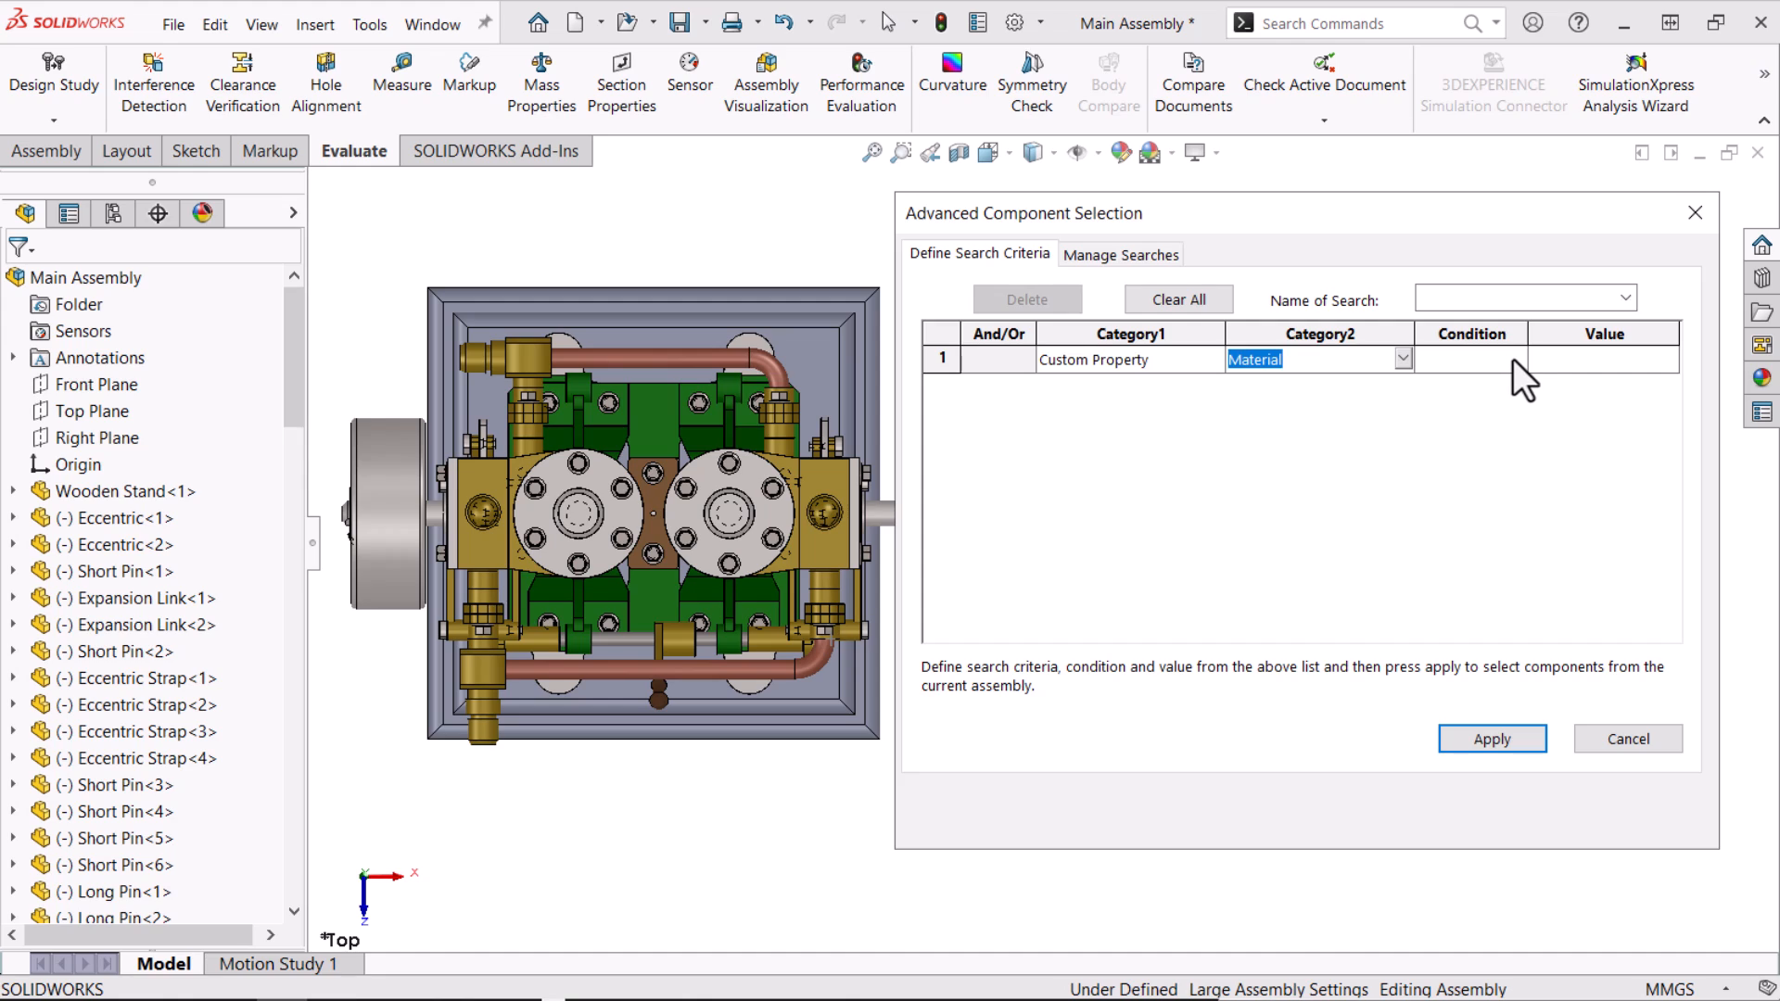
pyautogui.click(1517, 359)
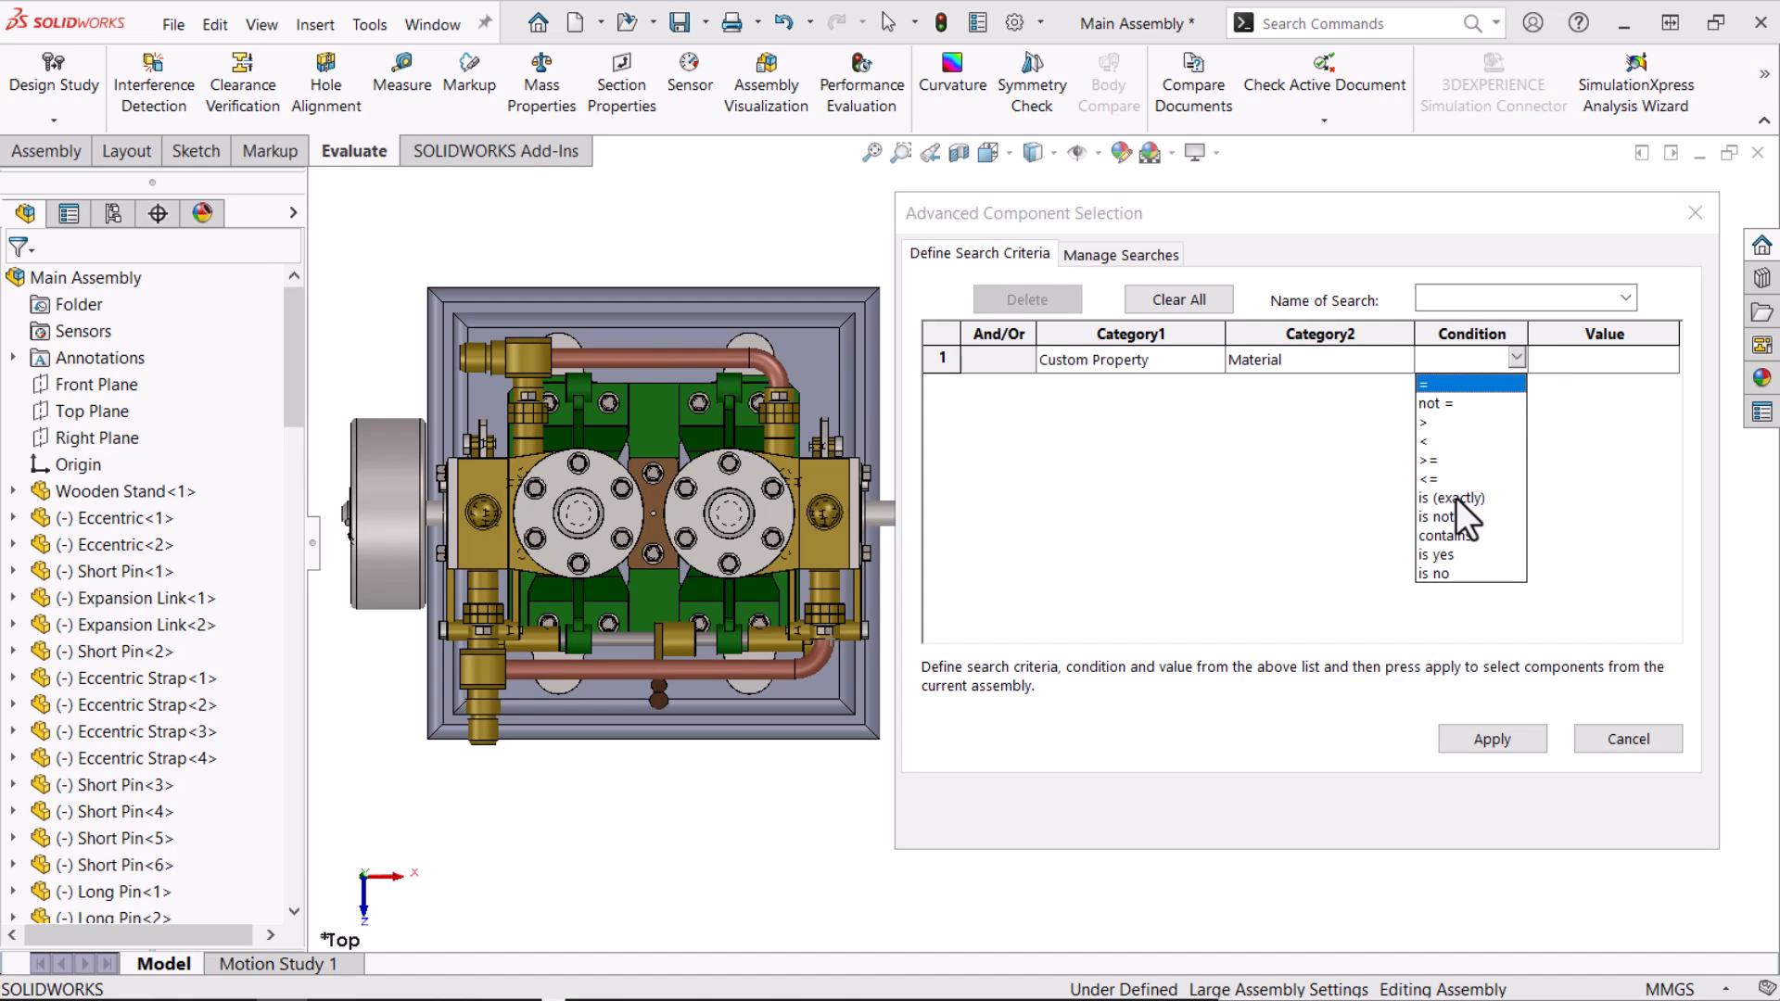
pyautogui.click(1438, 535)
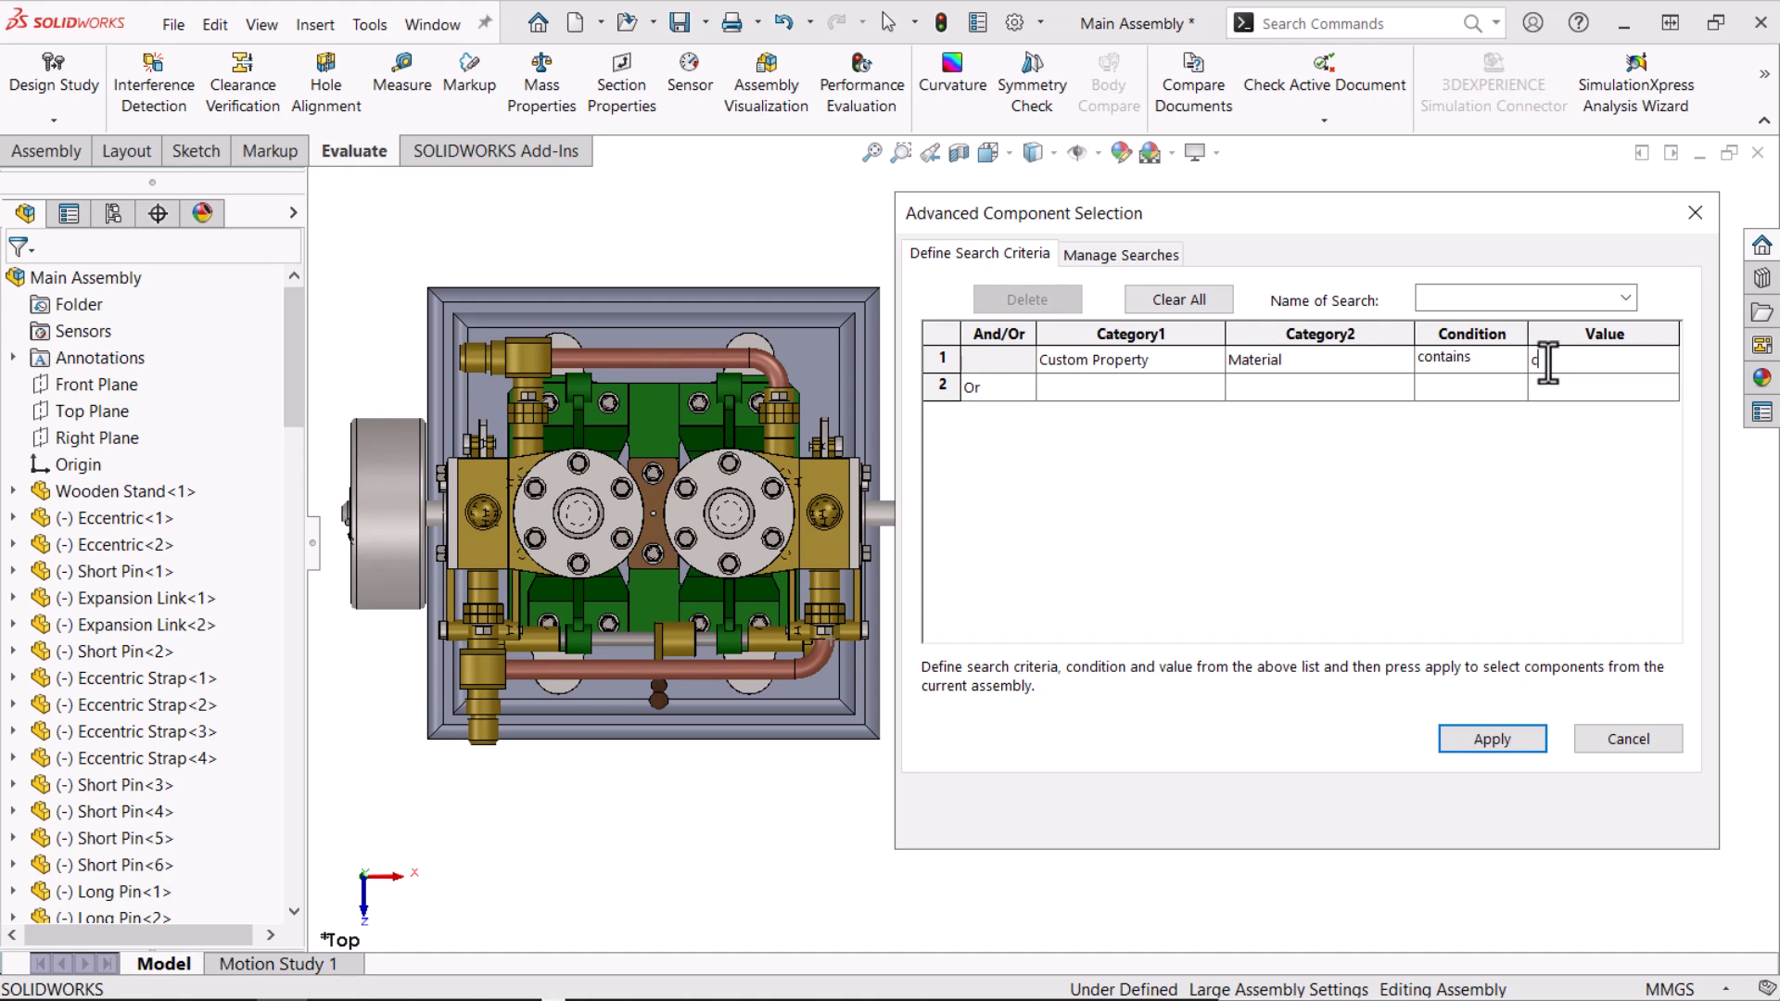
pyautogui.write('opp')
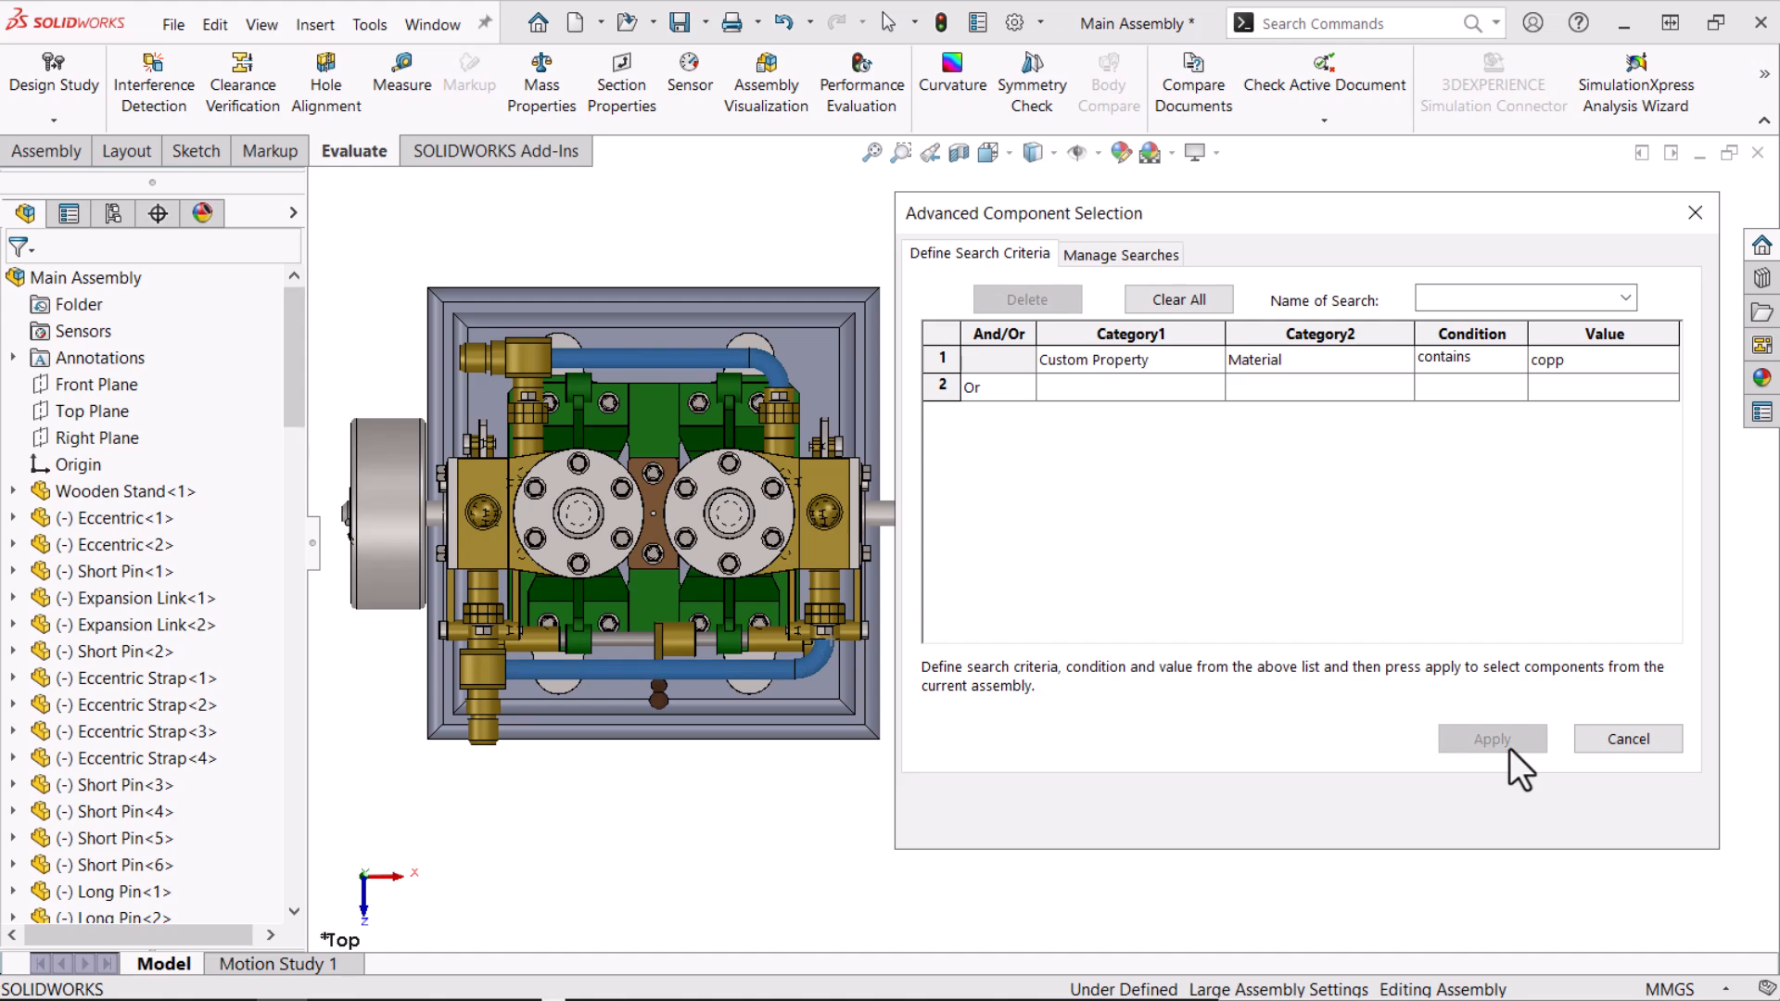
pyautogui.moveTo(1012, 509)
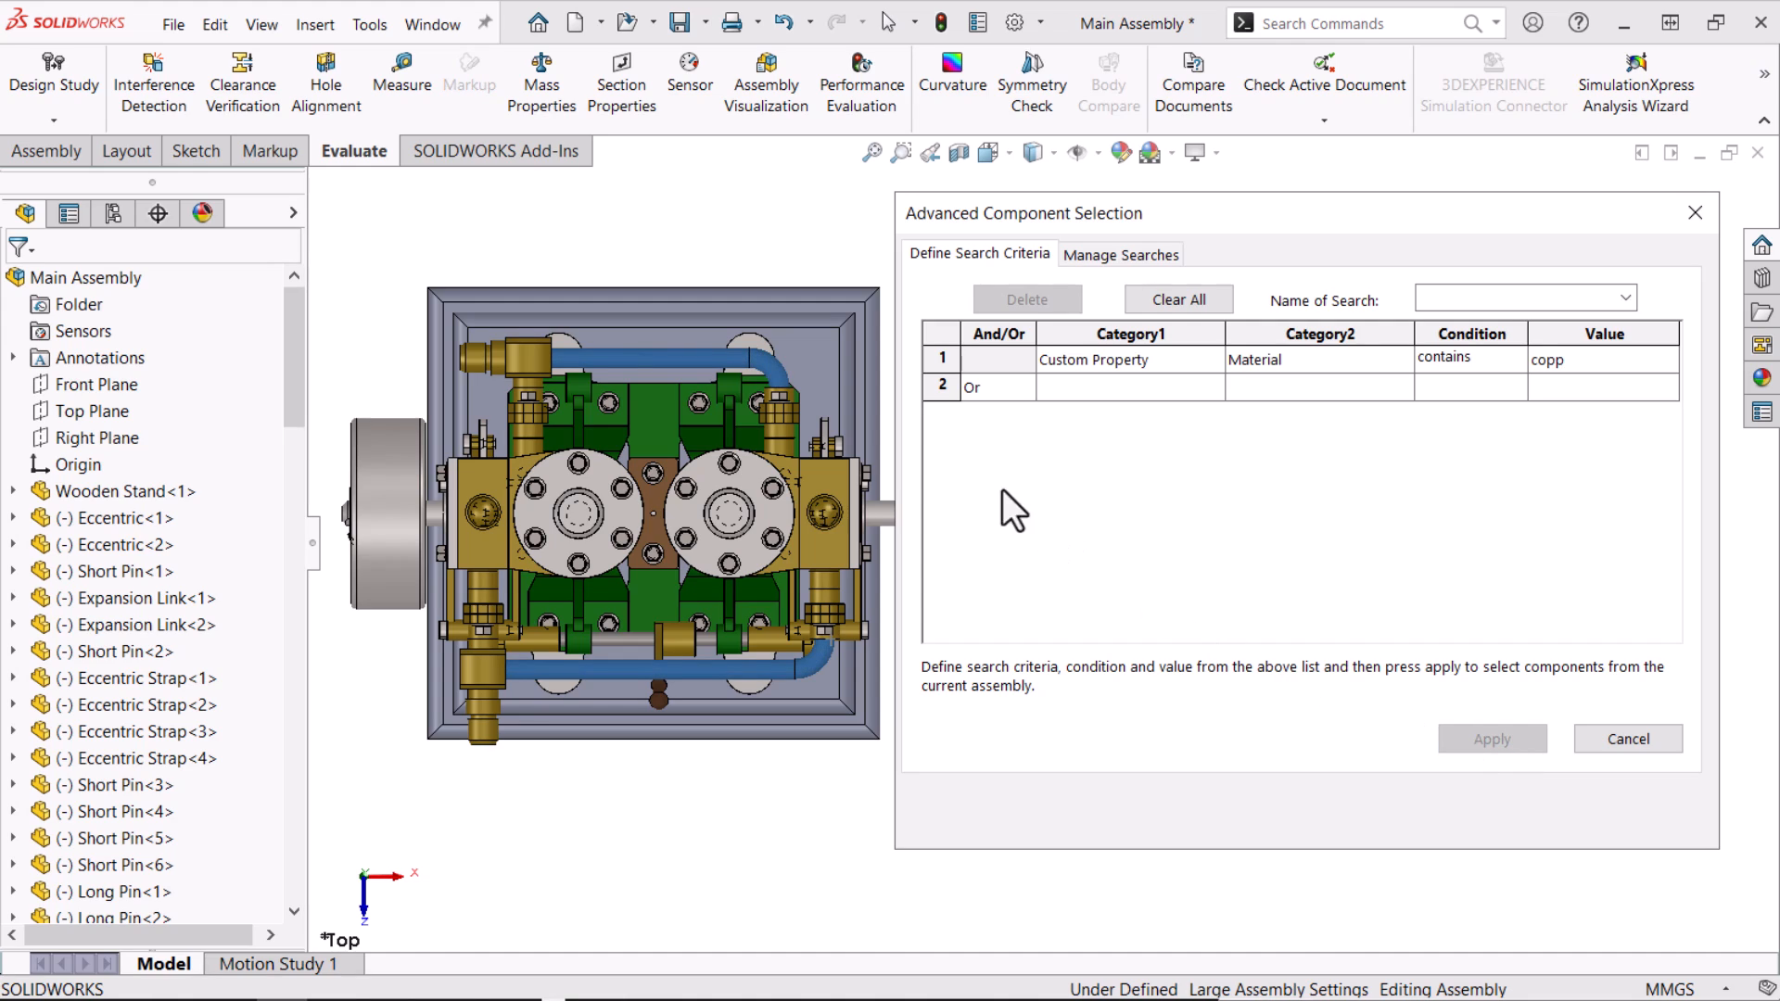
# Find the Exhaust and Admission tubes in the design tree and show their context toolbar
pyautogui.scroll(-3)
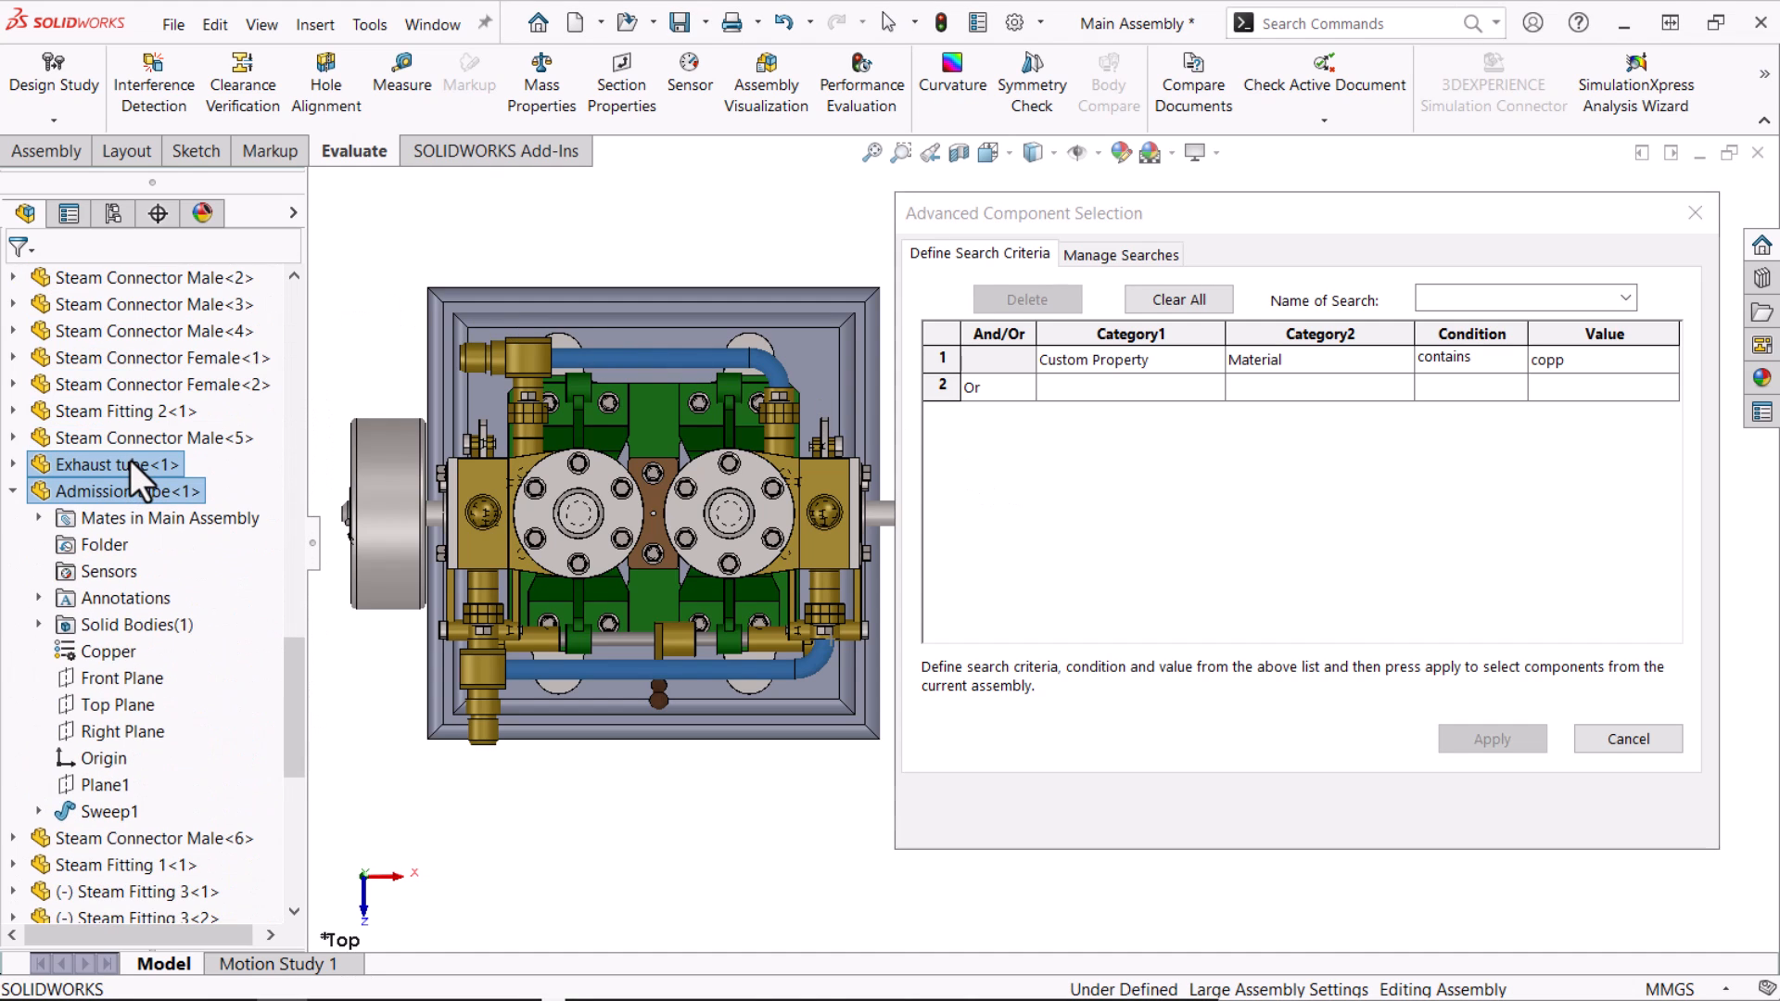
pyautogui.rightClick(108, 465)
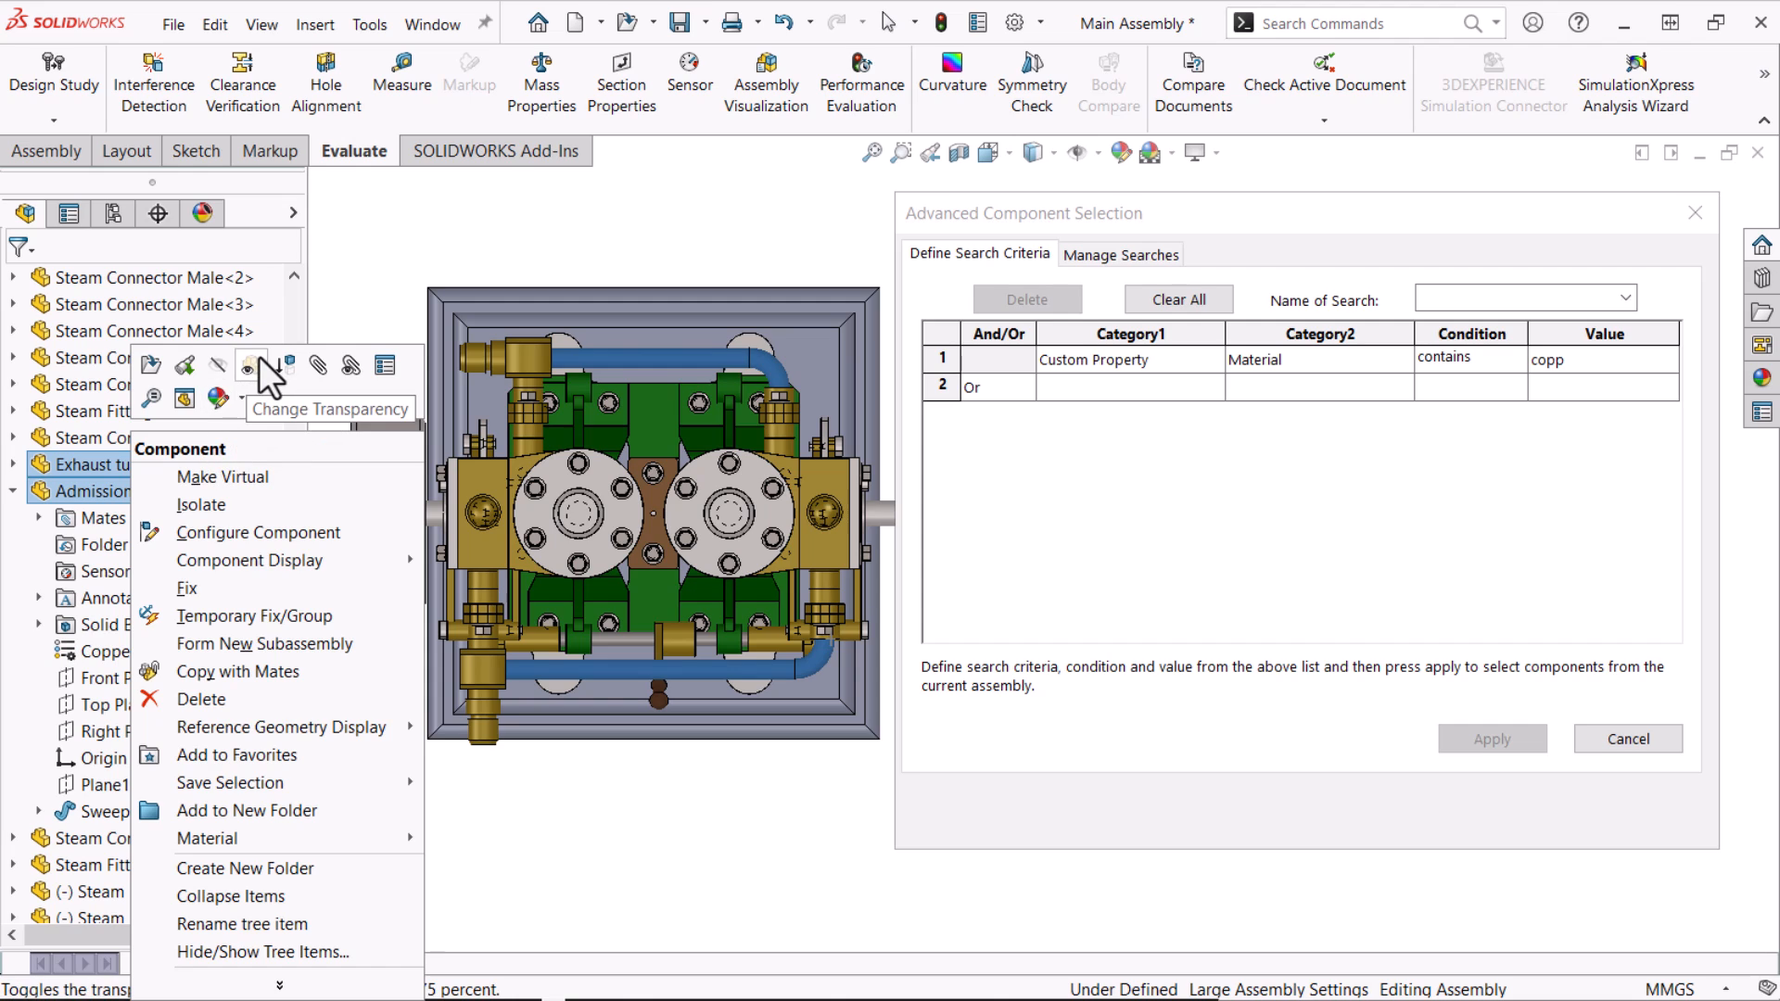